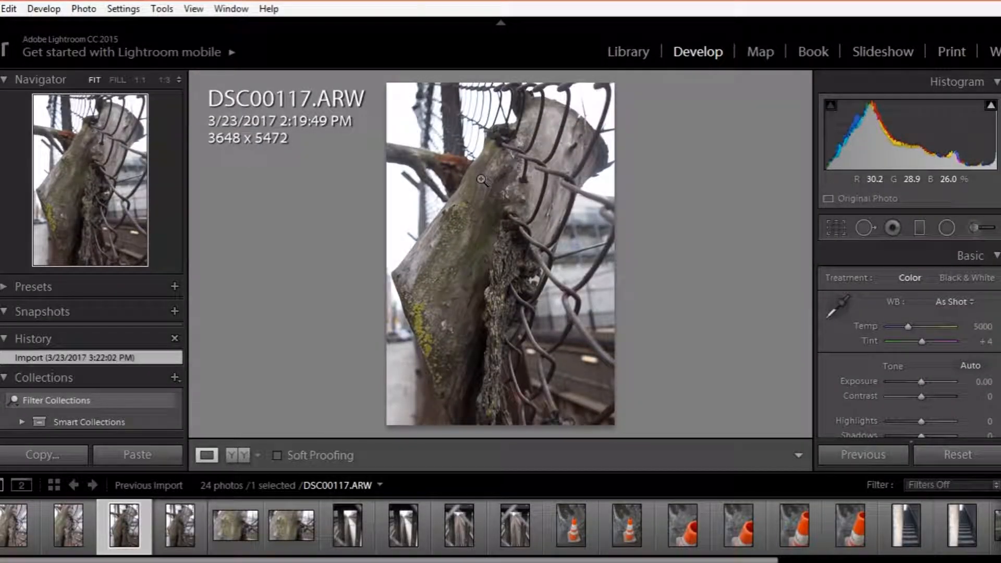
pyautogui.moveTo(493, 212)
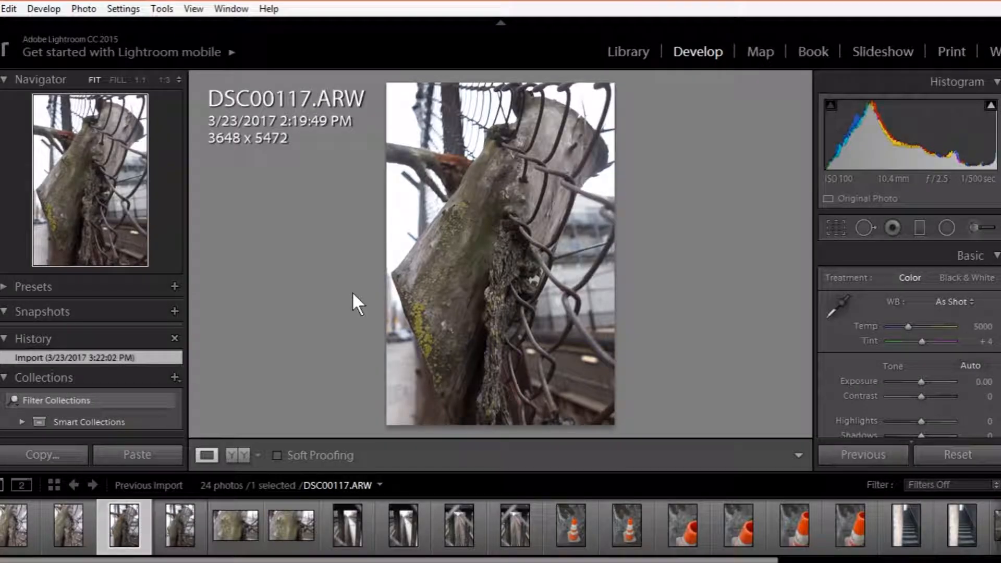
pyautogui.moveTo(334, 364)
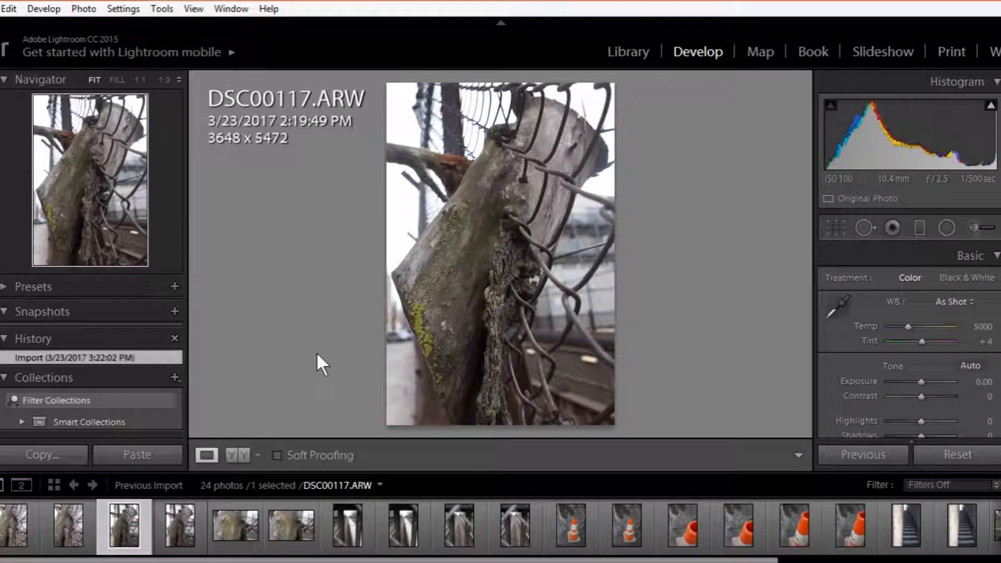
# Preview fence-post shot DSC00116 and move on to the lichen close-up DSC00119
pyautogui.click(180, 526)
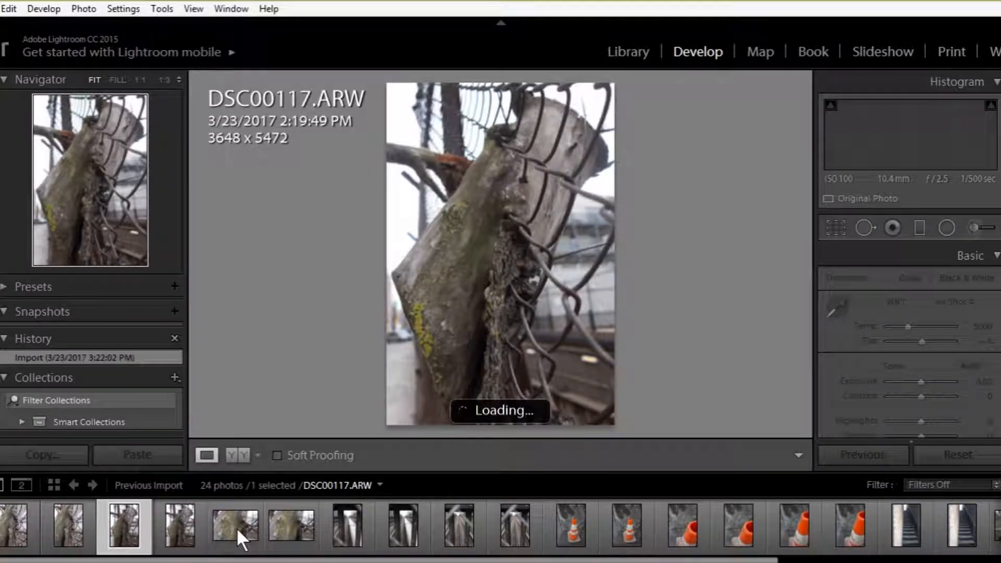
pyautogui.click(180, 525)
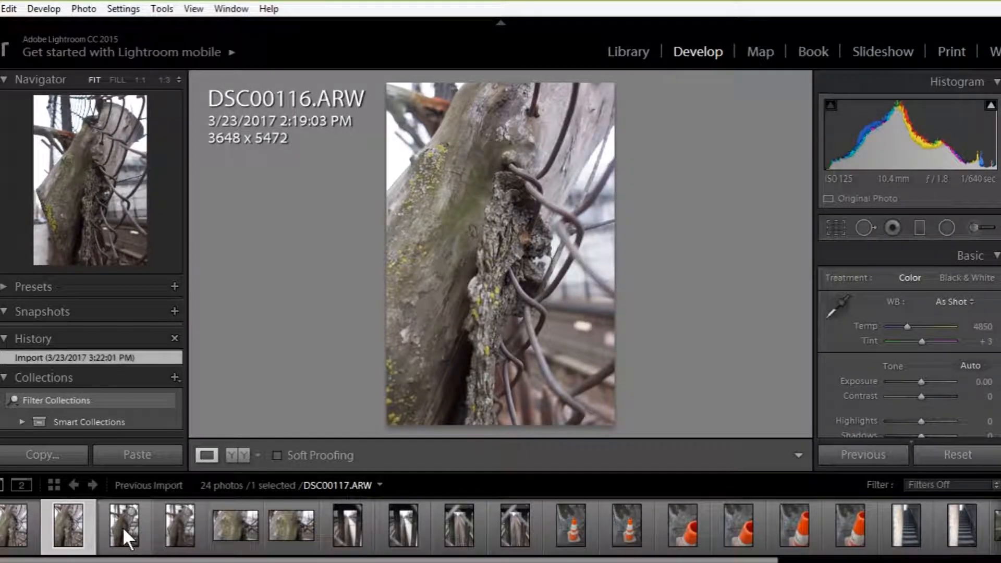
pyautogui.click(124, 525)
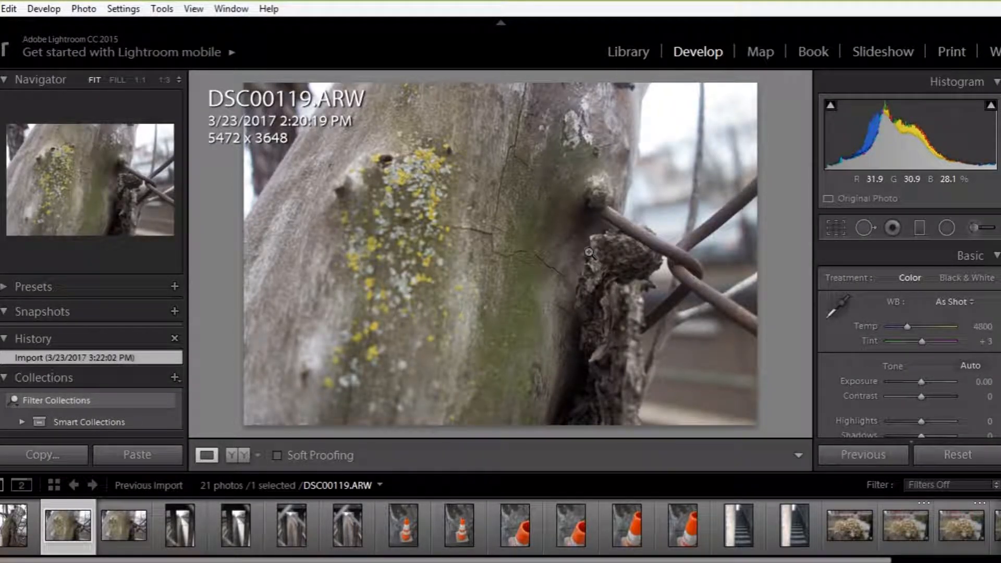
pyautogui.moveTo(450, 249)
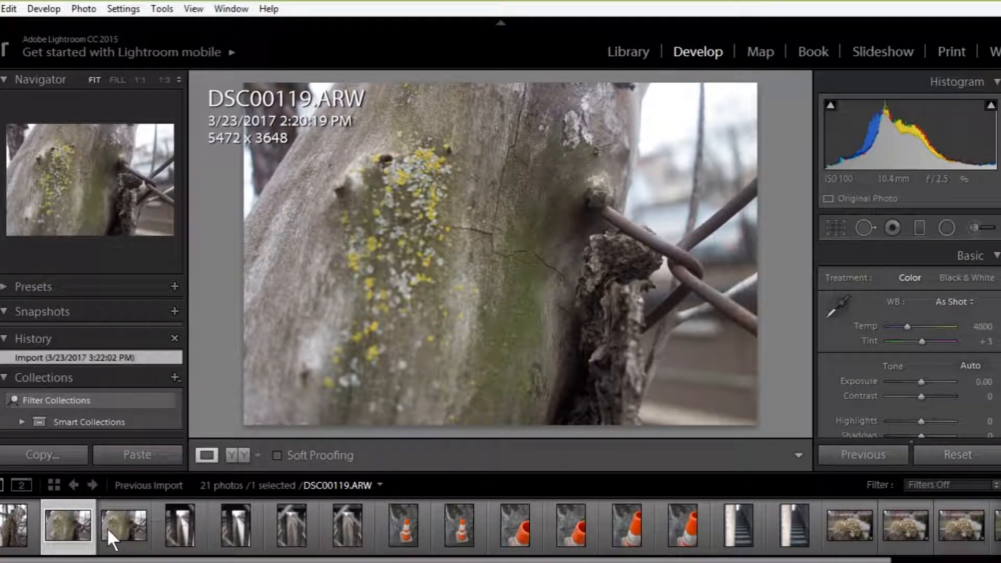
# Step through the train-track shots DSC00121 onward and the traffic cone shot DSC00127 in the filmstrip
pyautogui.click(67, 526)
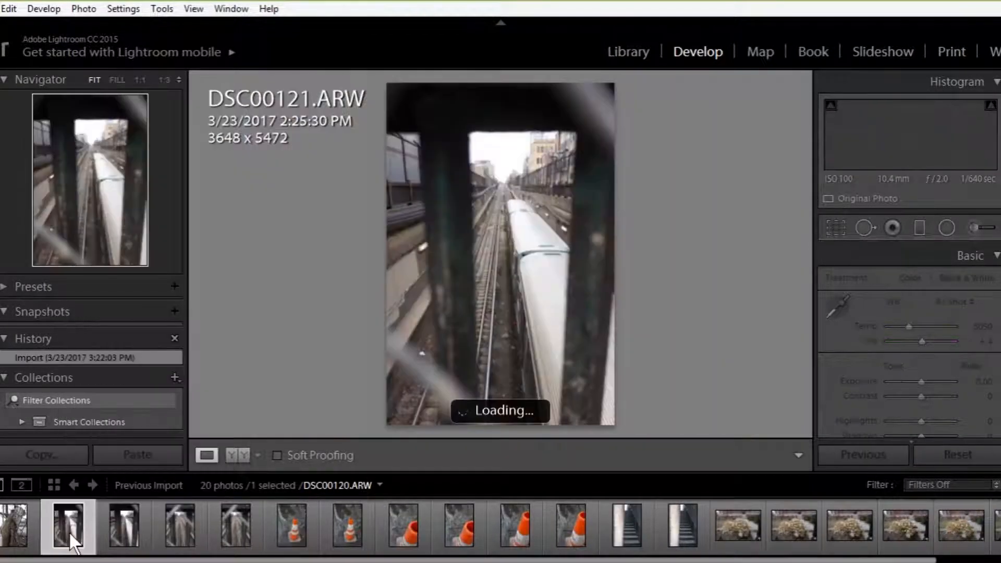
pyautogui.click(123, 525)
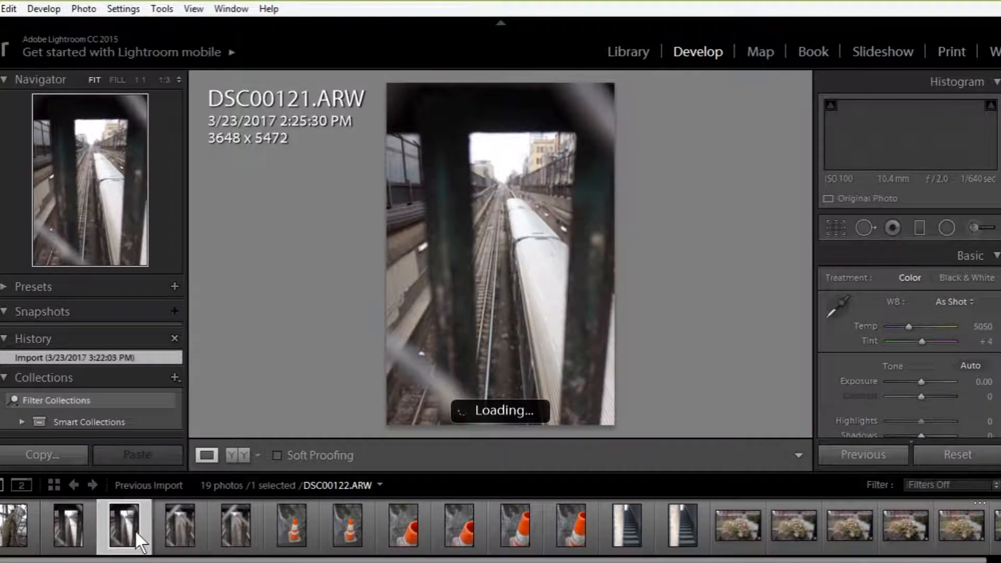
pyautogui.click(234, 525)
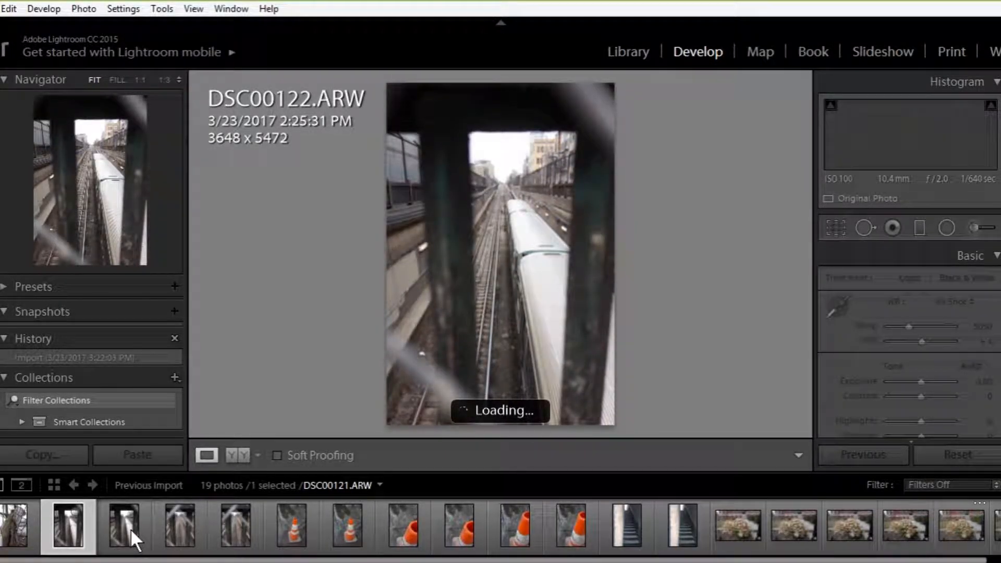
pyautogui.click(178, 526)
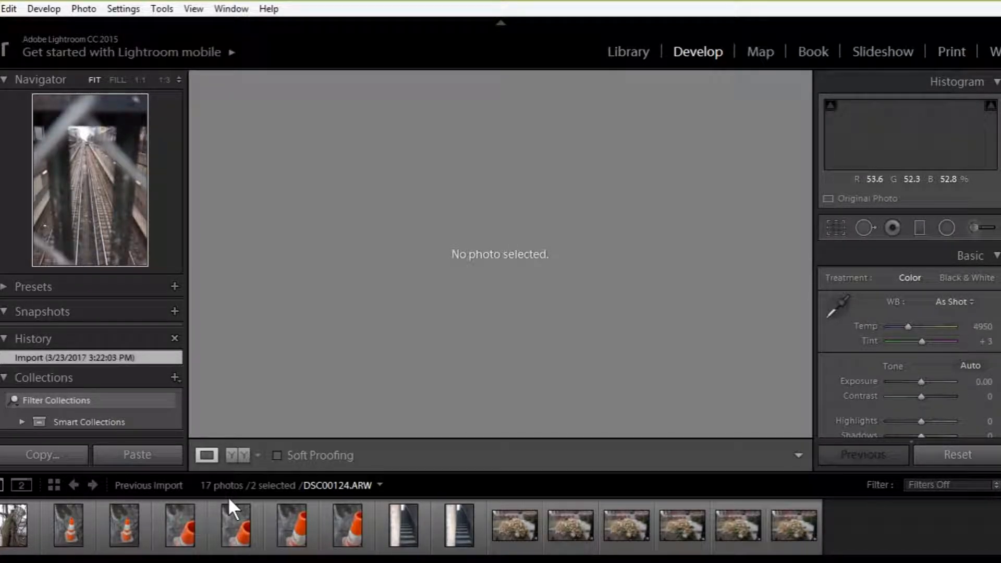
pyautogui.click(180, 526)
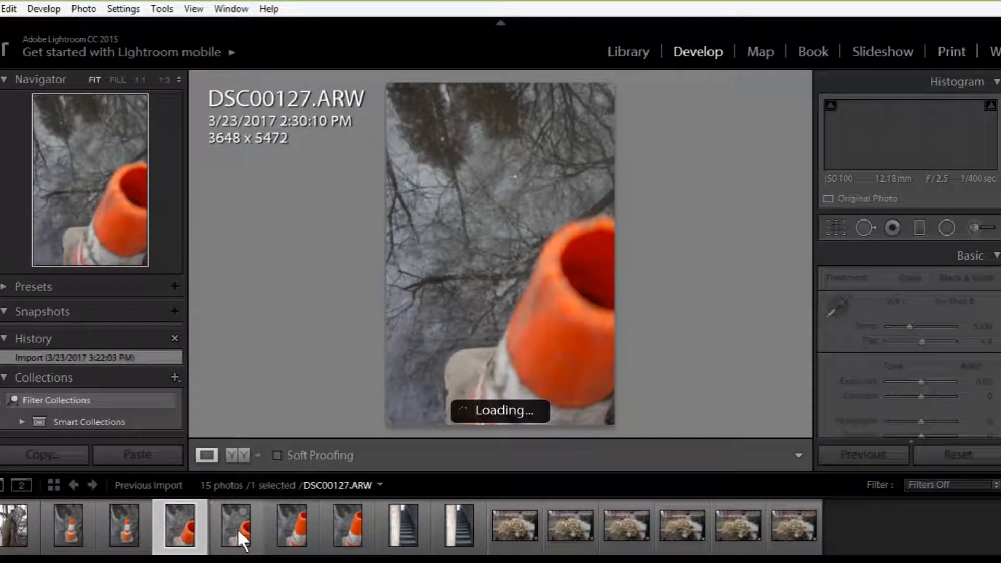
pyautogui.click(291, 526)
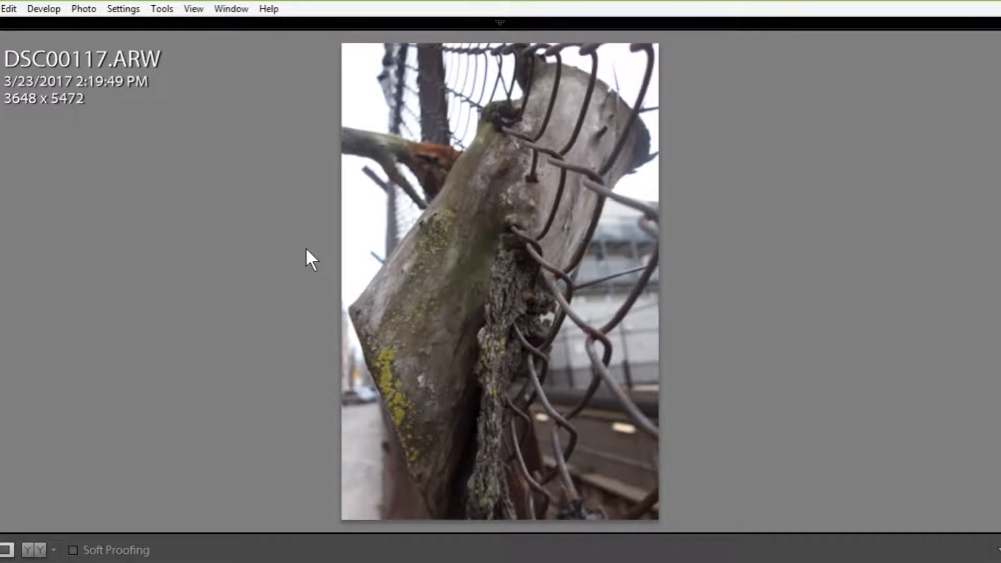
# Bring the Develop adjustments back beside the large DSC00117 photo
pyautogui.click(44, 8)
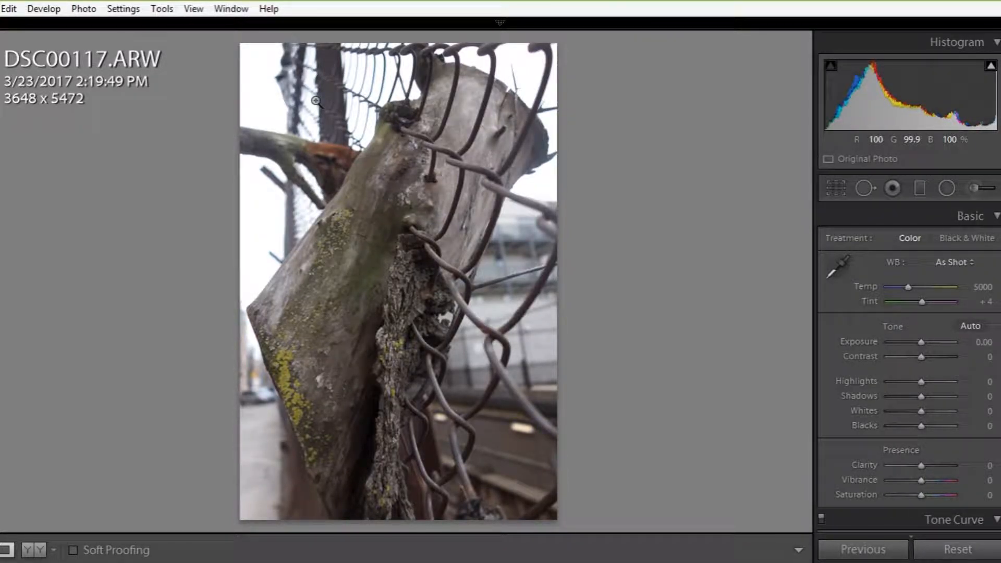
pyautogui.moveTo(731, 357)
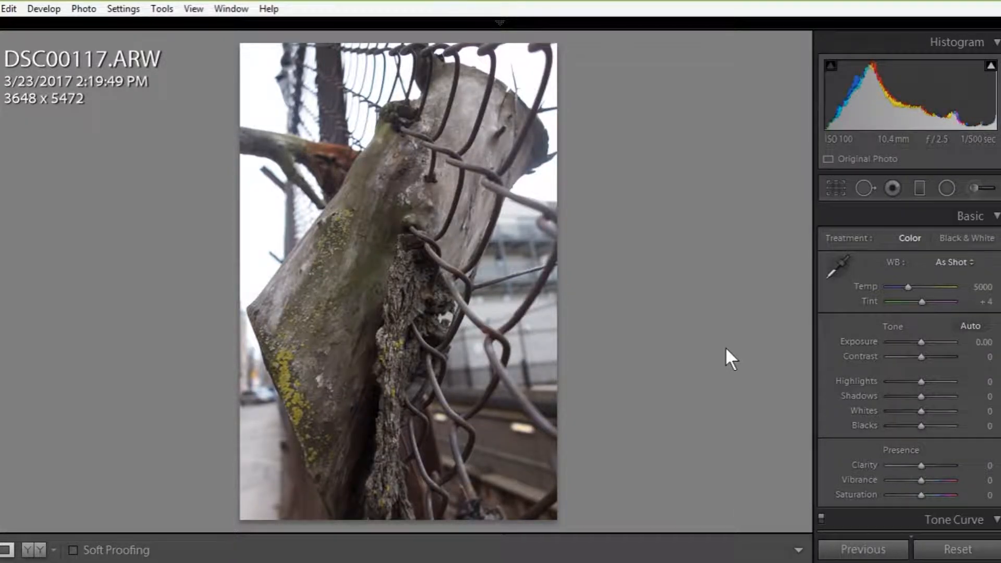
pyautogui.moveTo(544, 227)
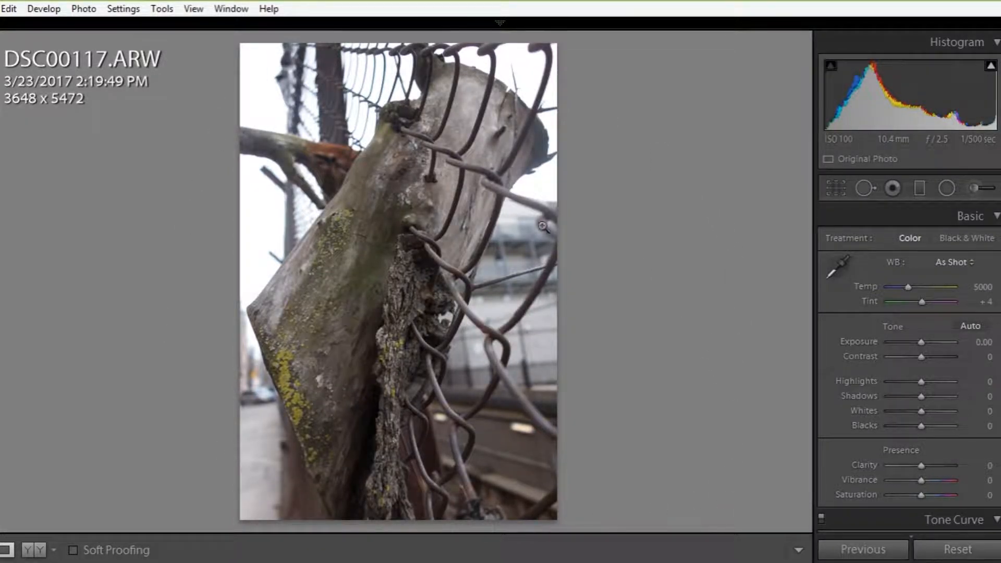
pyautogui.moveTo(794, 355)
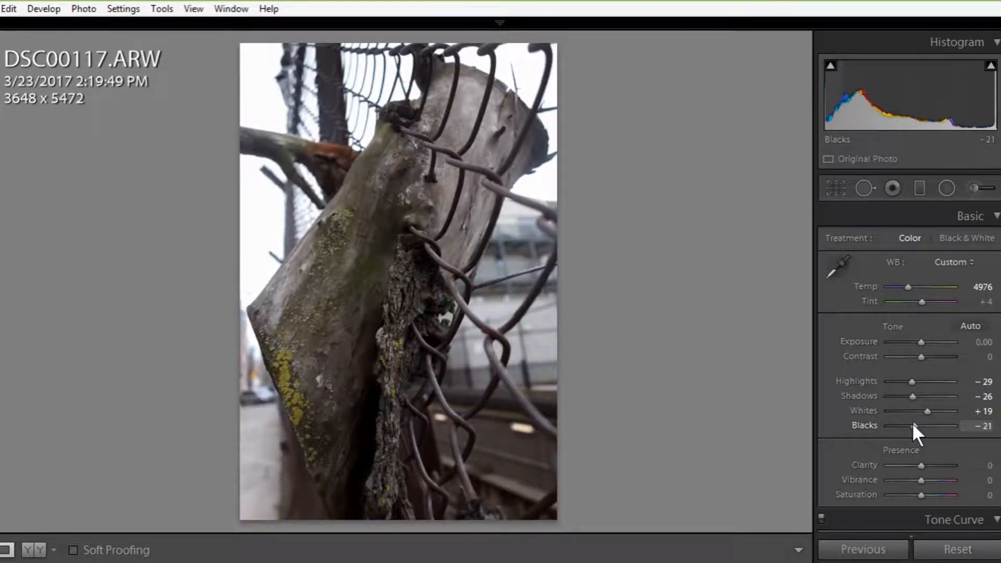
pyautogui.moveTo(863, 361)
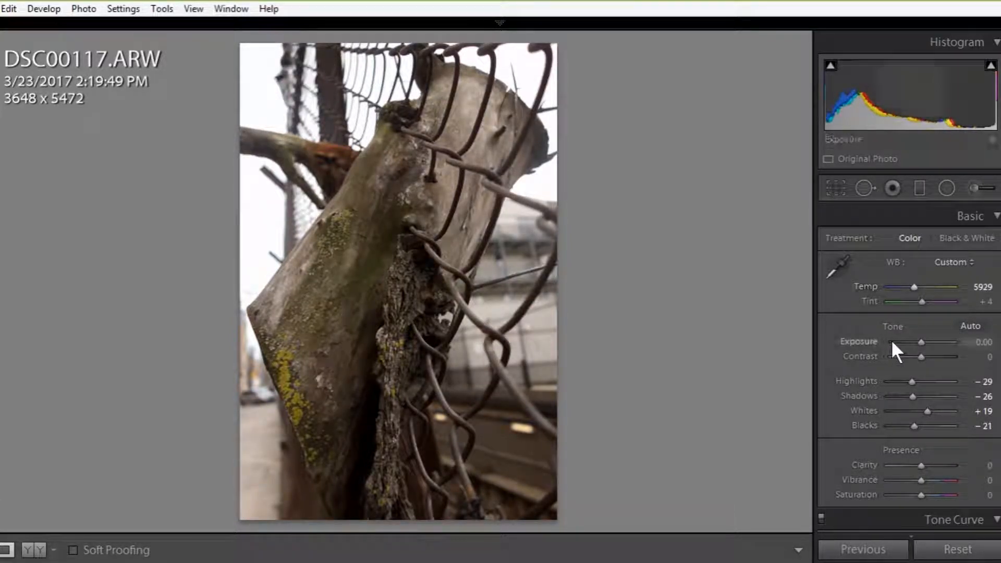
pyautogui.scroll(-3)
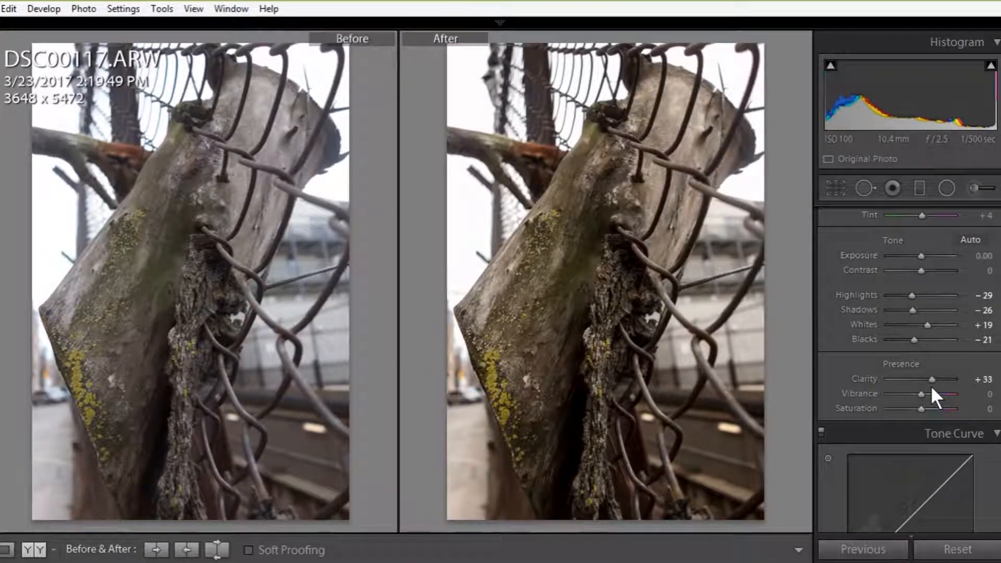
pyautogui.click(217, 550)
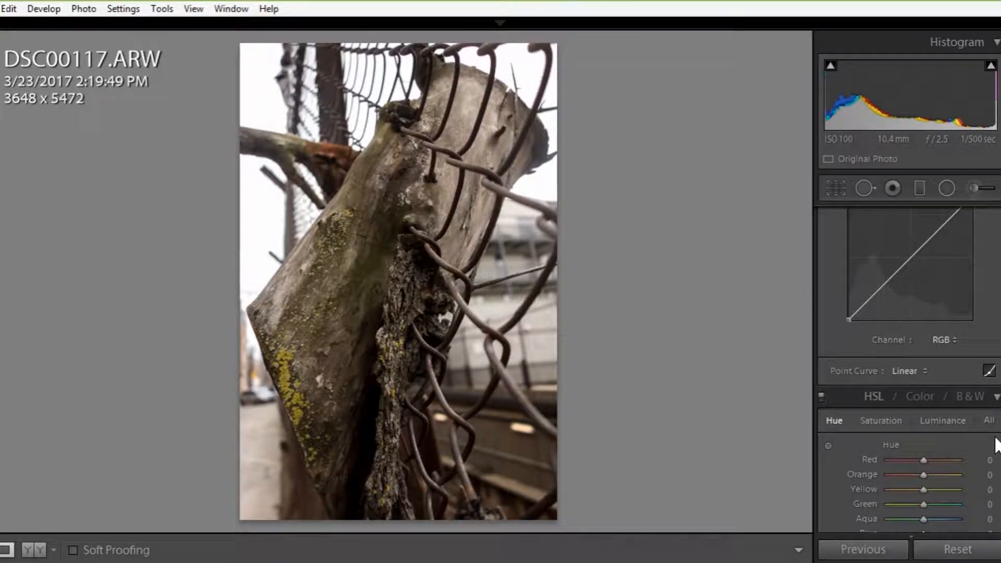
# Add a point to the RGB tone curve and undo a misplaced adjustment
pyautogui.click(990, 372)
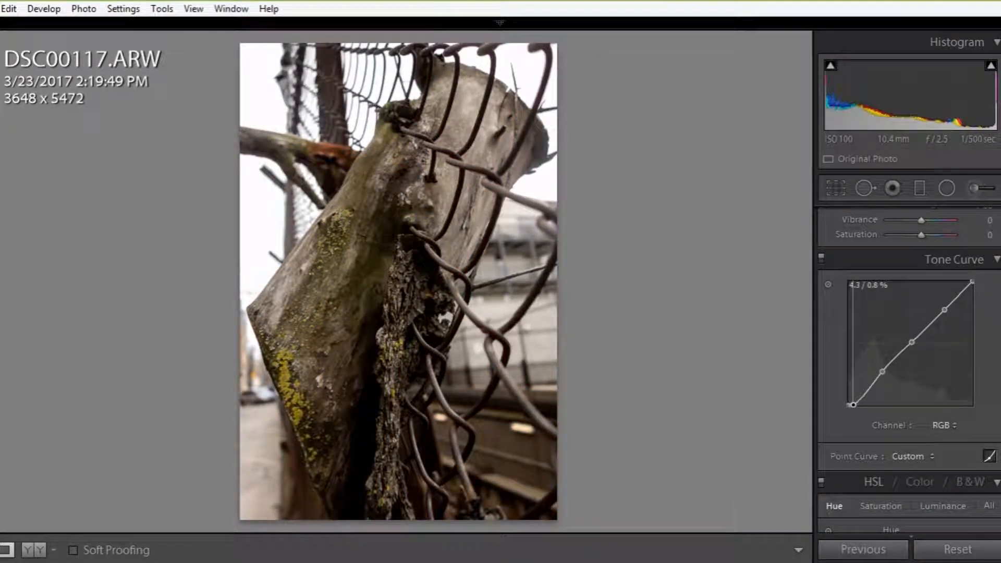
pyautogui.moveTo(857, 437)
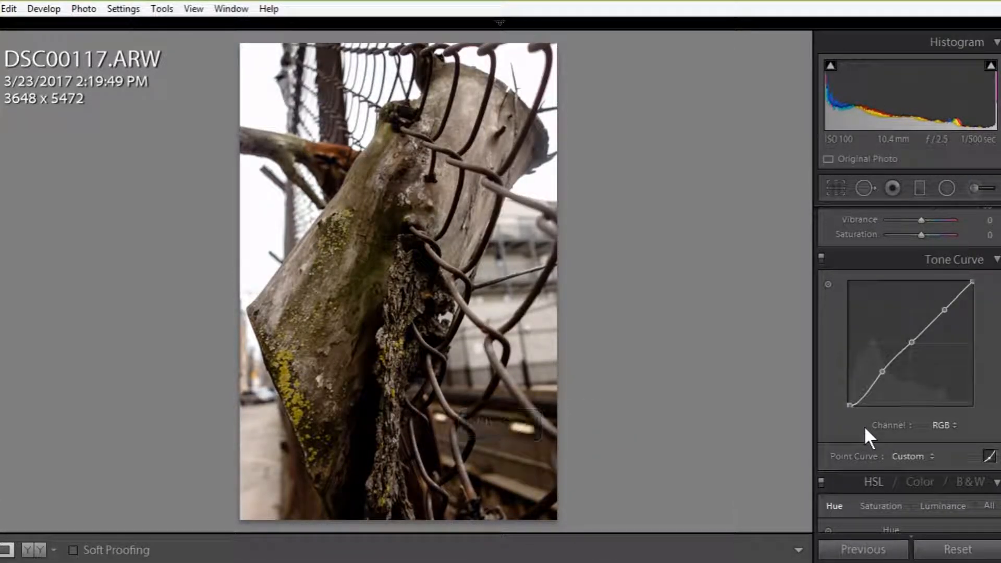
pyautogui.press('ctrl+z')
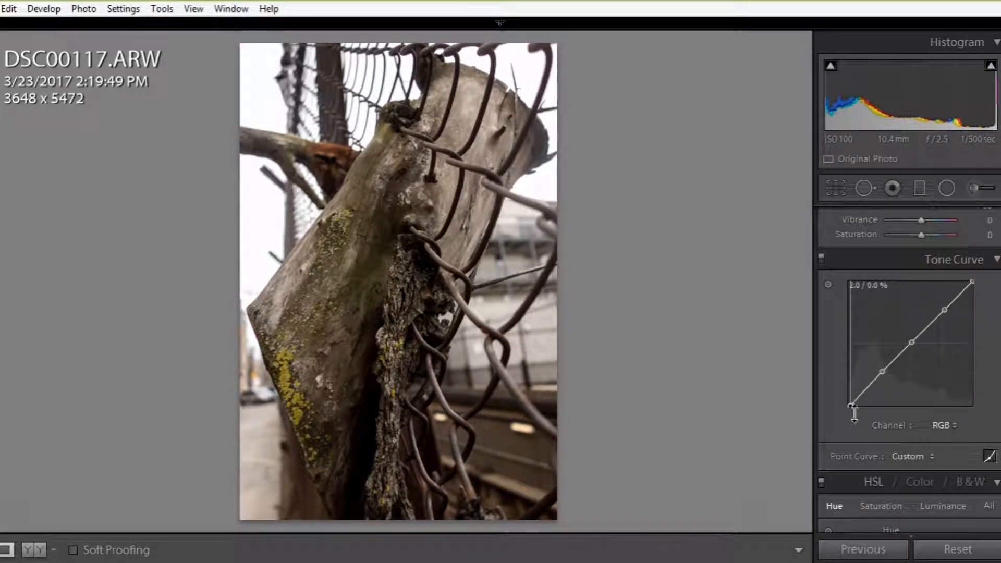
pyautogui.moveTo(968, 279)
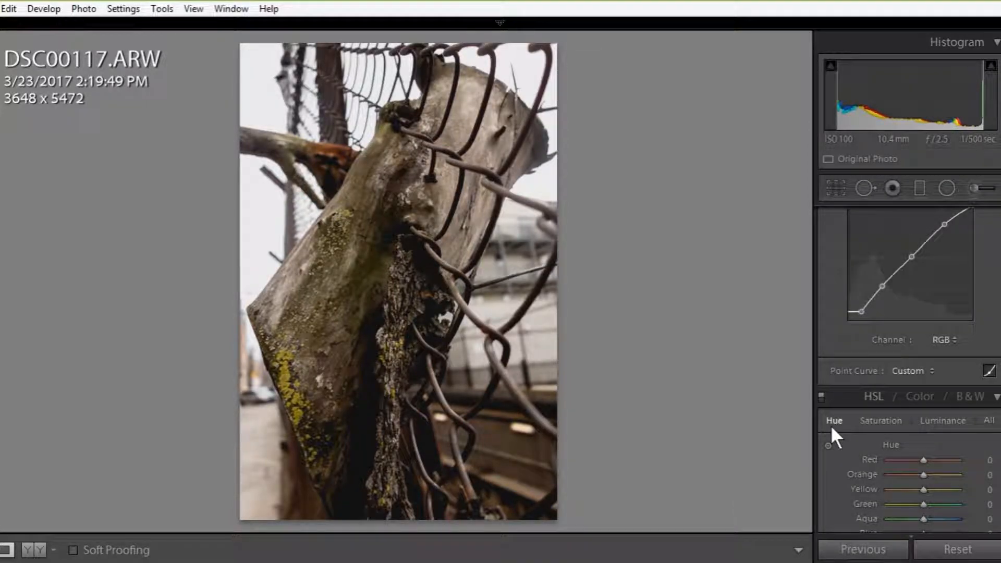
# Move down to the HSL hue sliders, undoing two unwanted slider changes
pyautogui.scroll(-3)
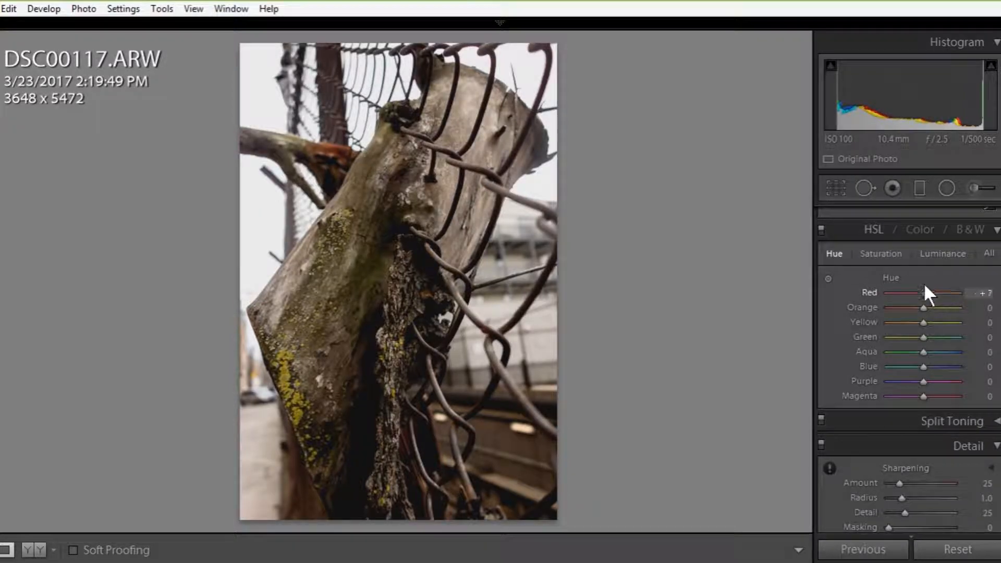
pyautogui.press('ctrl+z')
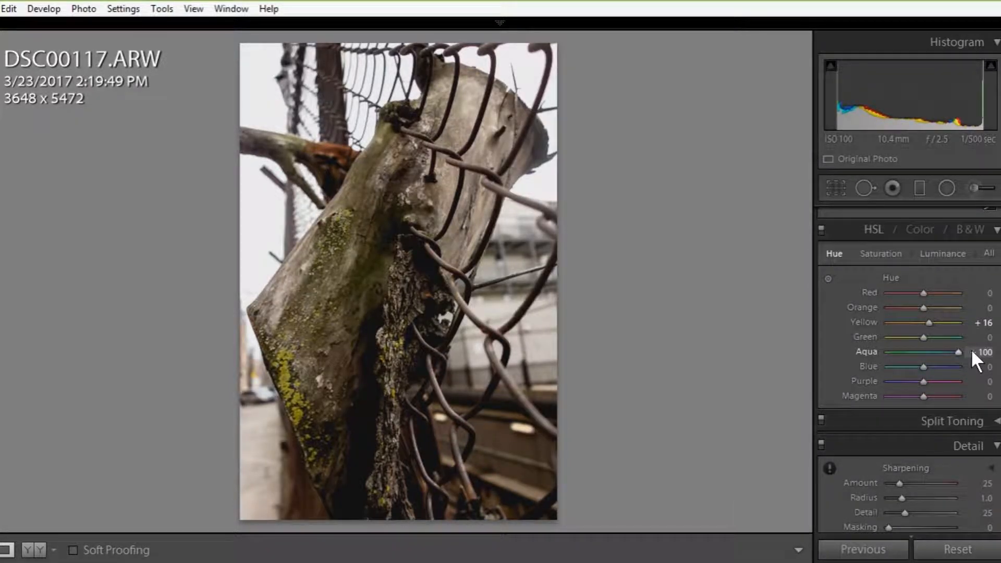
pyautogui.press('ctrl+z')
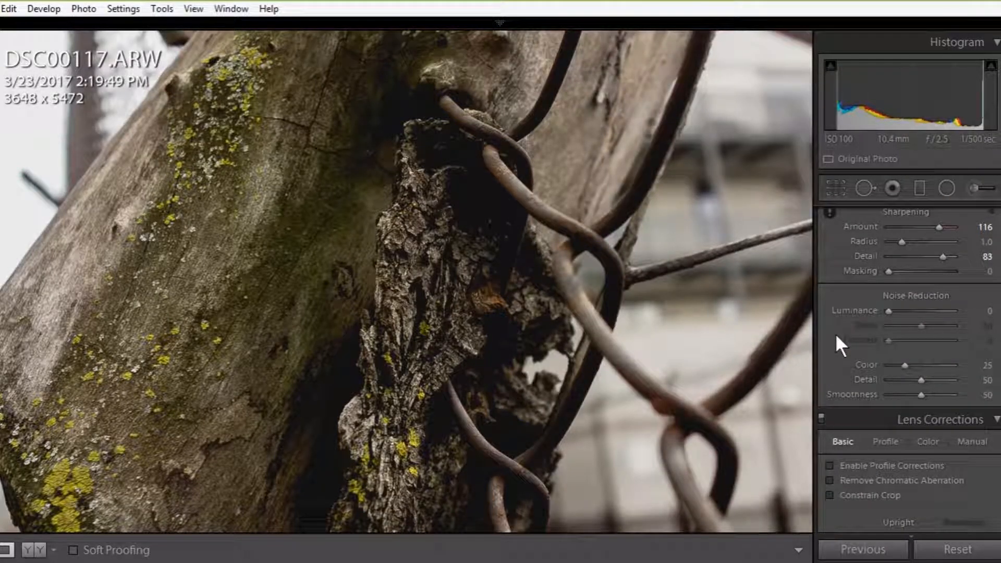
# Enable lens profile corrections and chromatic aberration removal for DSC00117
pyautogui.scroll(-3)
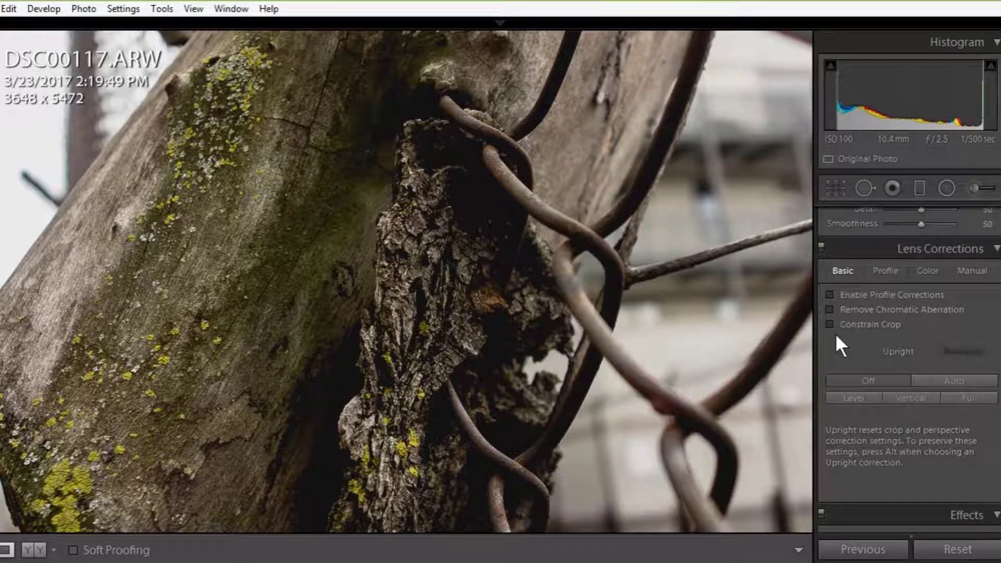
pyautogui.click(831, 294)
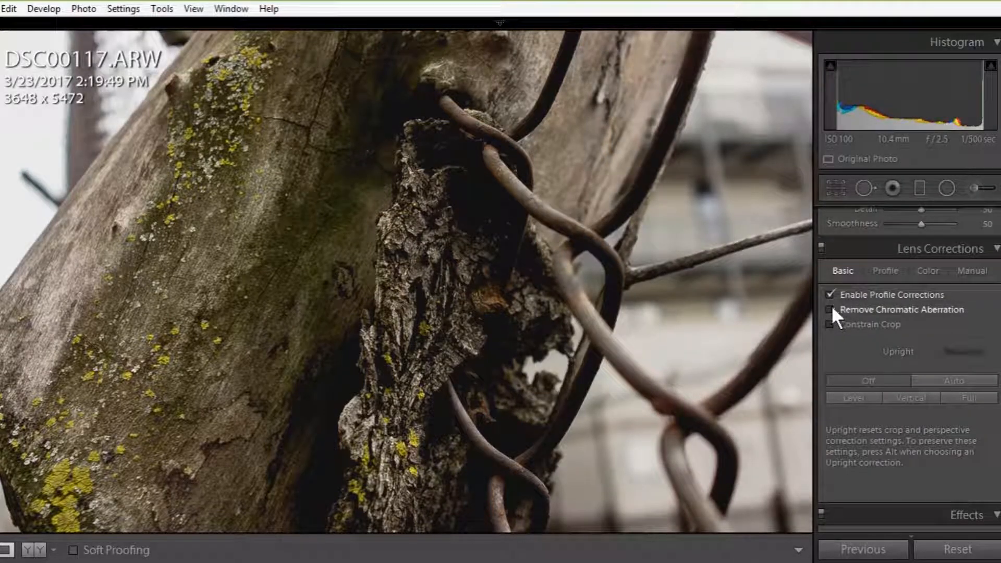
pyautogui.click(831, 309)
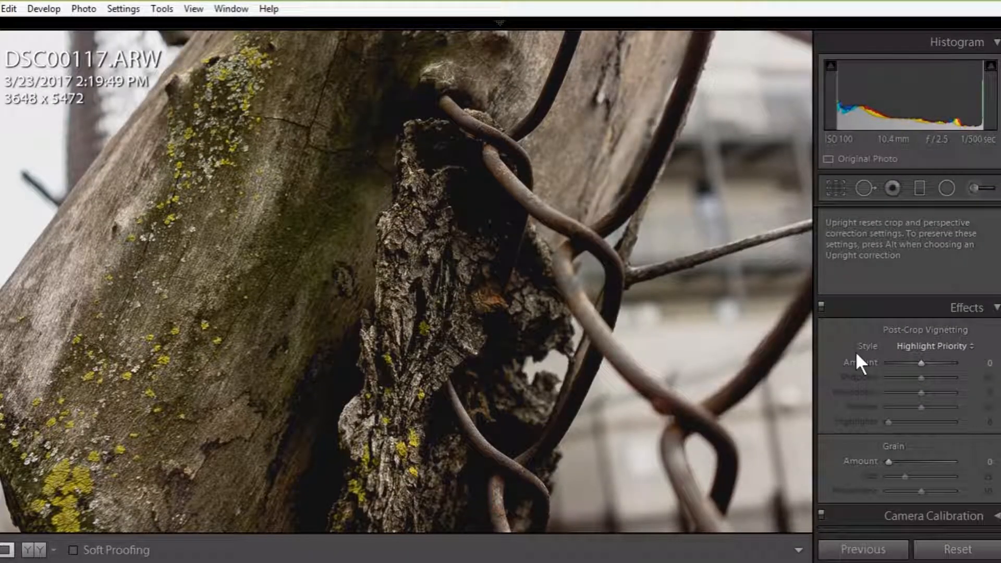
pyautogui.moveTo(778, 289)
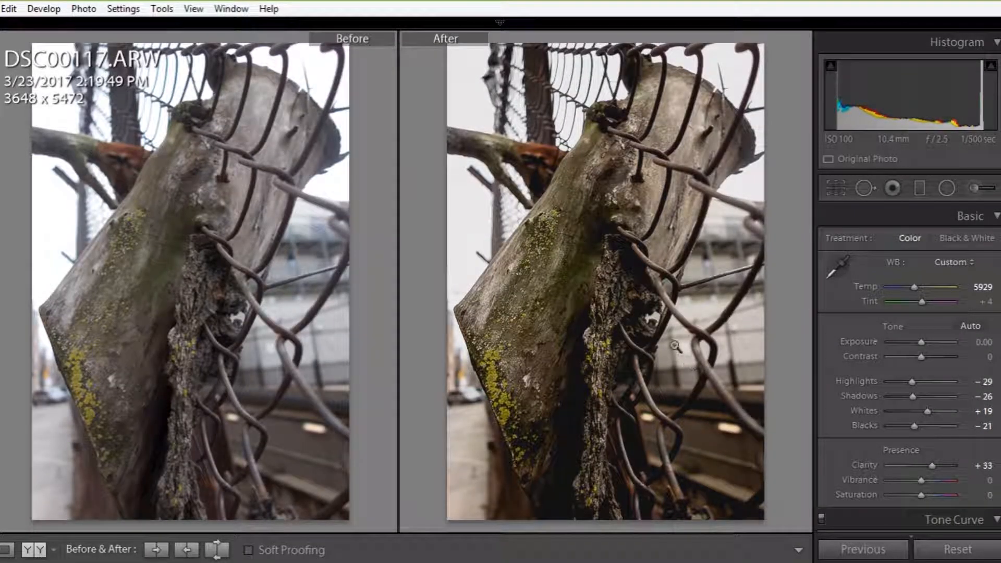
pyautogui.moveTo(609, 184)
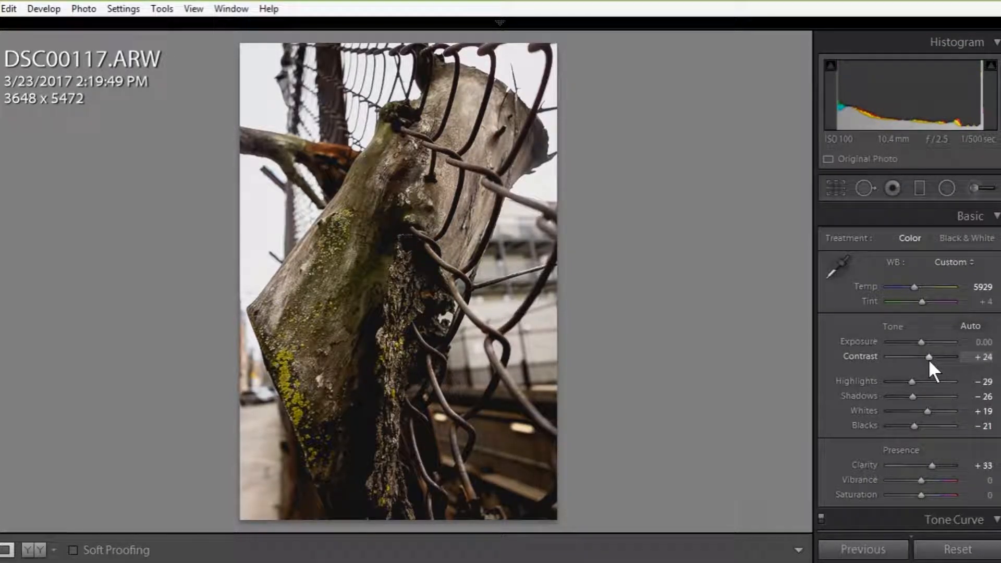
pyautogui.moveTo(578, 318)
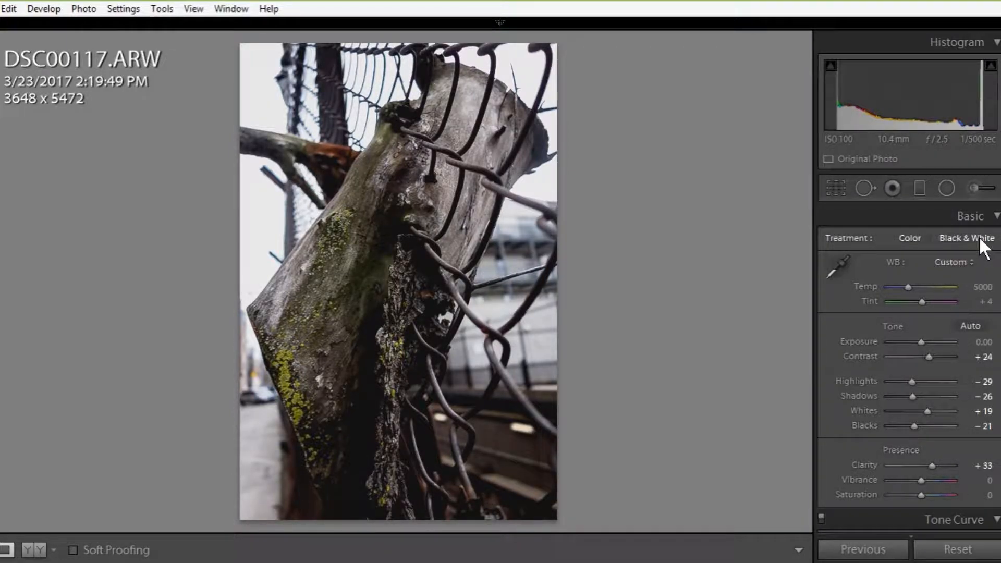
# Convert the photo to black and white, then return it to colour
pyautogui.click(965, 237)
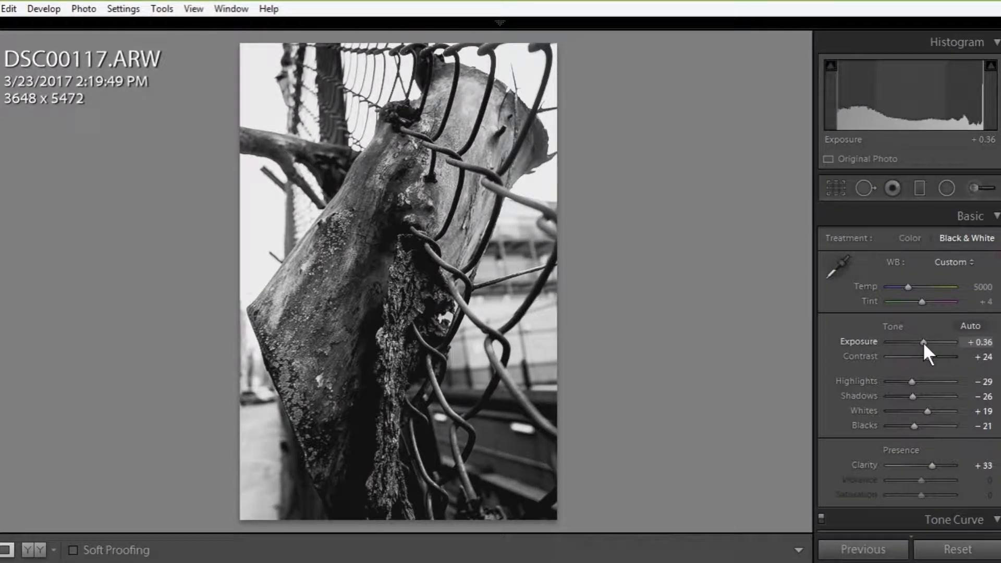
pyautogui.moveTo(903, 249)
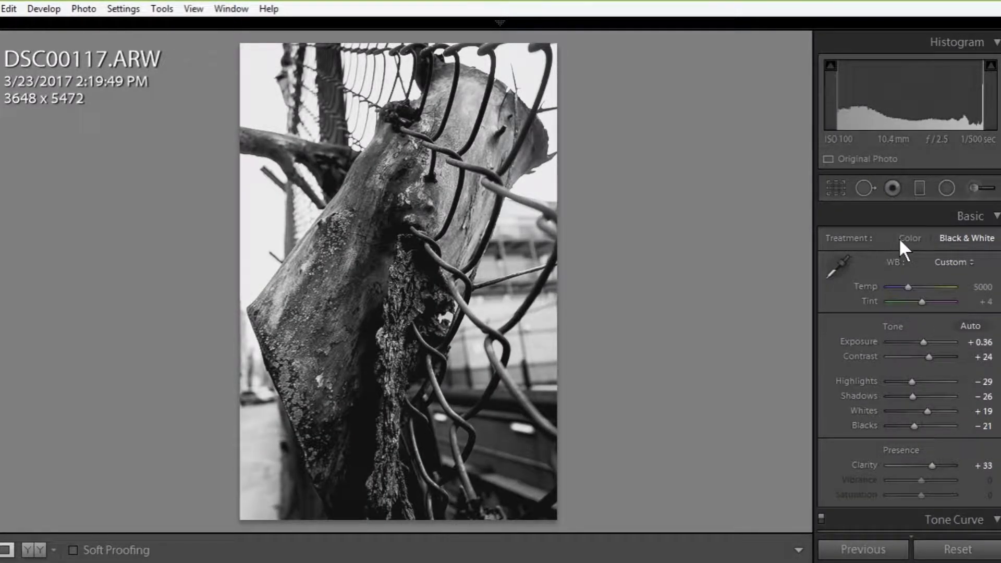
pyautogui.click(909, 238)
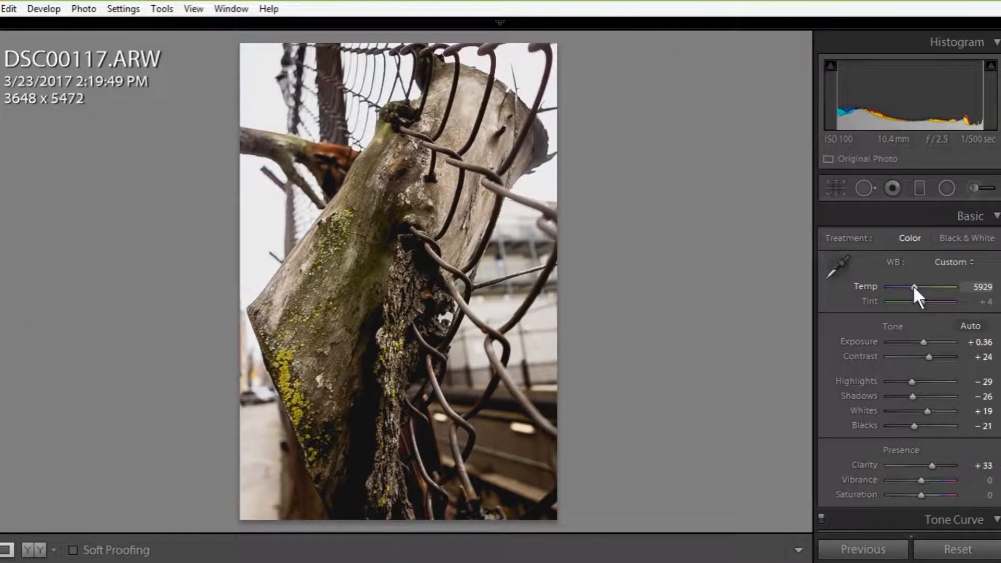
pyautogui.moveTo(664, 243)
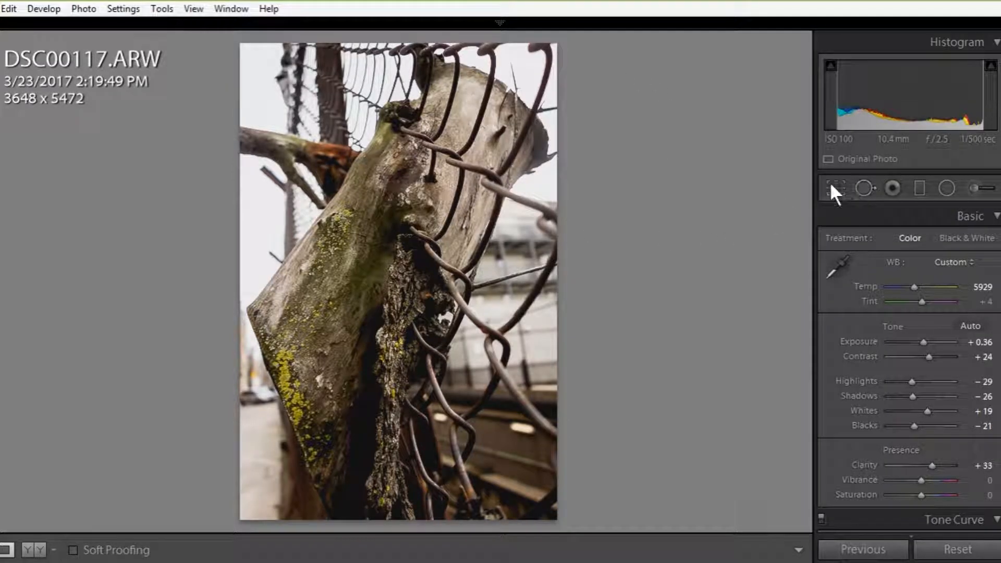
# Crop the frame edges slightly inward and apply the crop
pyautogui.click(837, 189)
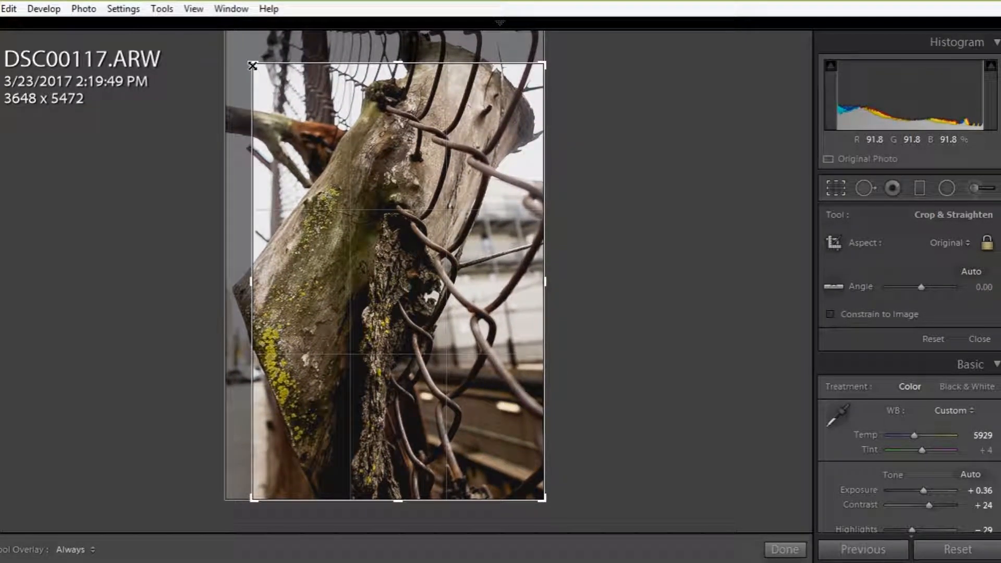
pyautogui.moveTo(251, 66); pyautogui.dragTo(252, 66)
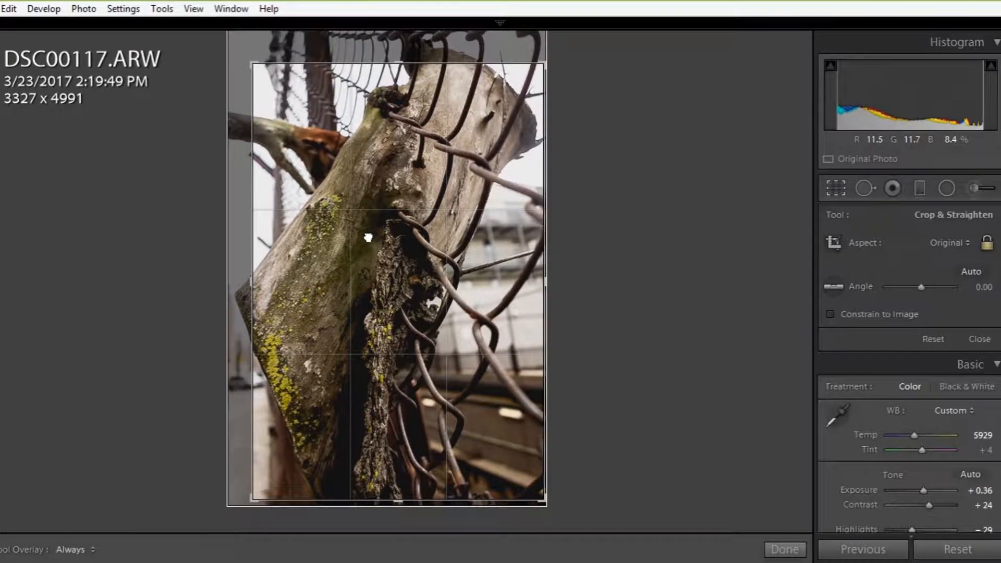
pyautogui.click(794, 556)
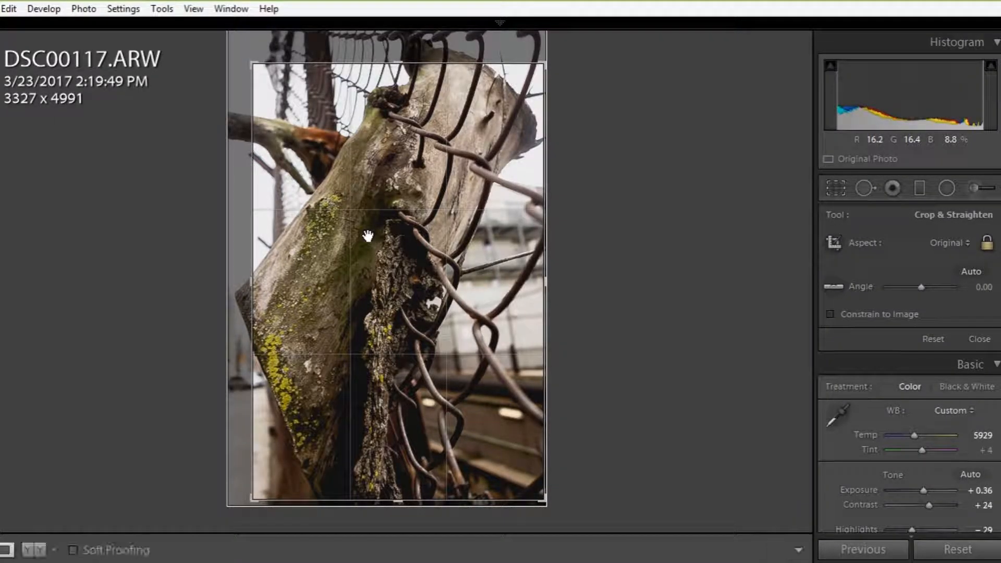
pyautogui.click(979, 338)
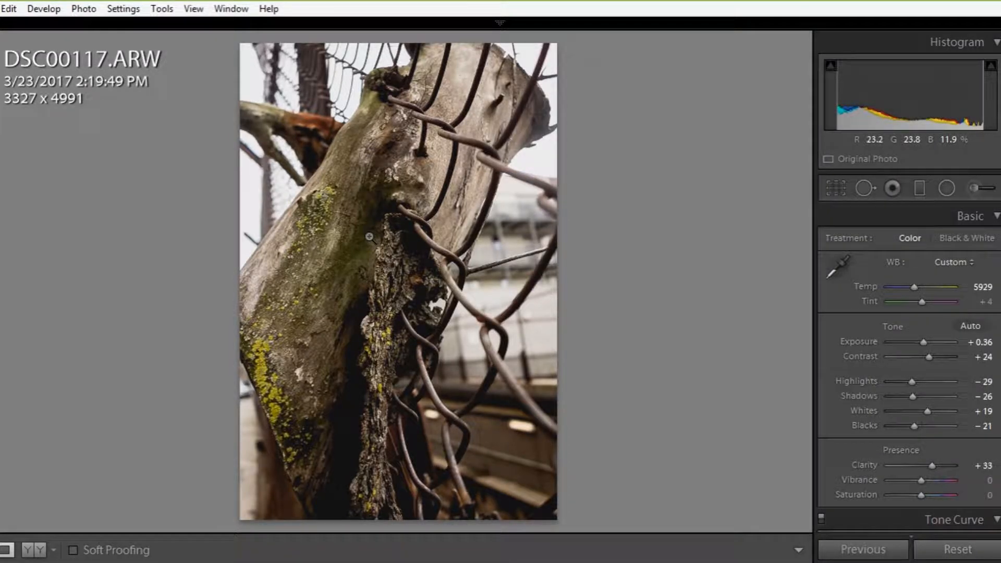
pyautogui.click(25, 550)
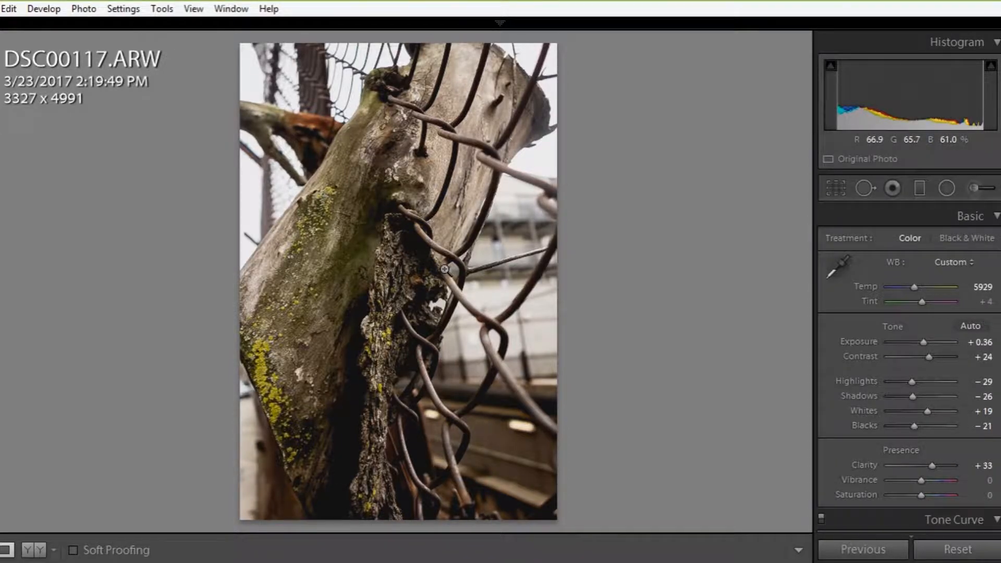
# Undo that crop and recrop tighter to 3292 × 4937 pixels
pyautogui.press('ctrl+z')
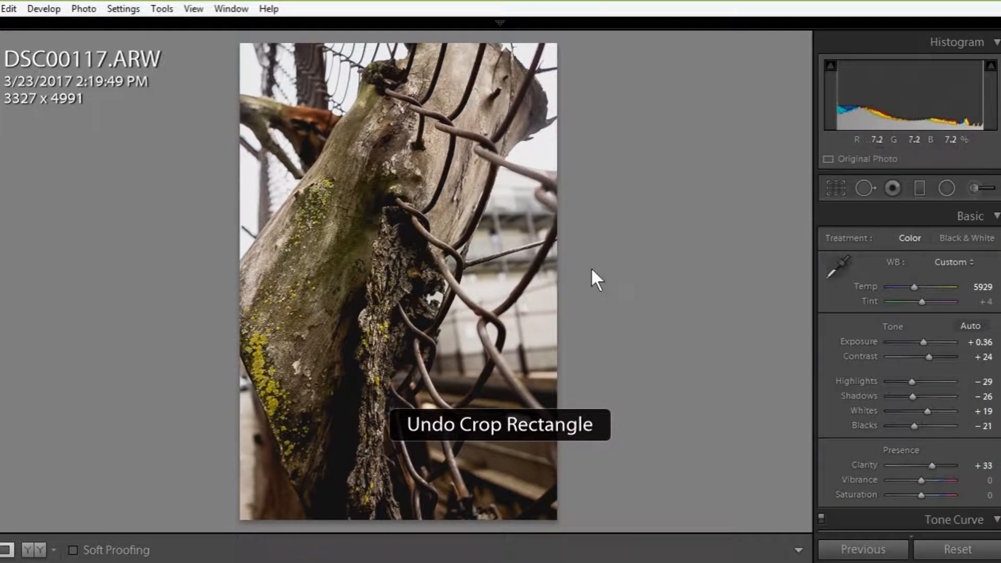
pyautogui.click(837, 188)
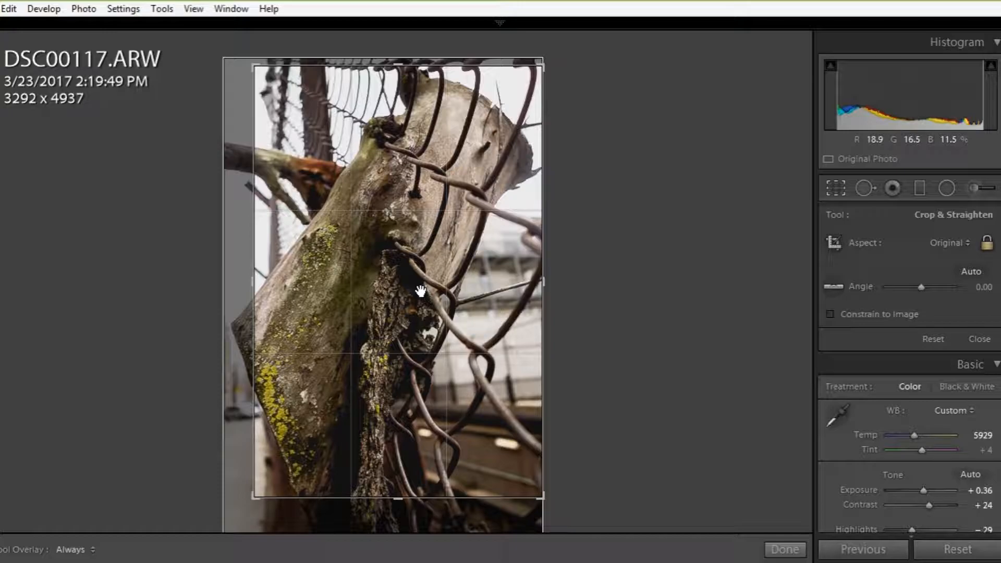
pyautogui.click(784, 550)
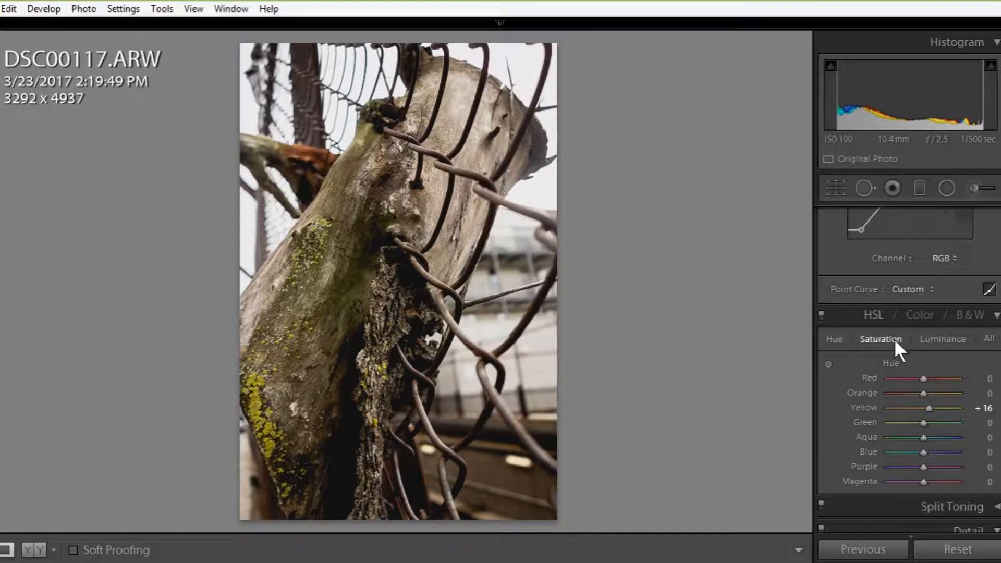
# Switch HSL to per-colour saturation adjustments for the lichen's yellows
pyautogui.click(919, 314)
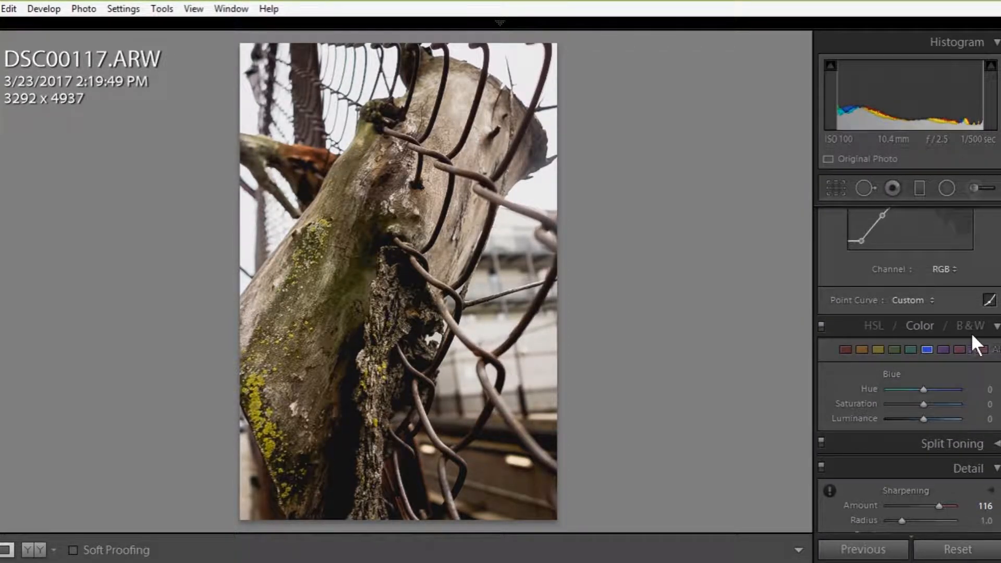
pyautogui.moveTo(255, 411)
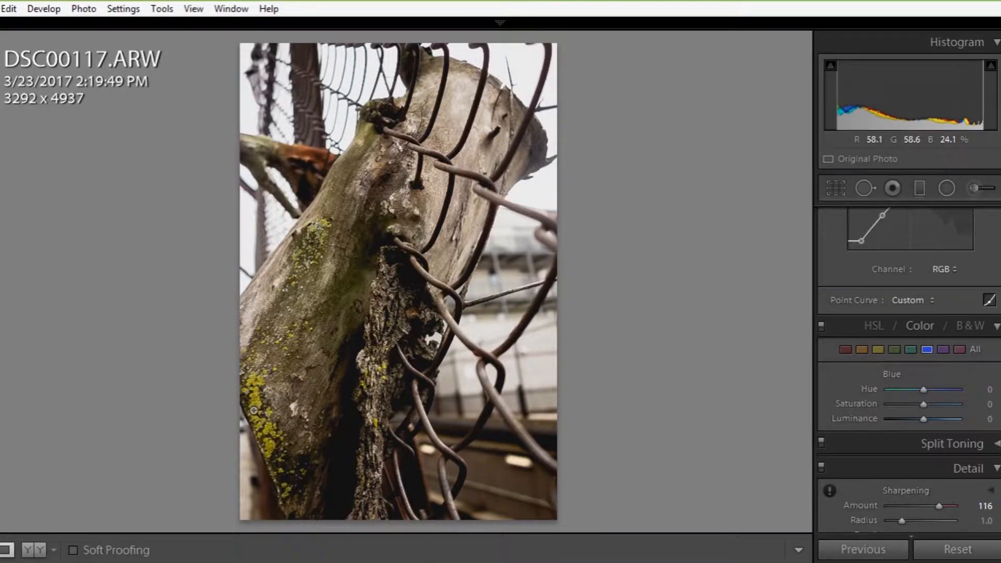
pyautogui.moveTo(920, 389)
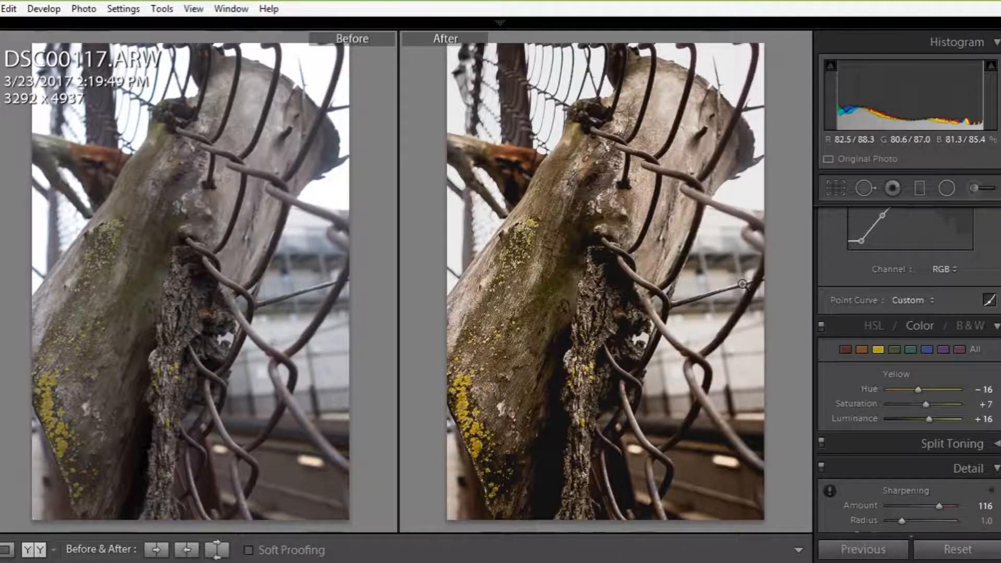
pyautogui.moveTo(70, 316)
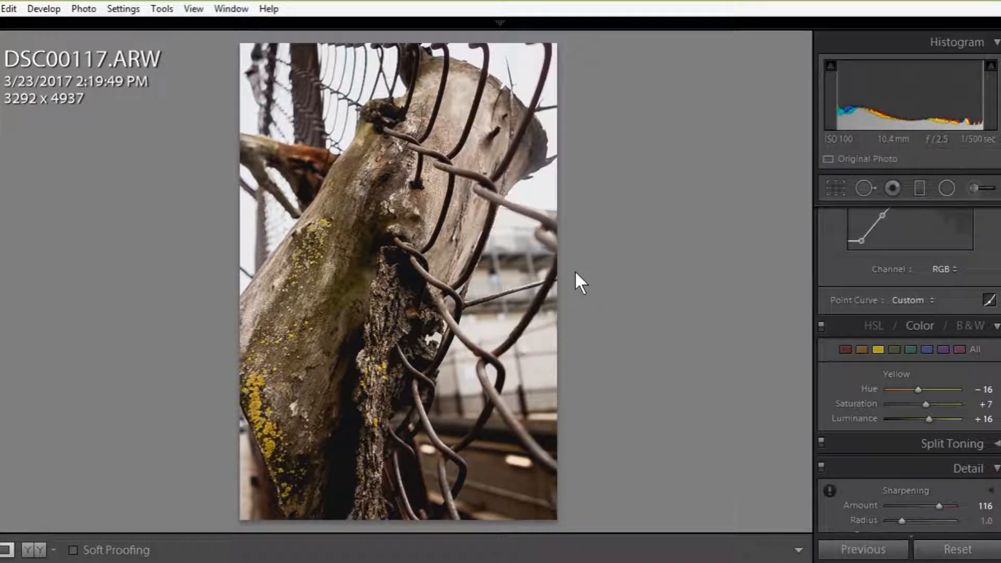
pyautogui.moveTo(506, 70)
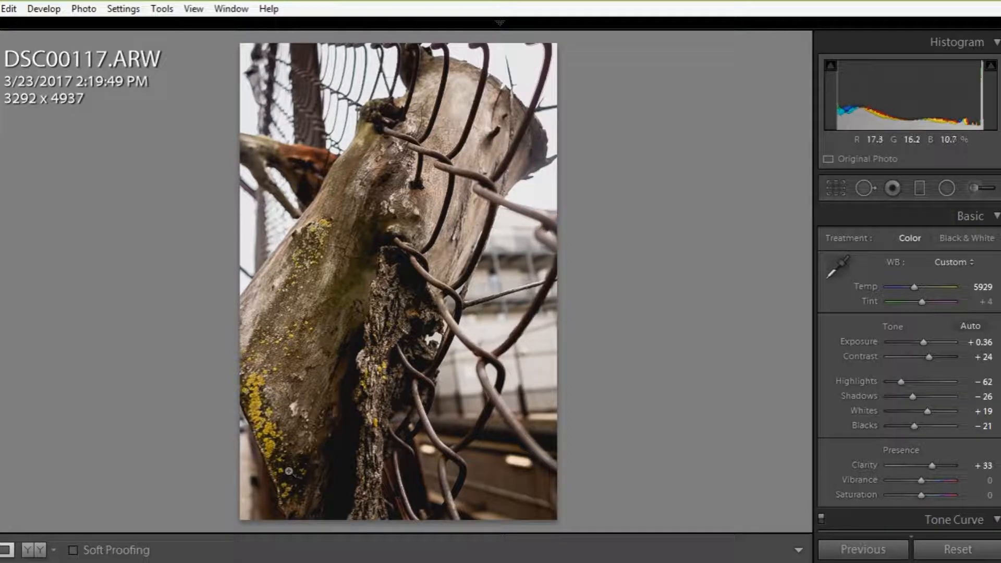
pyautogui.moveTo(325, 520)
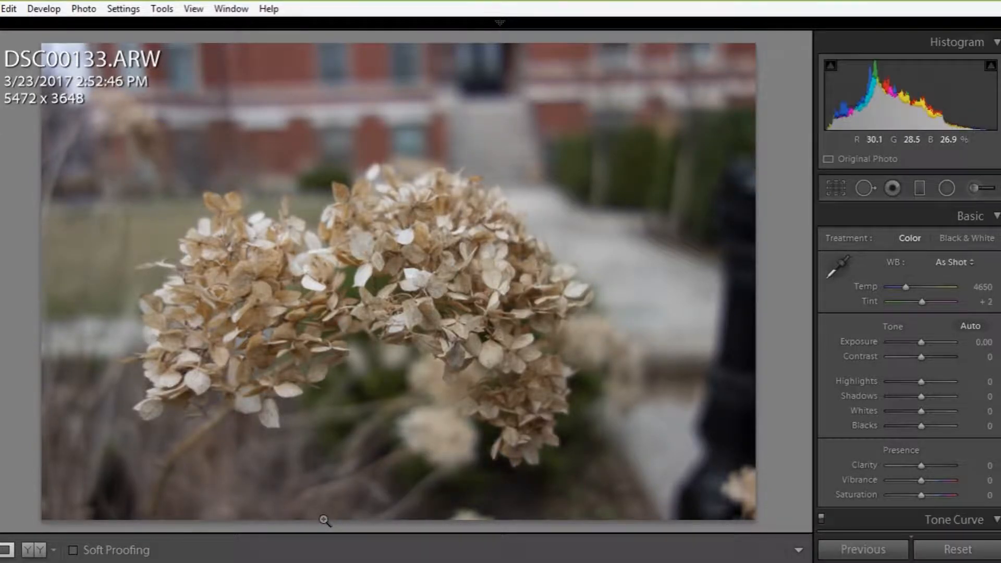
pyautogui.moveTo(617, 218)
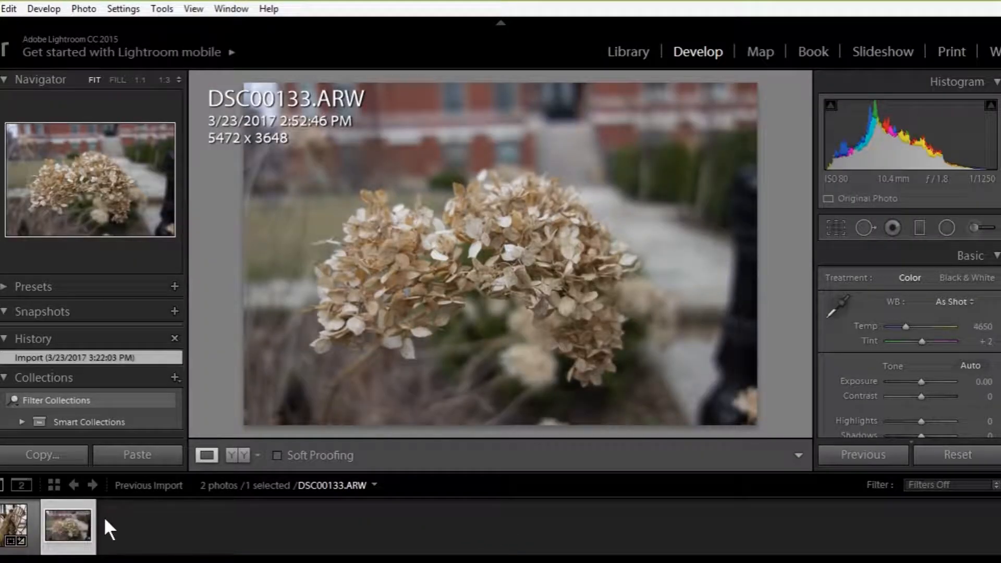
pyautogui.moveTo(661, 193)
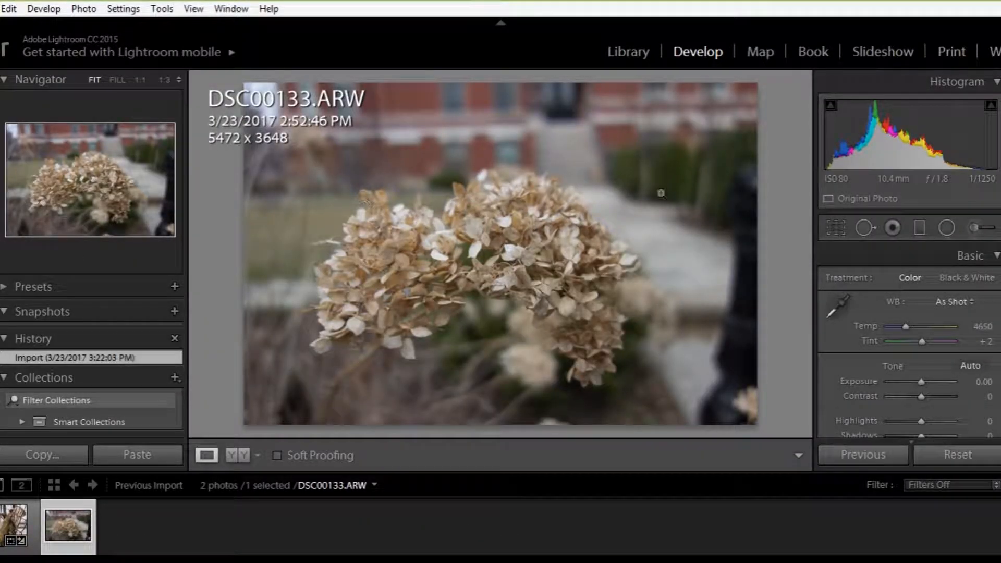
# Switch from Develop to the Library module showing DSC00133
pyautogui.click(627, 52)
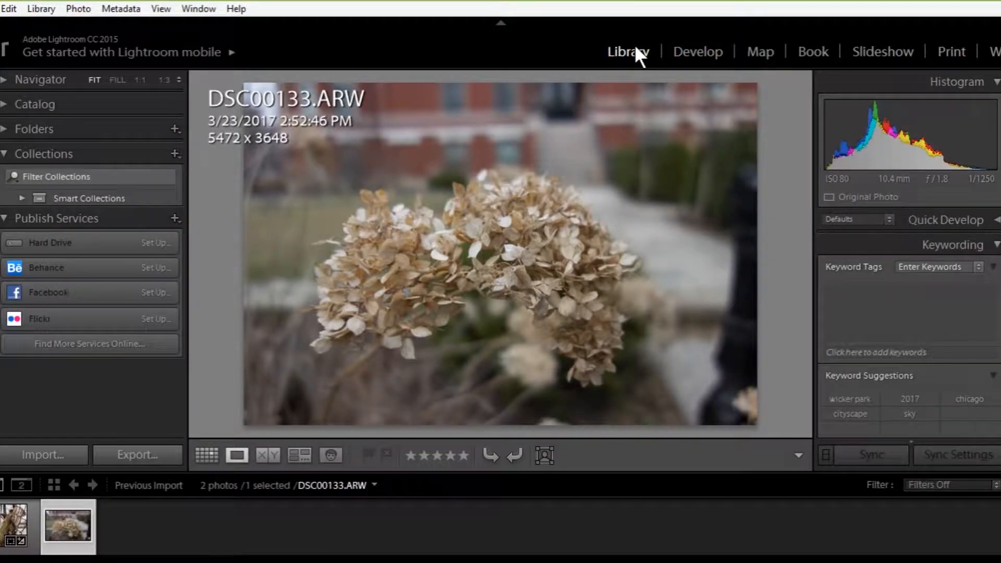
pyautogui.moveTo(674, 61)
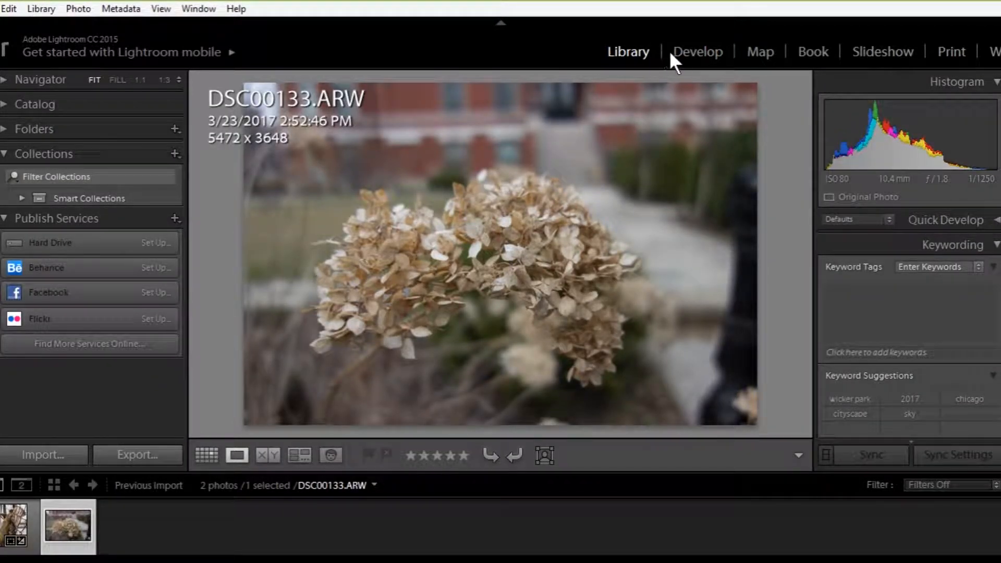
pyautogui.moveTo(632, 54)
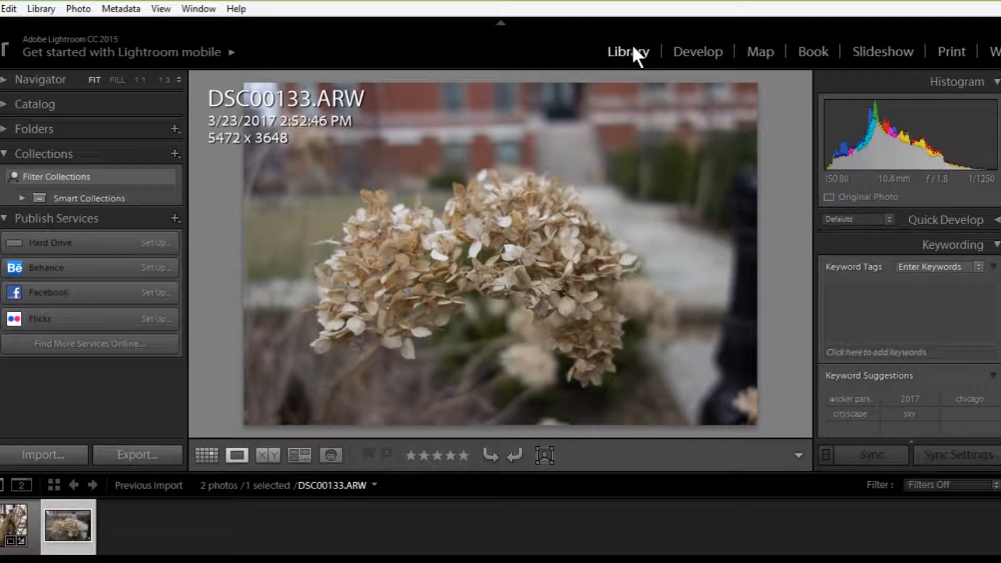
pyautogui.moveTo(43, 454)
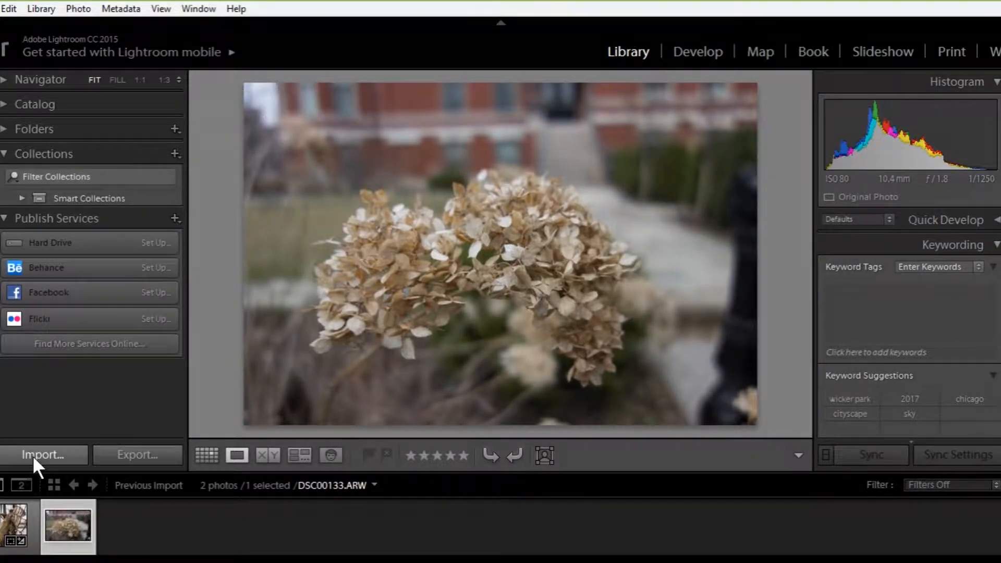
# Bring up the photo import window from the Library module
pyautogui.click(43, 454)
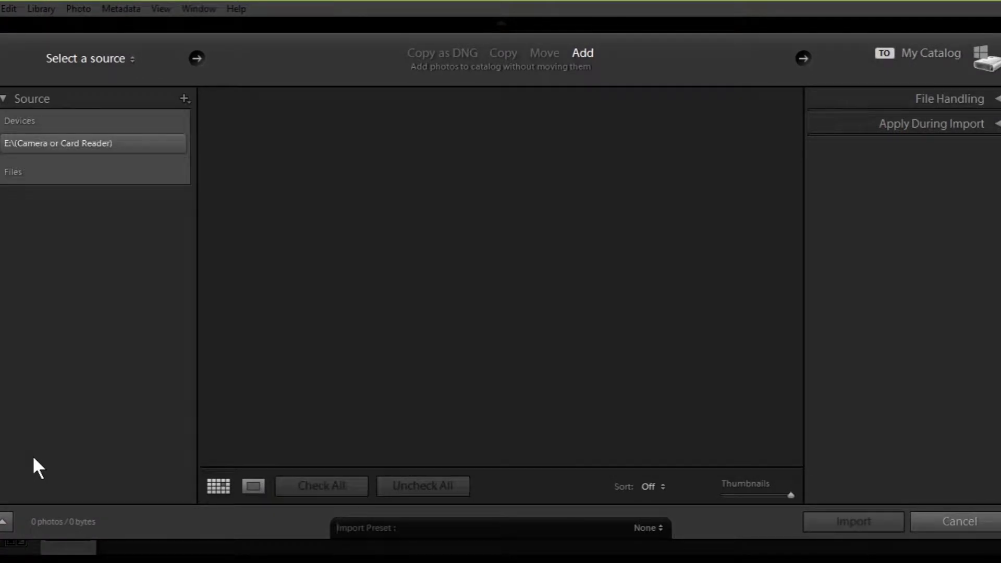
pyautogui.click(58, 143)
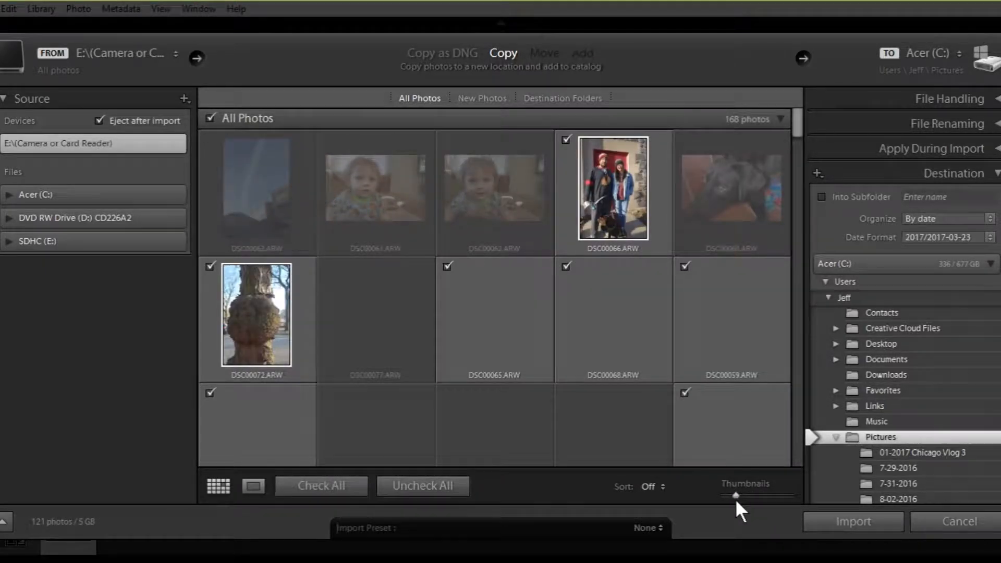
pyautogui.click(422, 486)
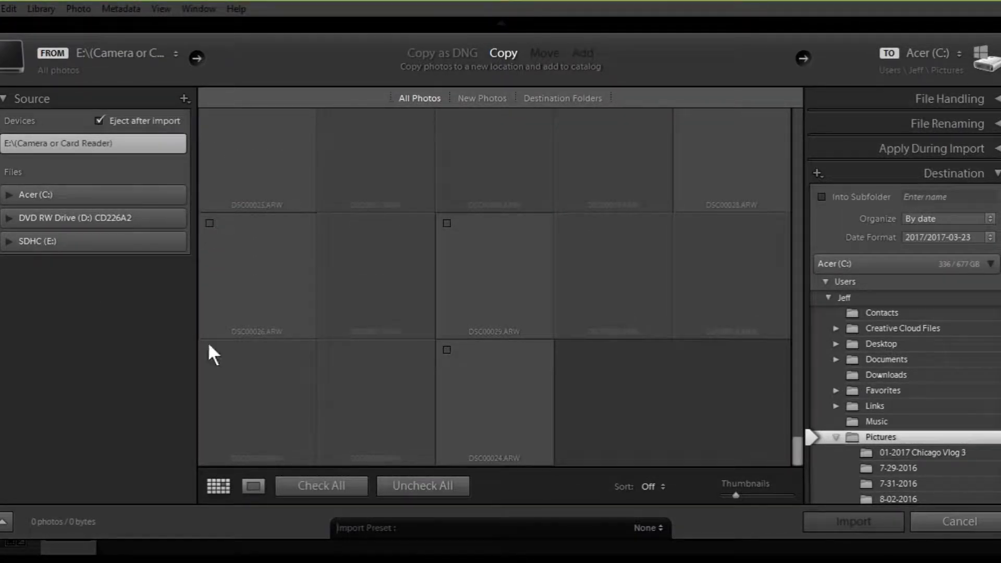
# Point the import source at Acer (C:) > Users > user folder > Pictures > 2017 > 2017-03-23
pyautogui.click(9, 194)
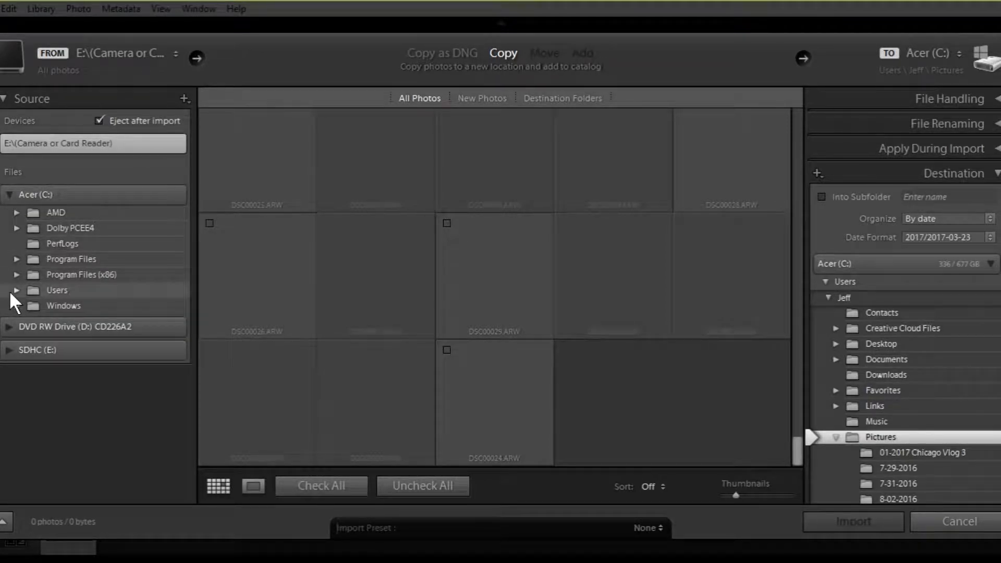
pyautogui.click(18, 289)
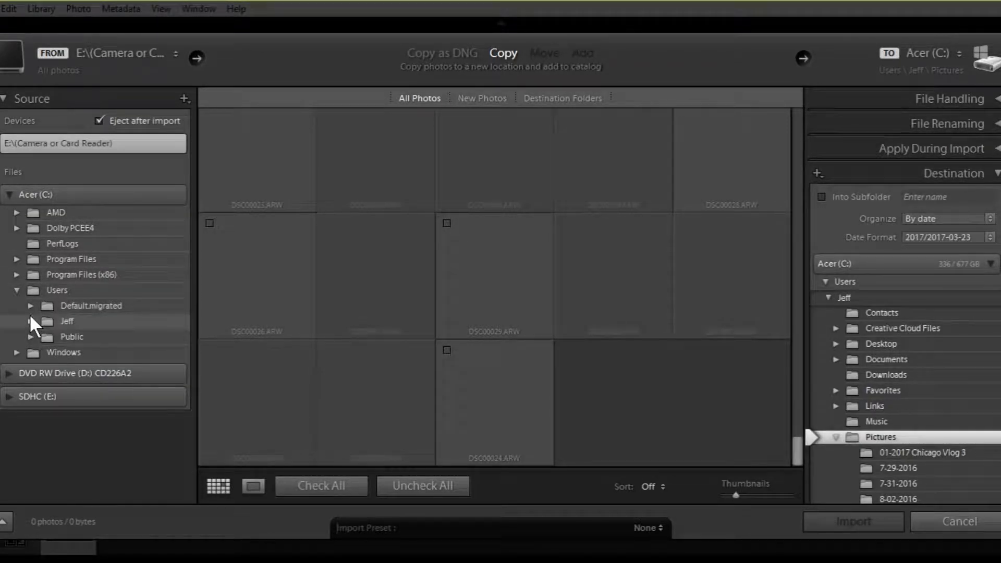
pyautogui.click(30, 321)
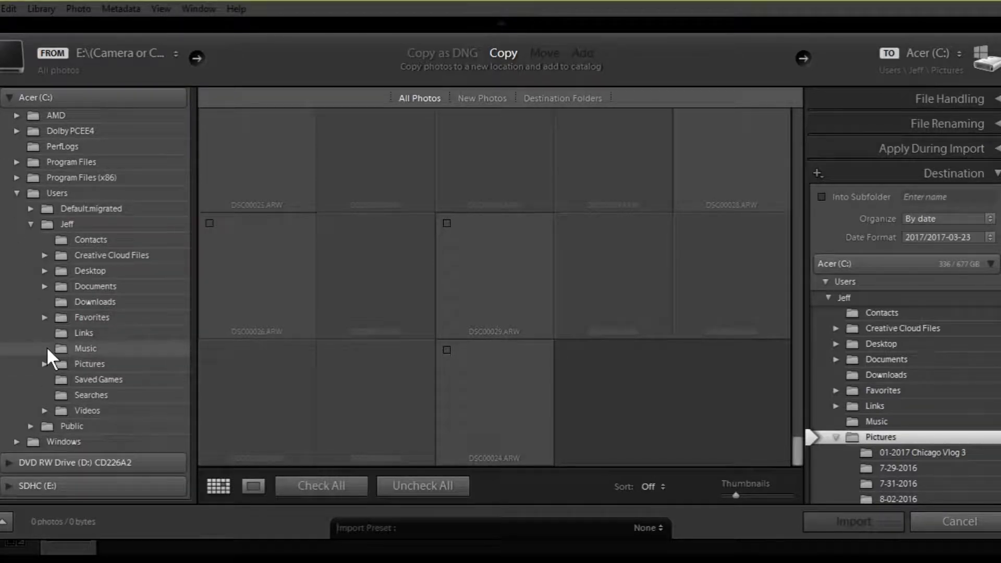
pyautogui.scroll(-3)
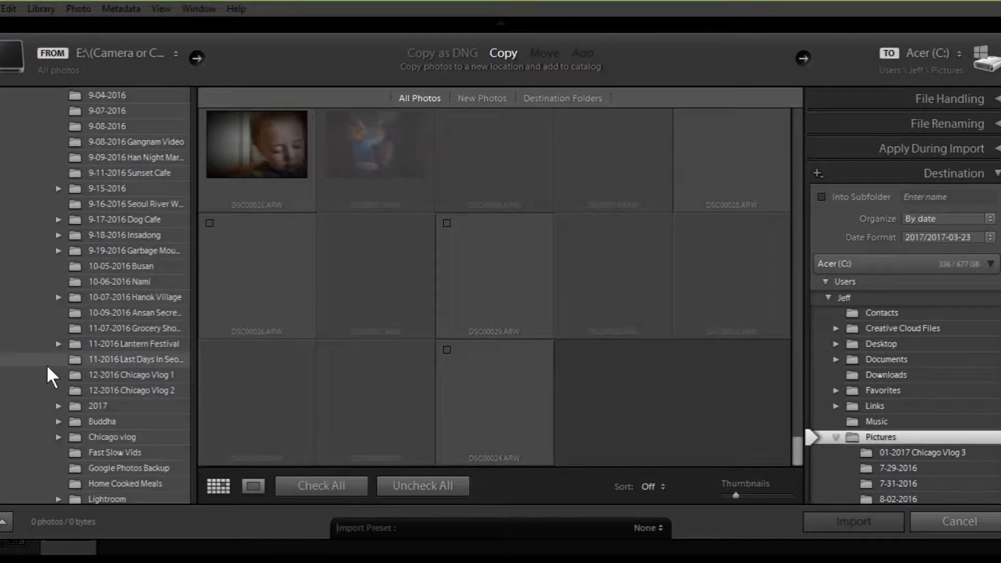
pyautogui.scroll(-3)
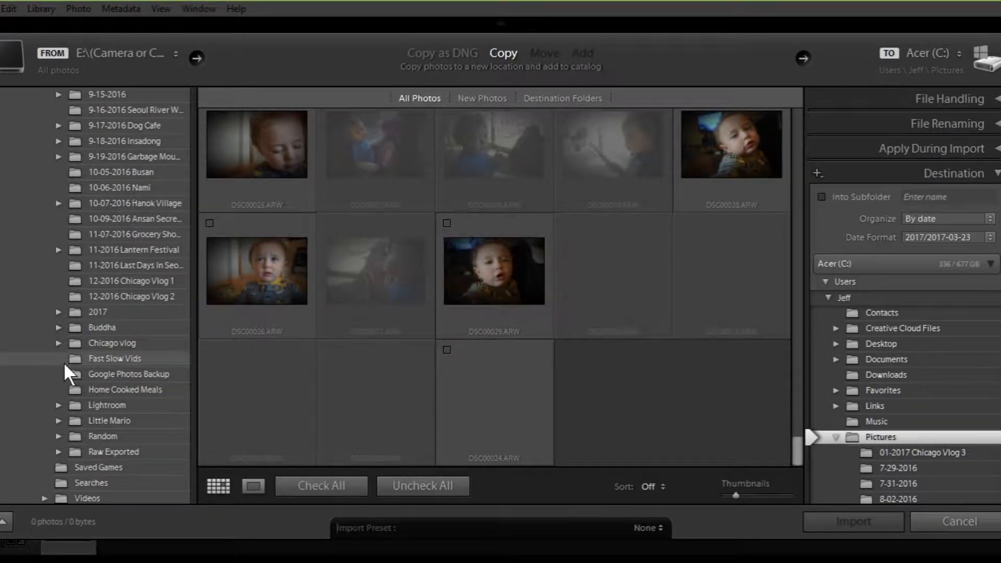
pyautogui.click(59, 312)
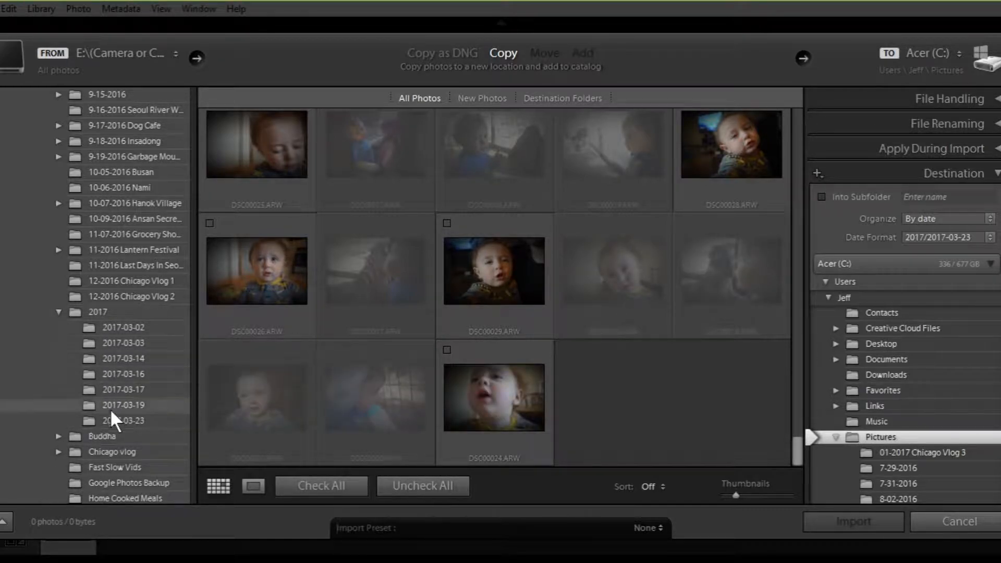
pyautogui.click(123, 420)
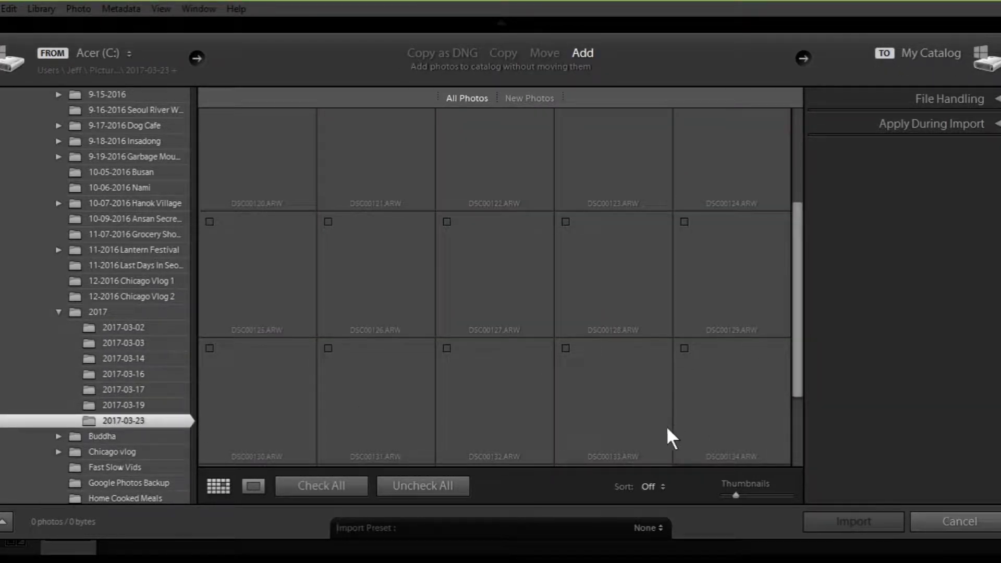
pyautogui.moveTo(542, 460)
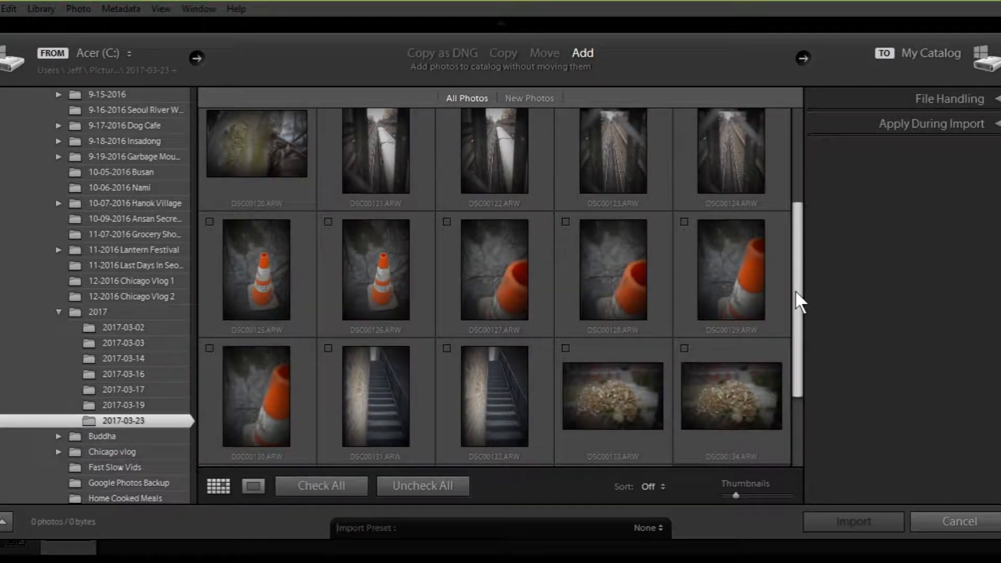
# Mark only DSC00121 and DSC00122 and start importing them into the catalog
pyautogui.scroll(3)
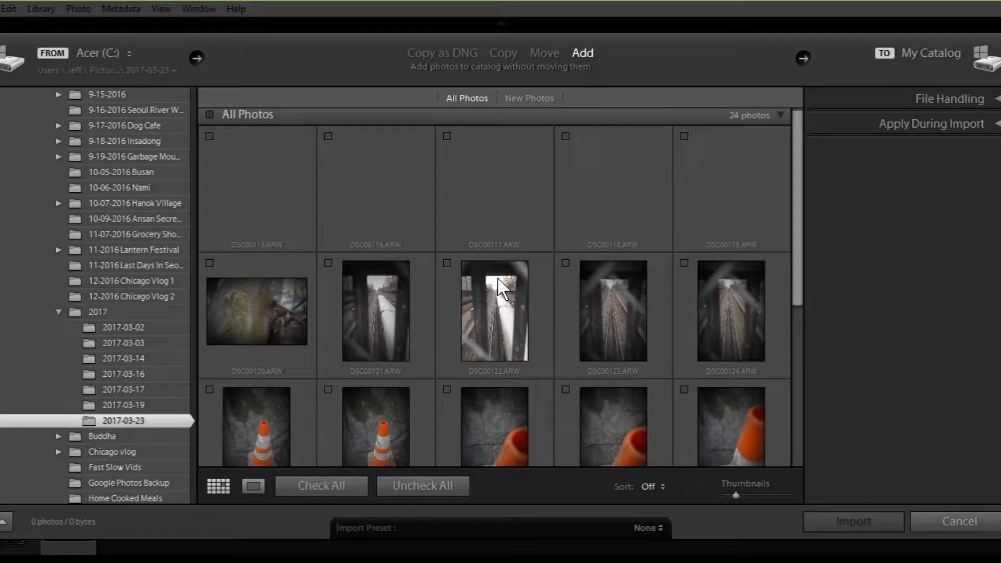
pyautogui.click(329, 263)
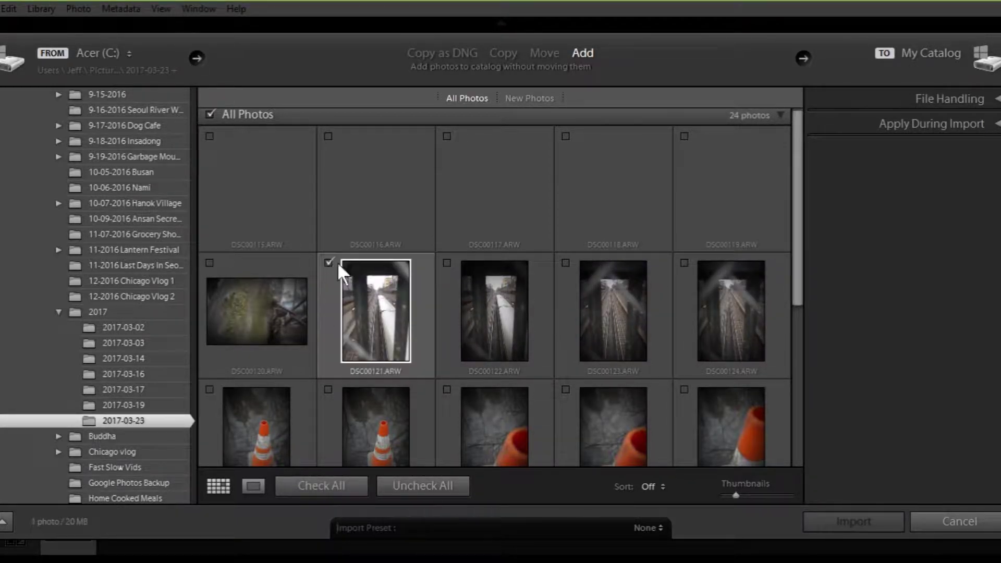
pyautogui.click(448, 263)
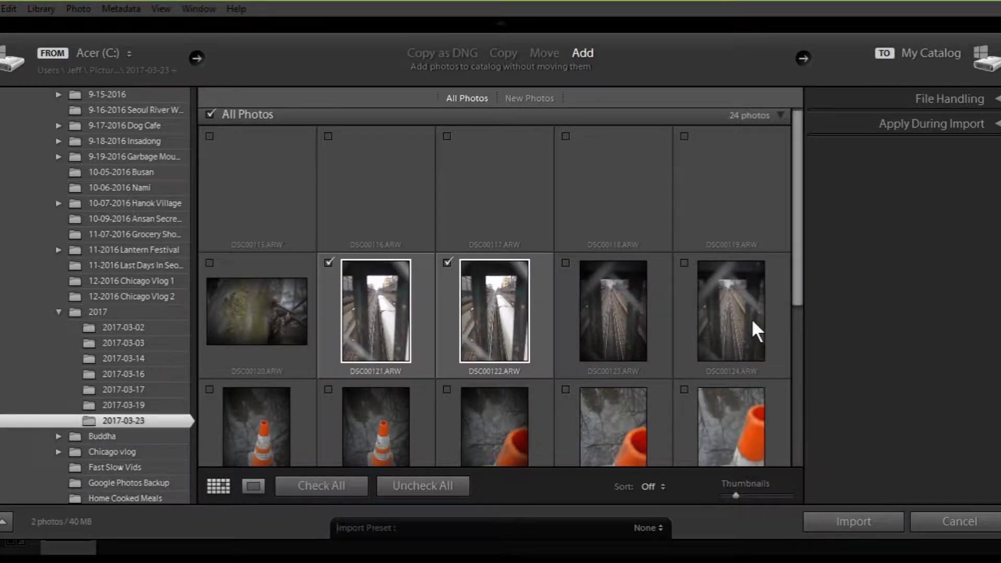
pyautogui.scroll(-3)
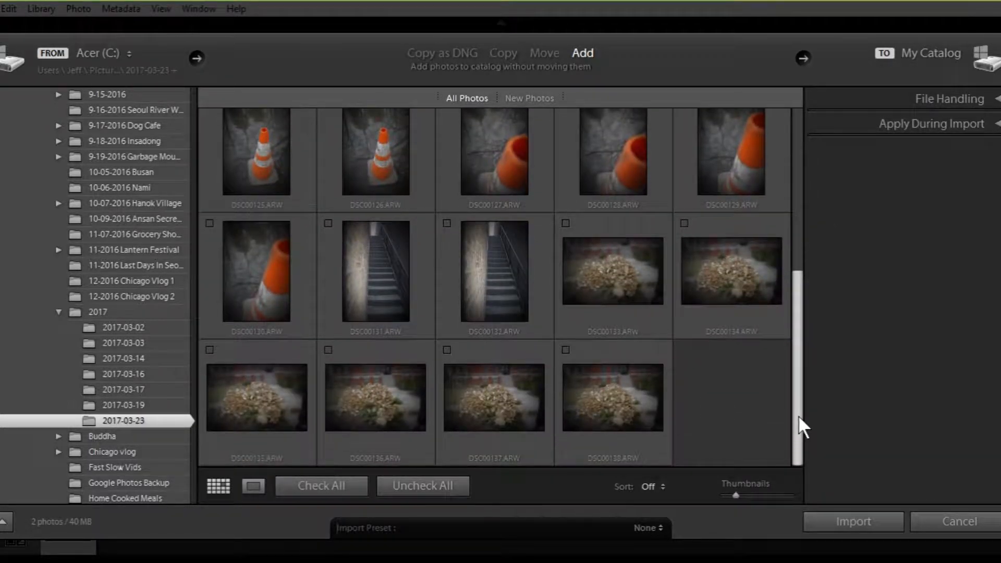
pyautogui.click(852, 522)
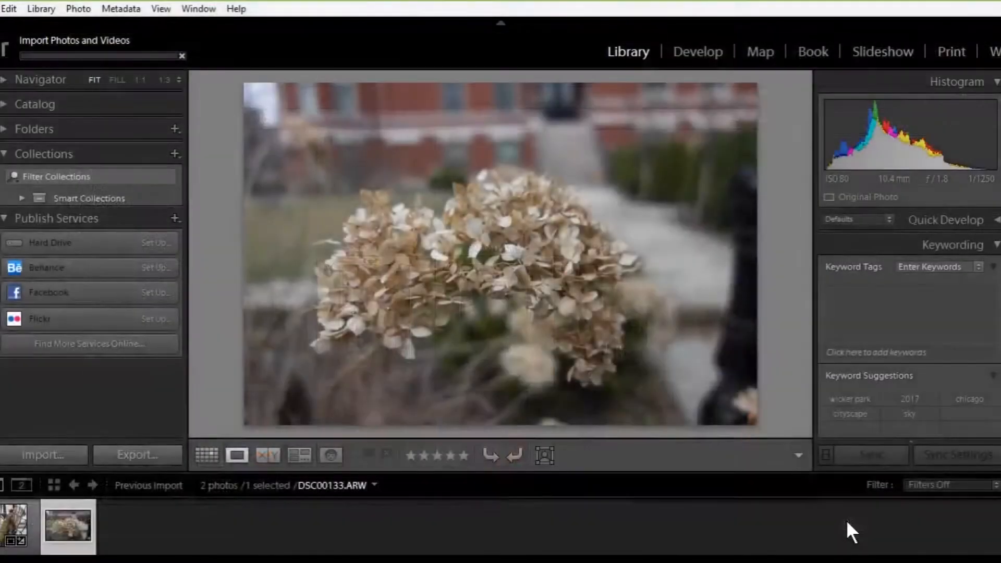
# Let the import finish and land in the Develop module with DSC00122.ARW at default settings
pyautogui.click(44, 454)
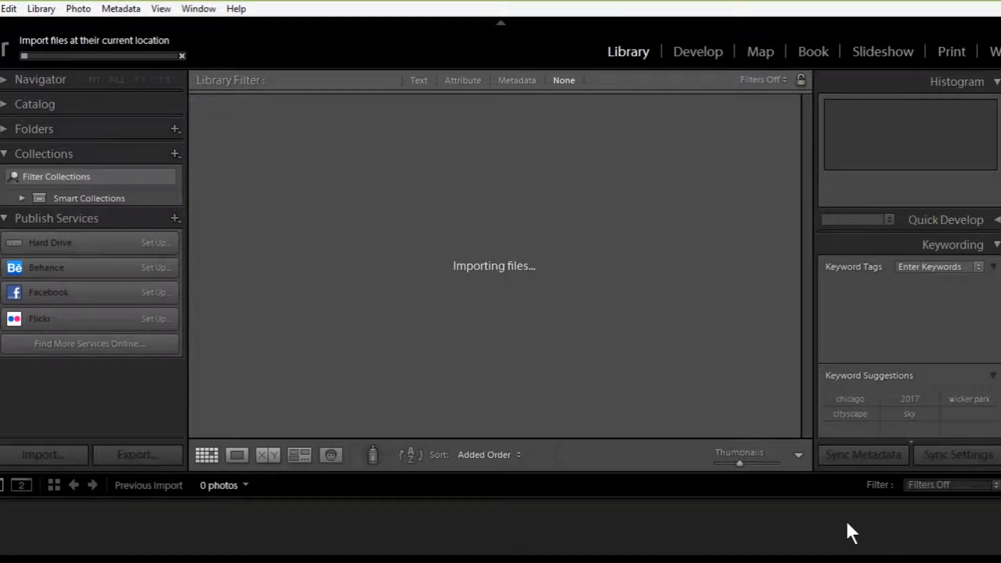
pyautogui.moveTo(702, 70)
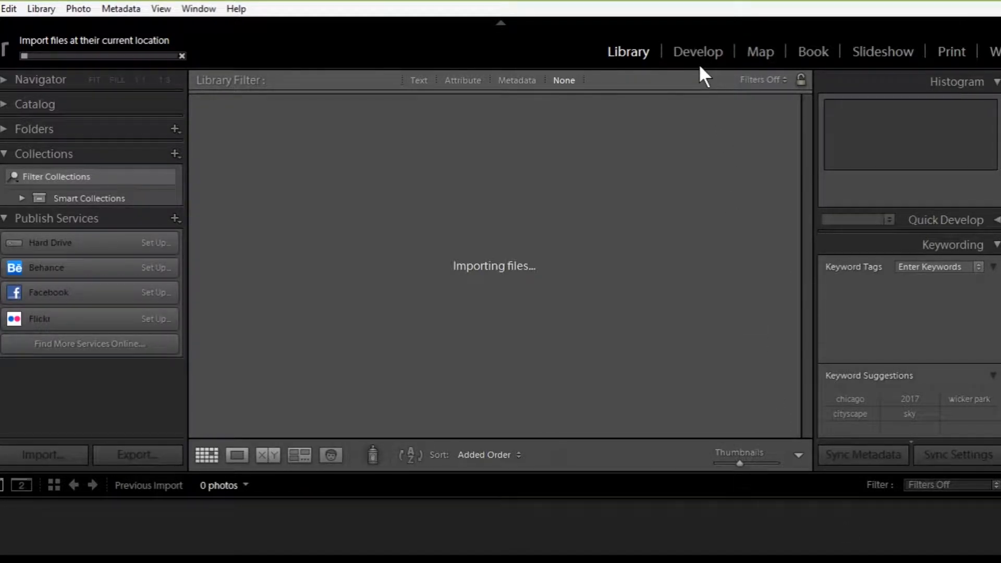
pyautogui.moveTo(692, 150)
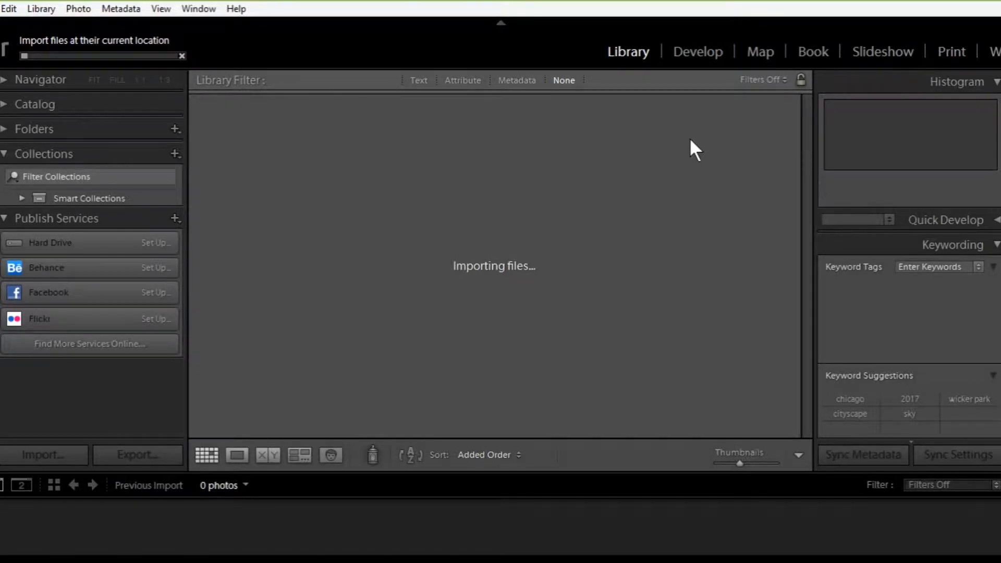
pyautogui.click(697, 52)
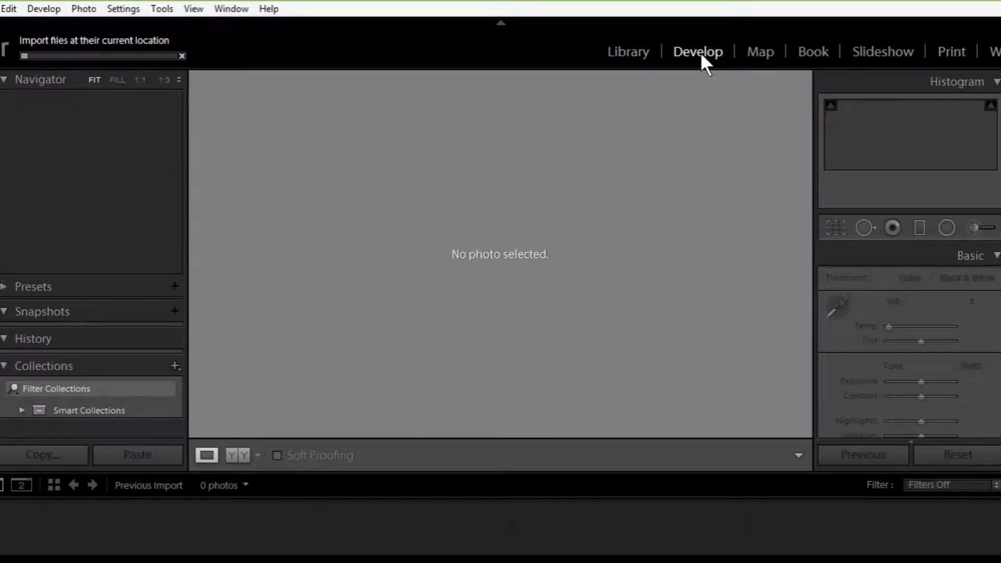
pyautogui.moveTo(627, 52)
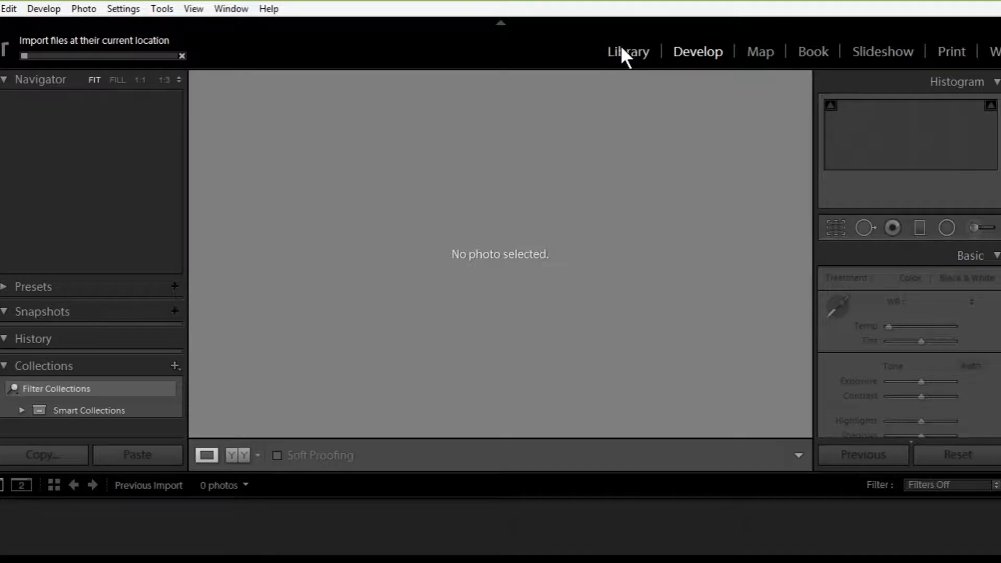
pyautogui.click(628, 52)
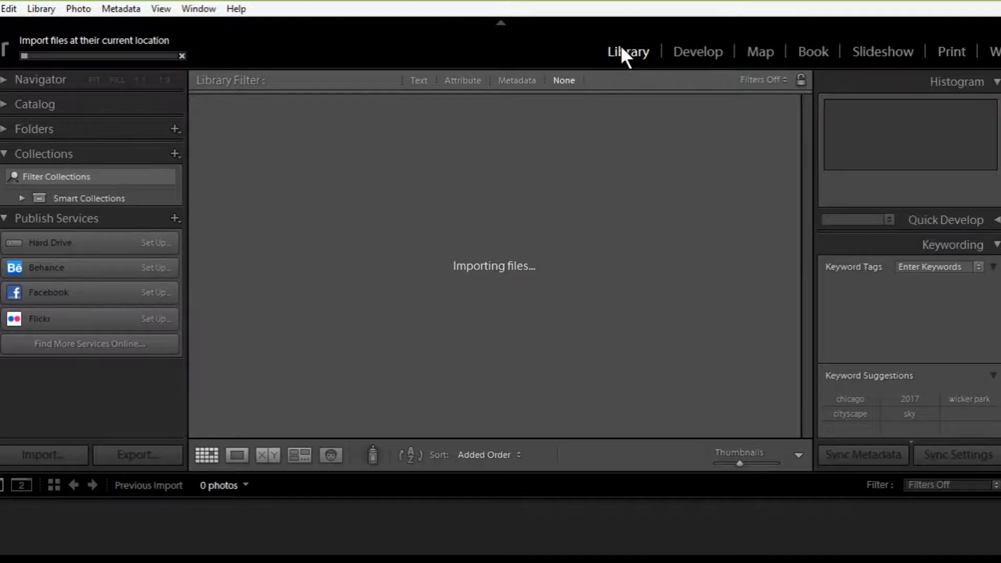
pyautogui.moveTo(693, 431)
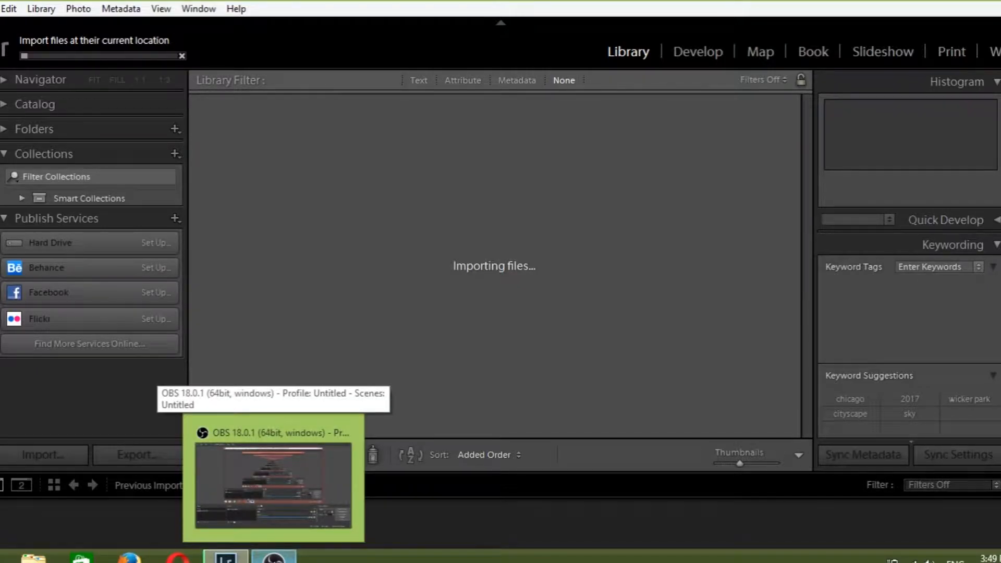
pyautogui.click(273, 487)
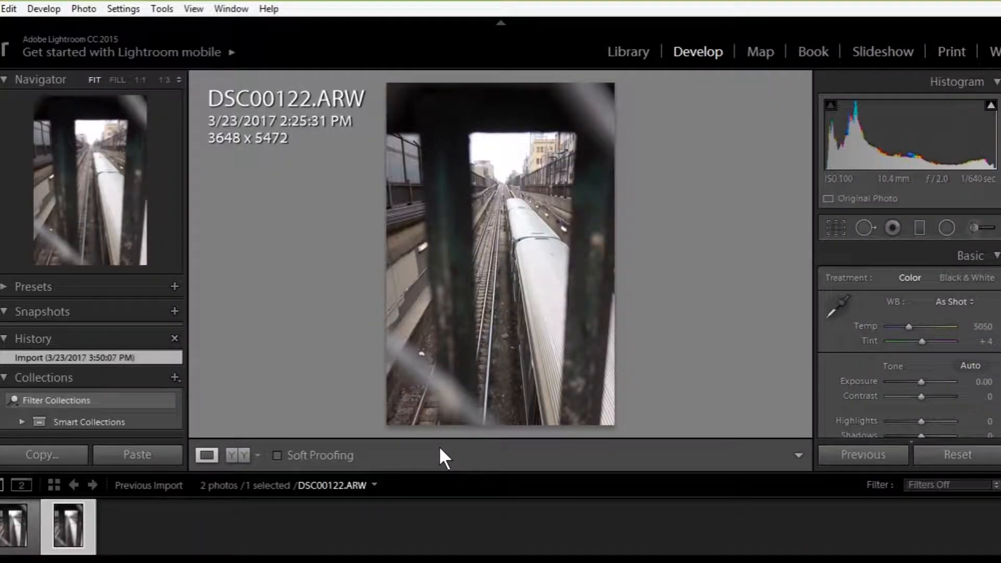
# Compare the two filmstrip shots, keep DSC00122 and hide the side panels so it fills the screen
pyautogui.click(14, 525)
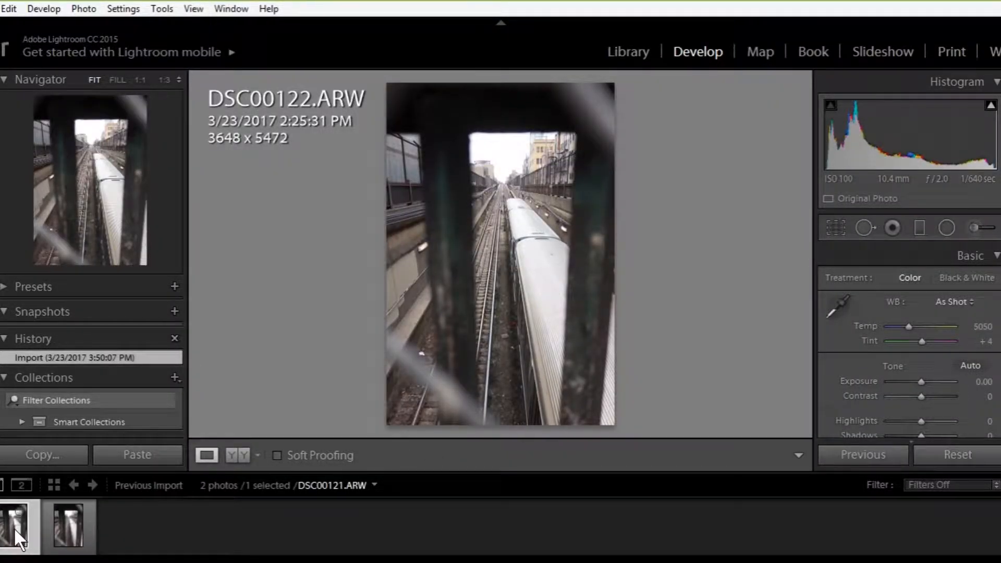
pyautogui.click(66, 525)
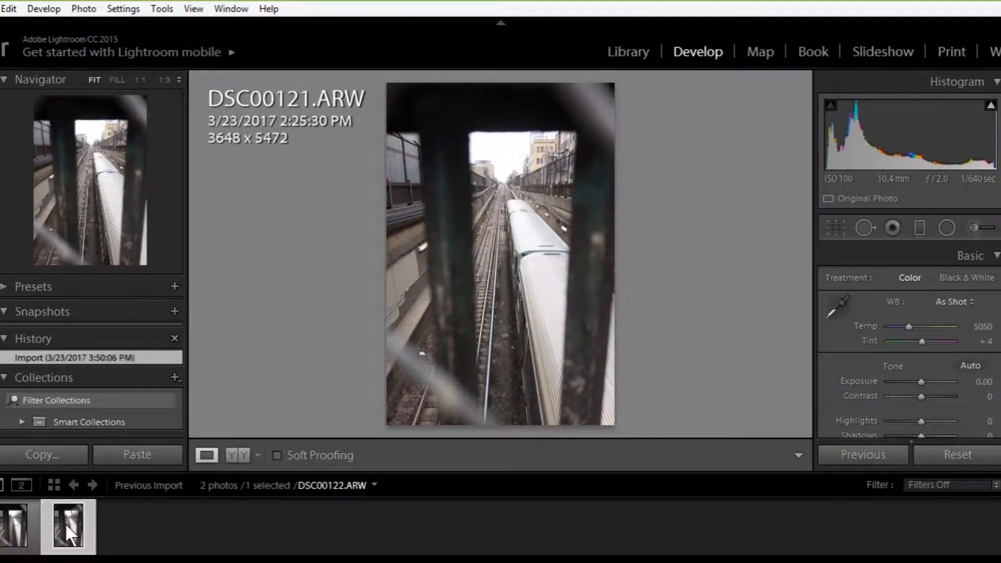
pyautogui.click(13, 525)
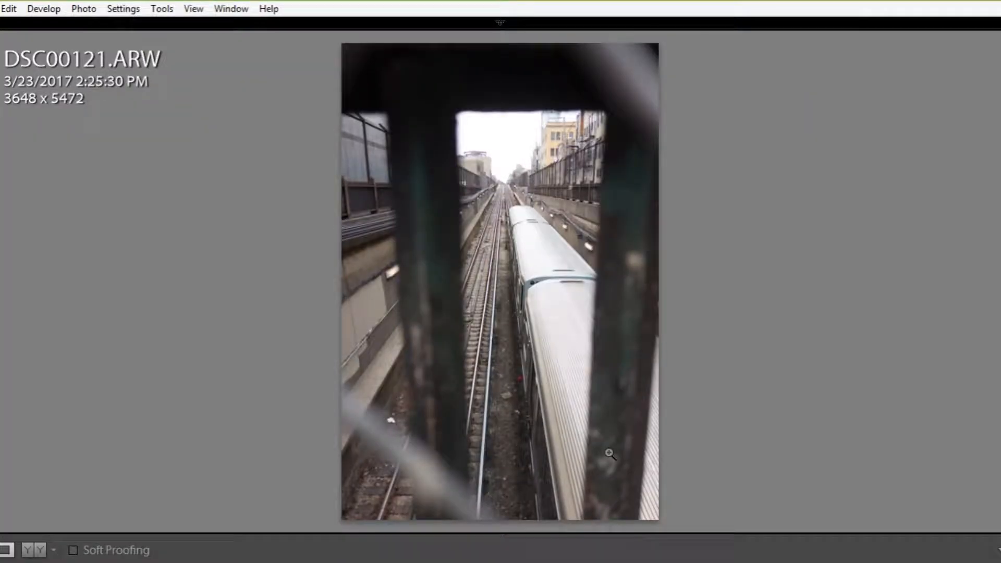
pyautogui.press('right')
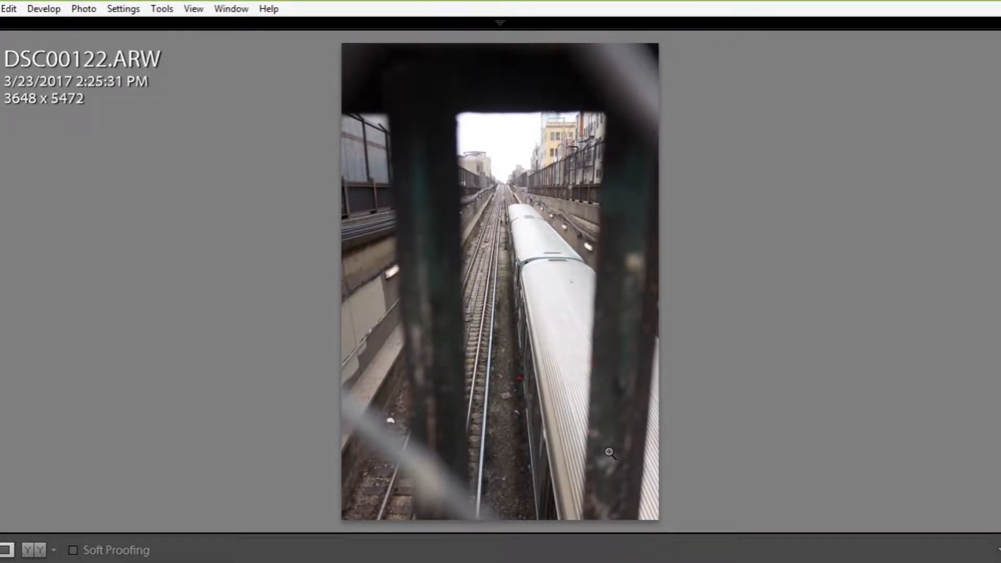
pyautogui.moveTo(576, 353)
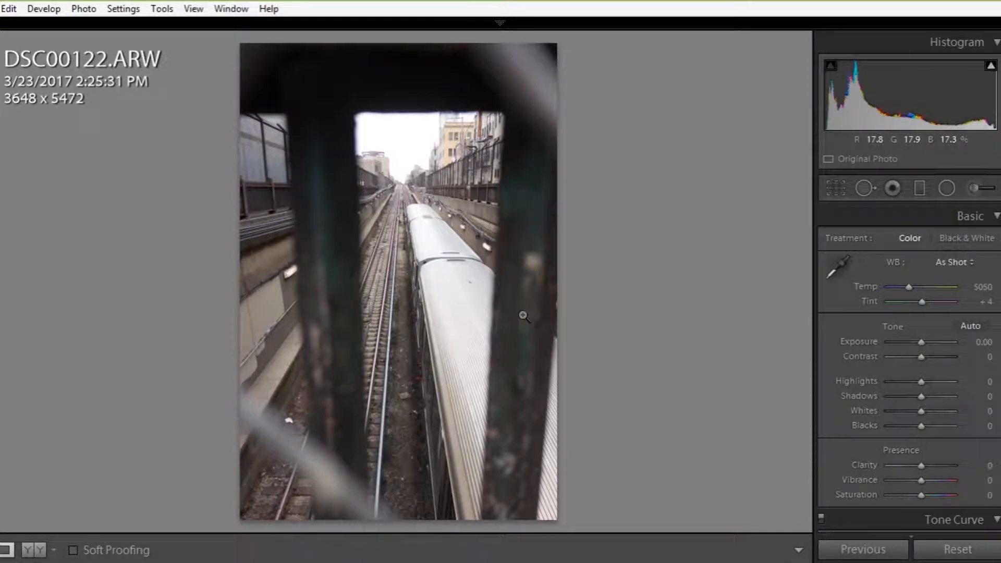
# Crop DSC00122 tighter around the opening in the bars to 2943 × 4415 pixels
pyautogui.click(835, 188)
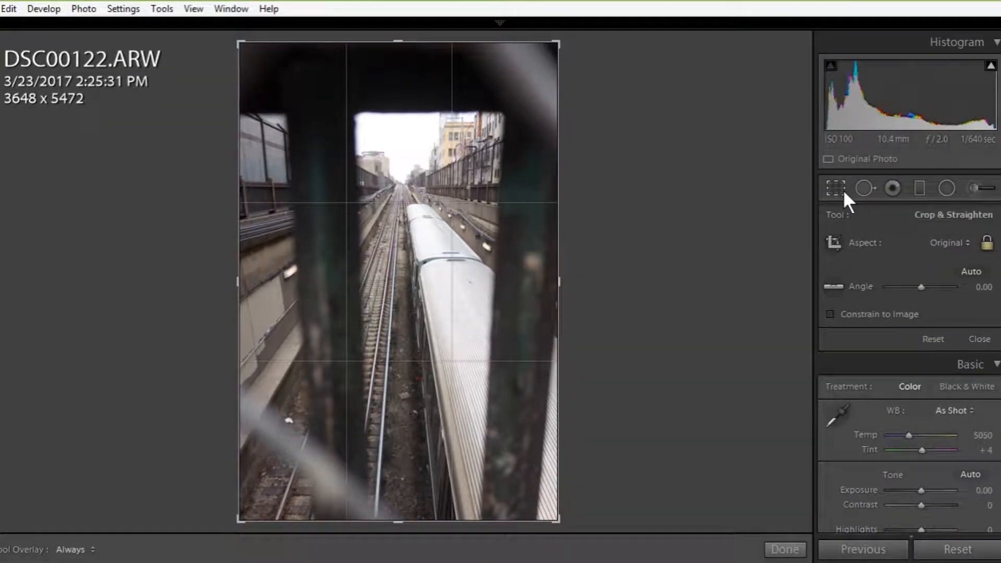
pyautogui.moveTo(561, 54)
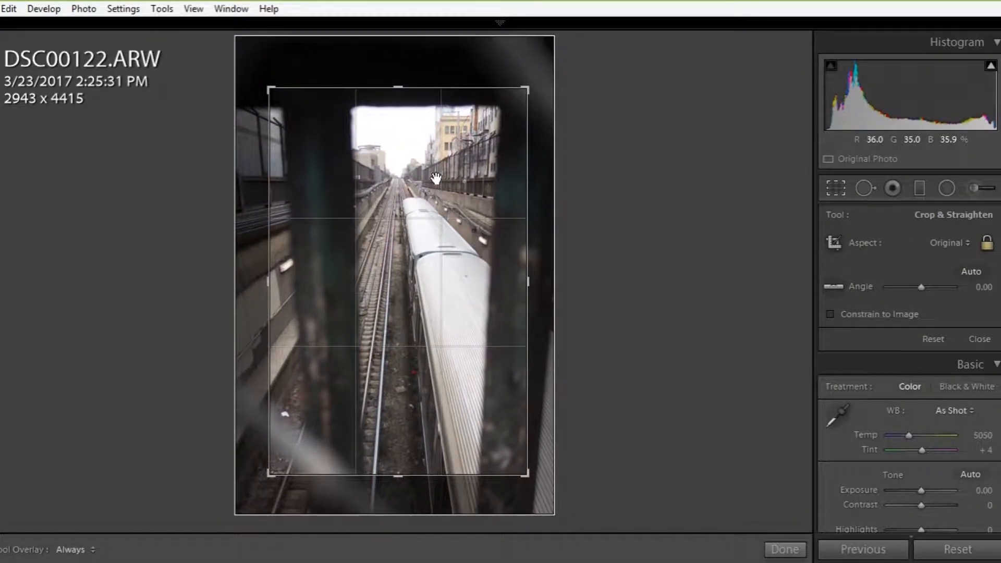
pyautogui.click(784, 550)
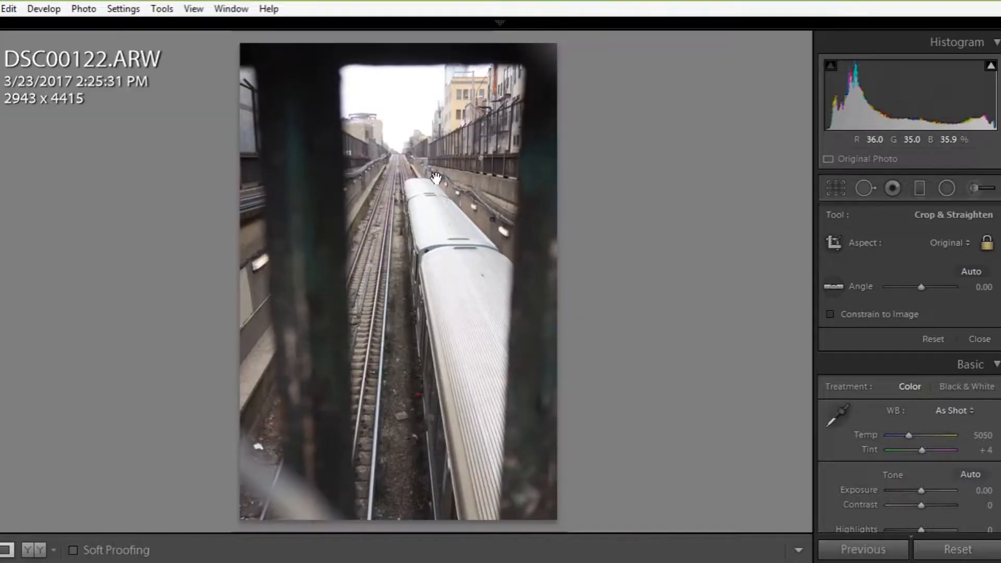
pyautogui.click(979, 338)
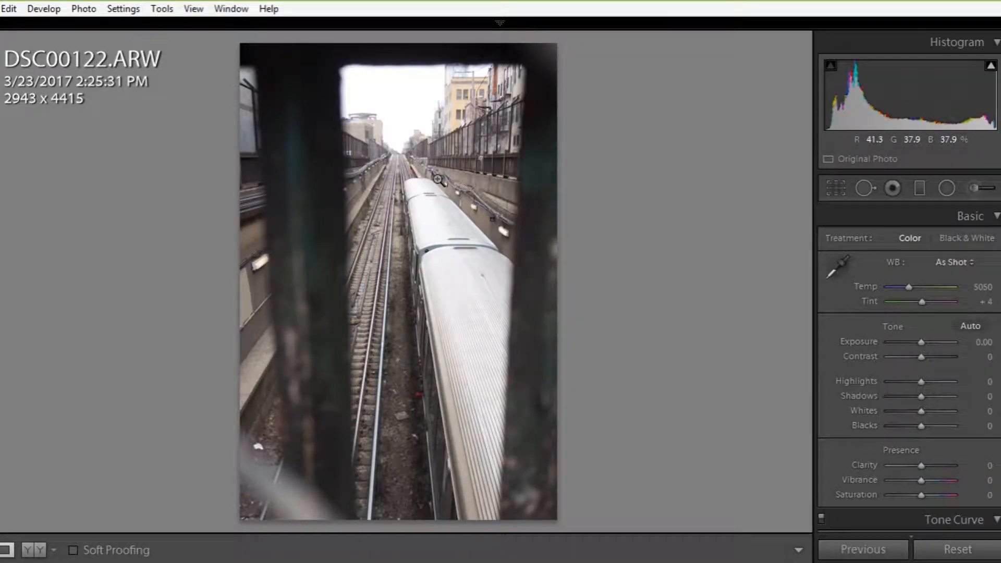
pyautogui.moveTo(350, 78)
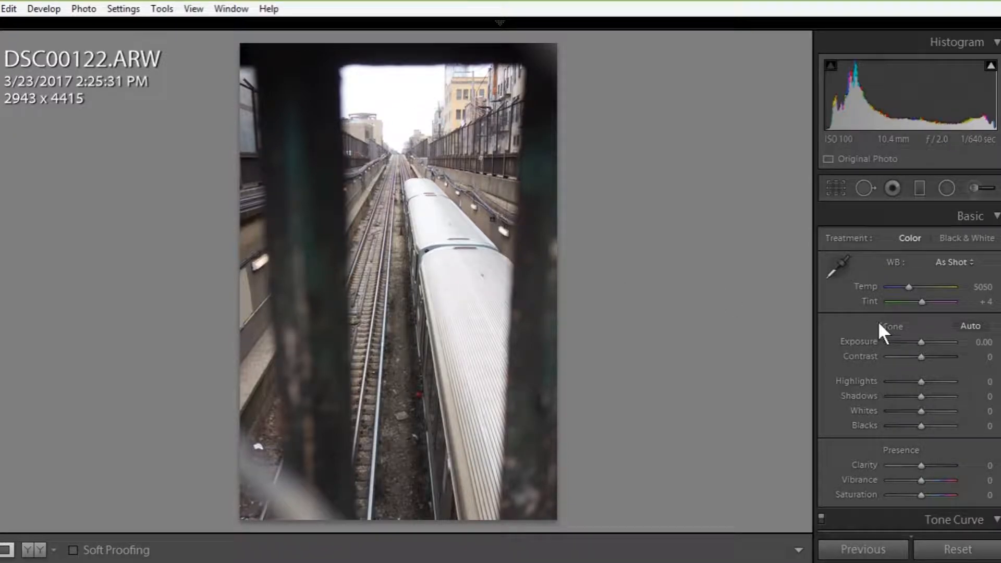
pyautogui.moveTo(923, 343)
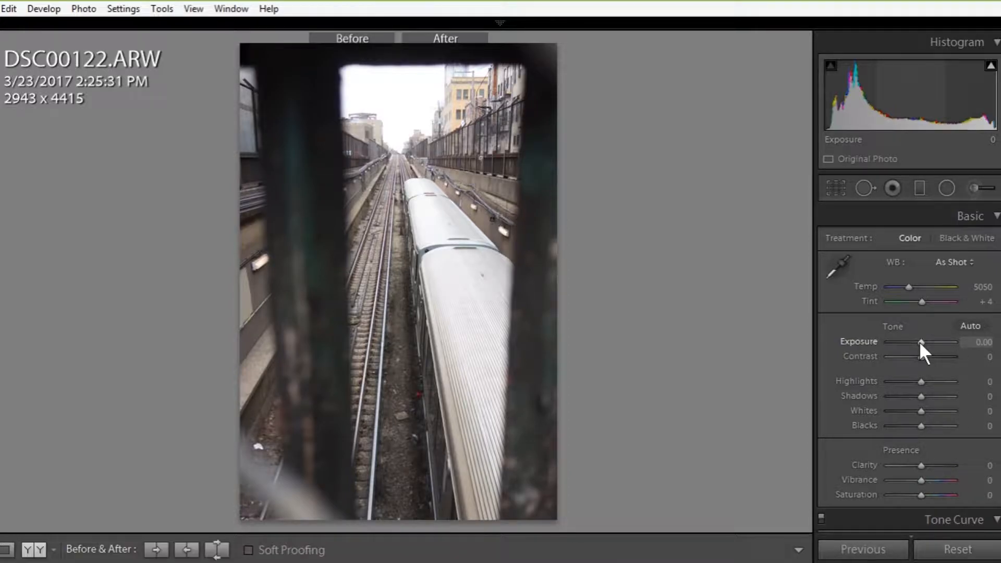
# Show the original and edit side by side in the Before/After view
pyautogui.click(217, 550)
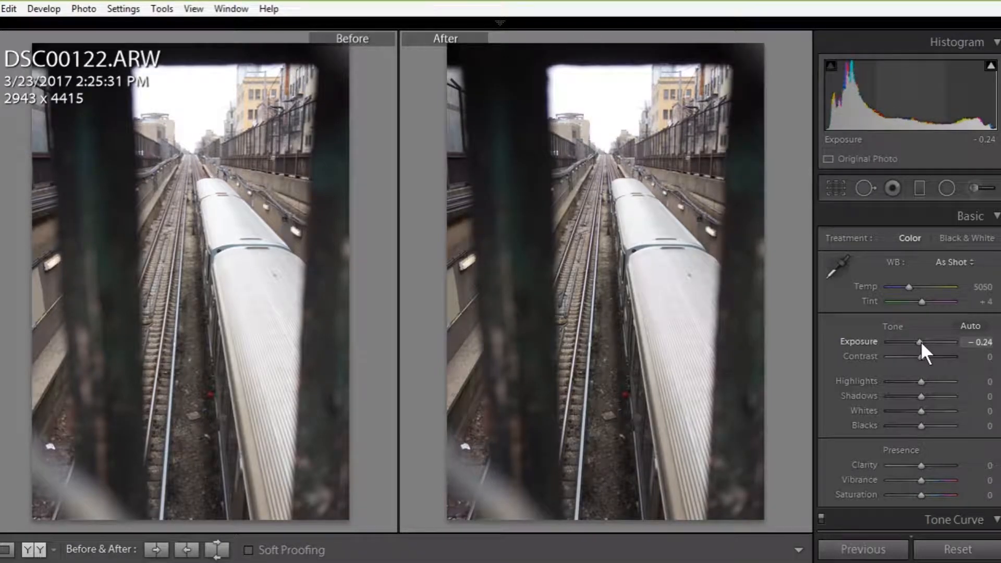
pyautogui.moveTo(926, 380)
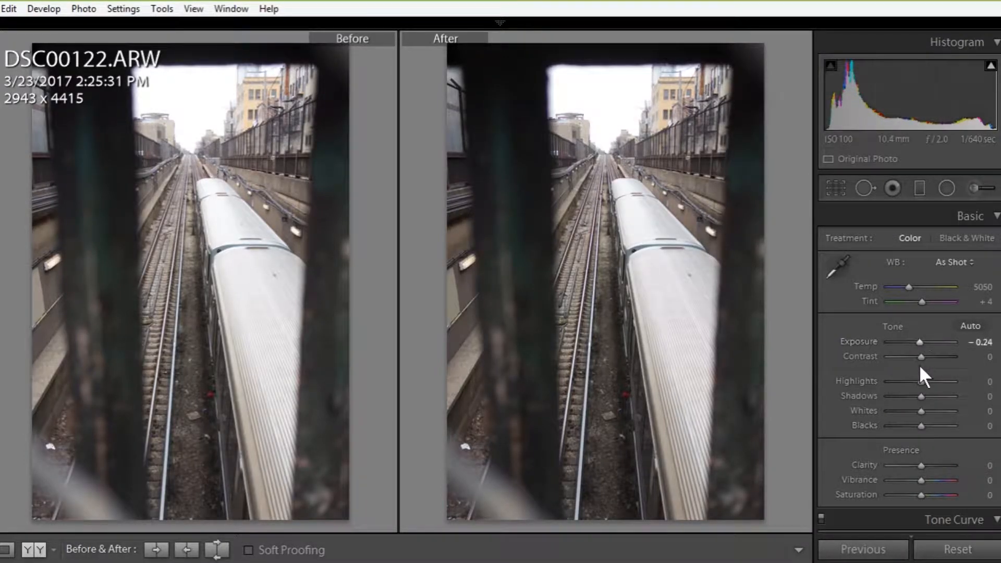
pyautogui.moveTo(920, 411)
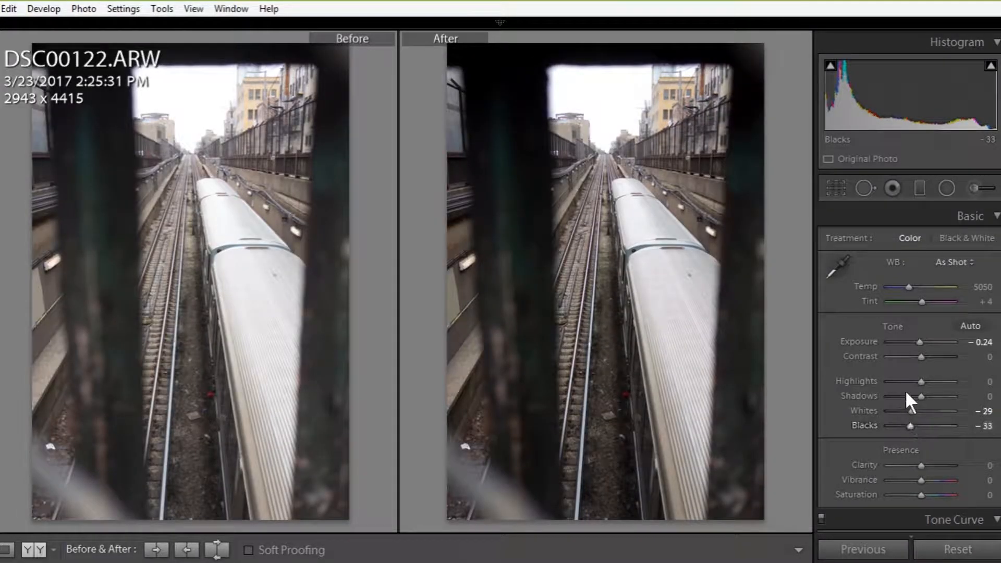
pyautogui.moveTo(905, 291)
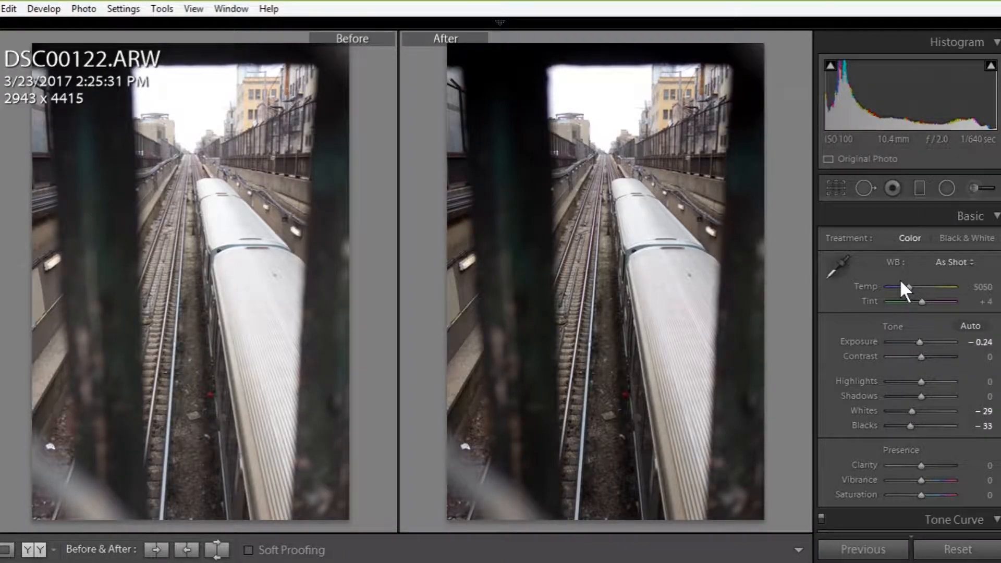
pyautogui.moveTo(913, 297)
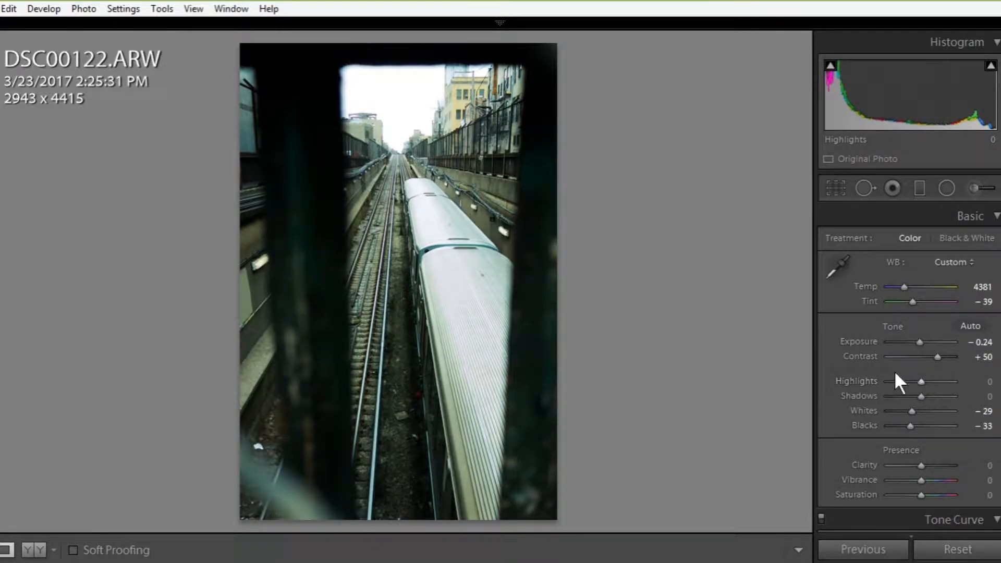
# Bring the Tone Curve panel into view below the Basic adjustments
pyautogui.scroll(-3)
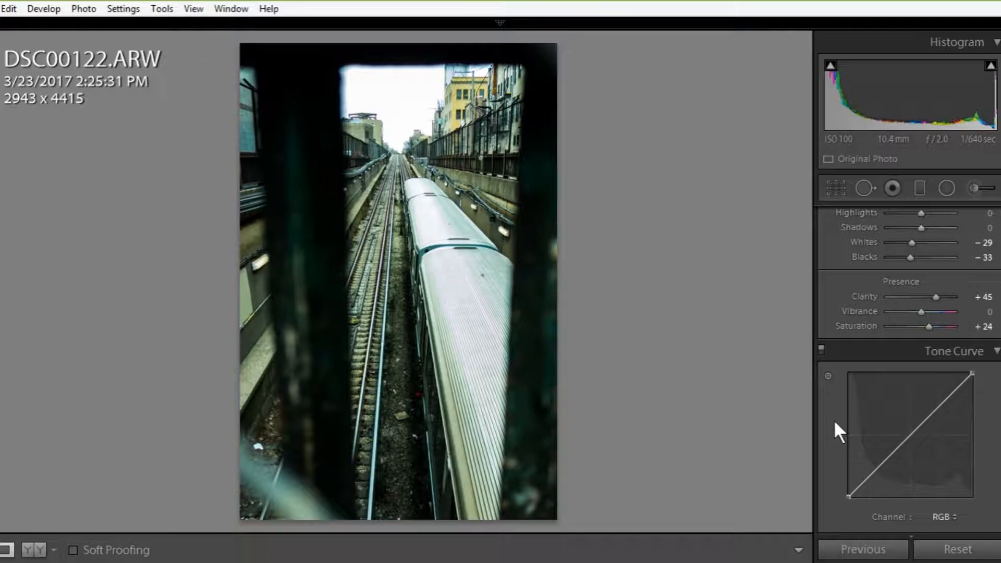
pyautogui.moveTo(874, 478)
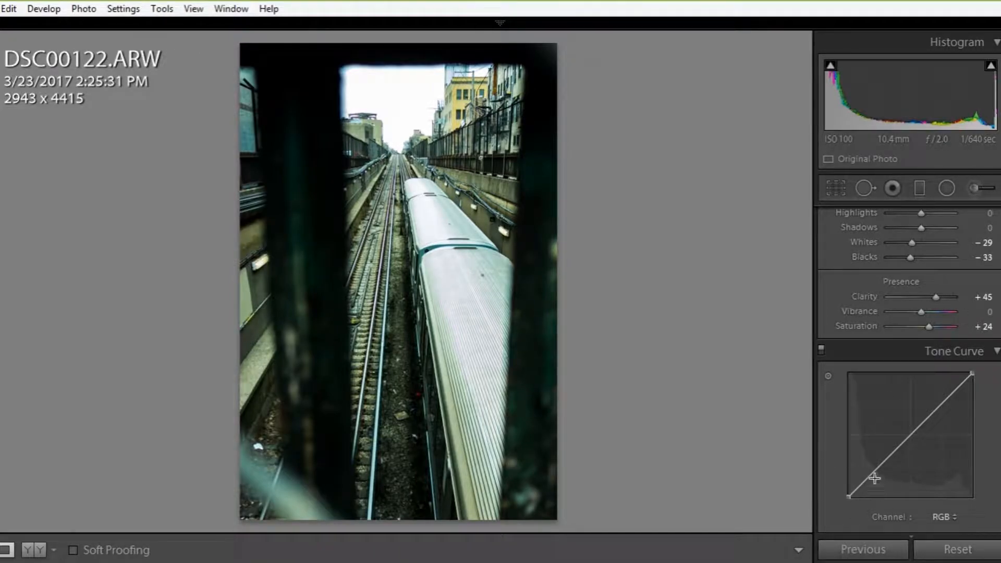
pyautogui.moveTo(823, 431)
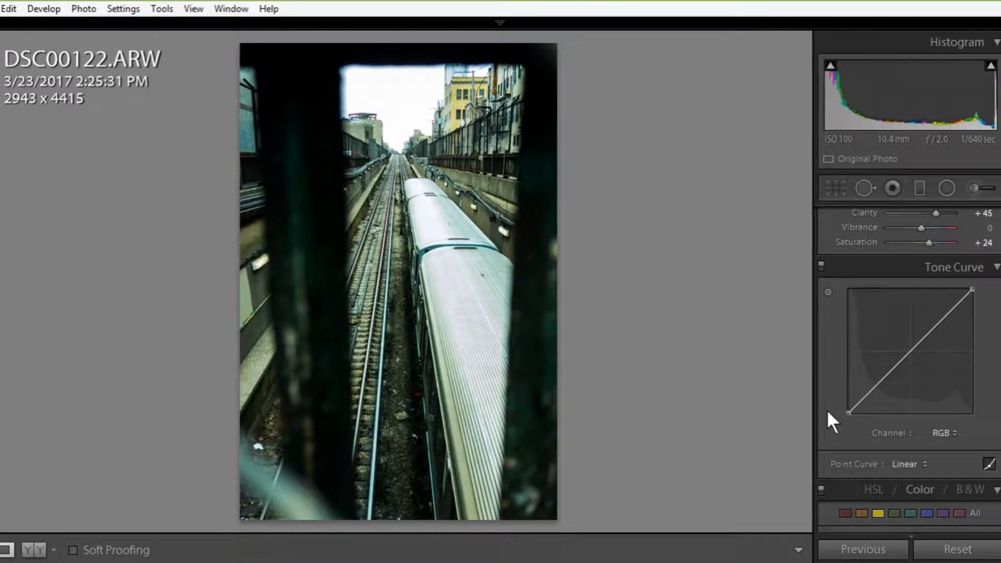
pyautogui.moveTo(945, 472)
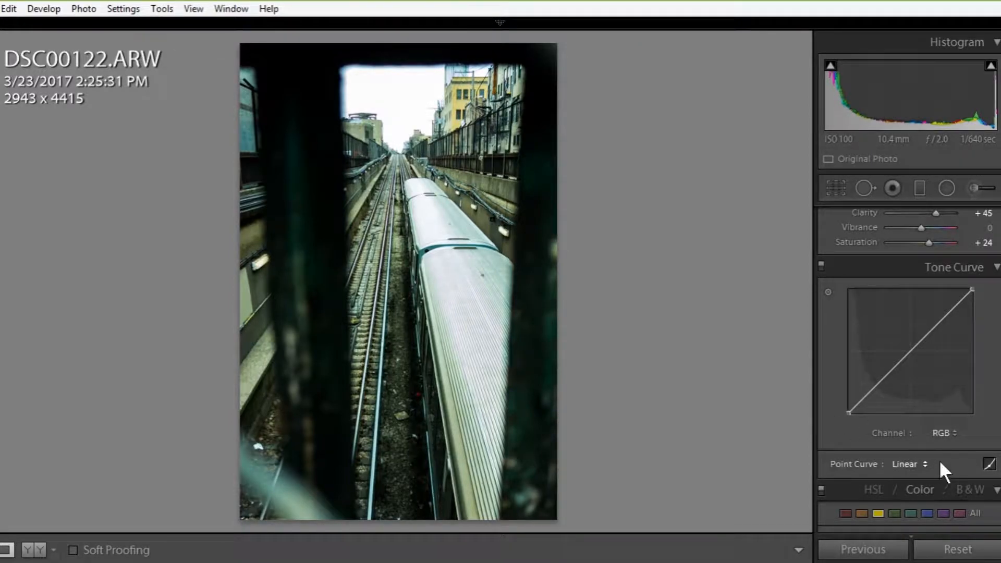
# Try the Strong Contrast point curve, then settle on Medium Contrast
pyautogui.click(907, 464)
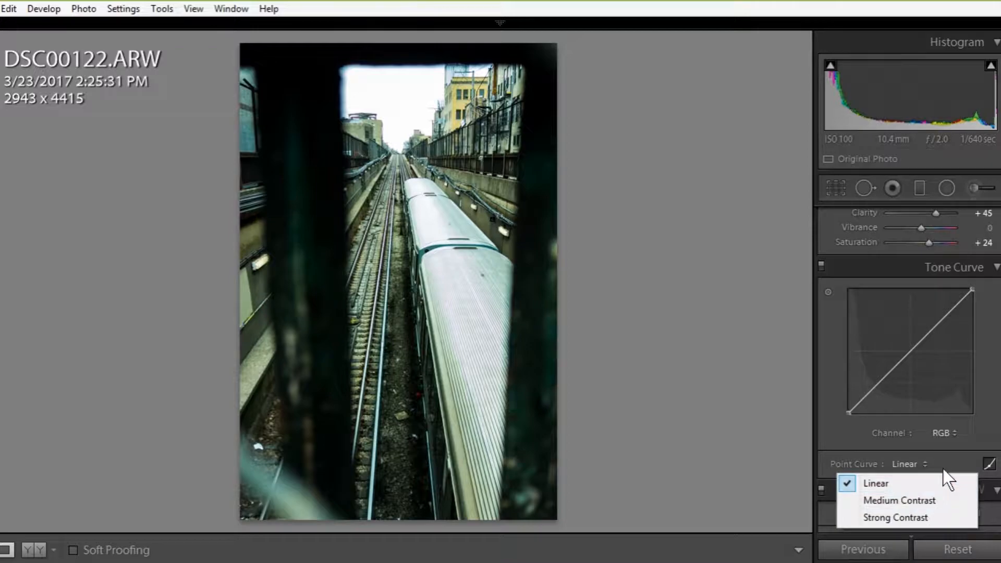
pyautogui.click(875, 482)
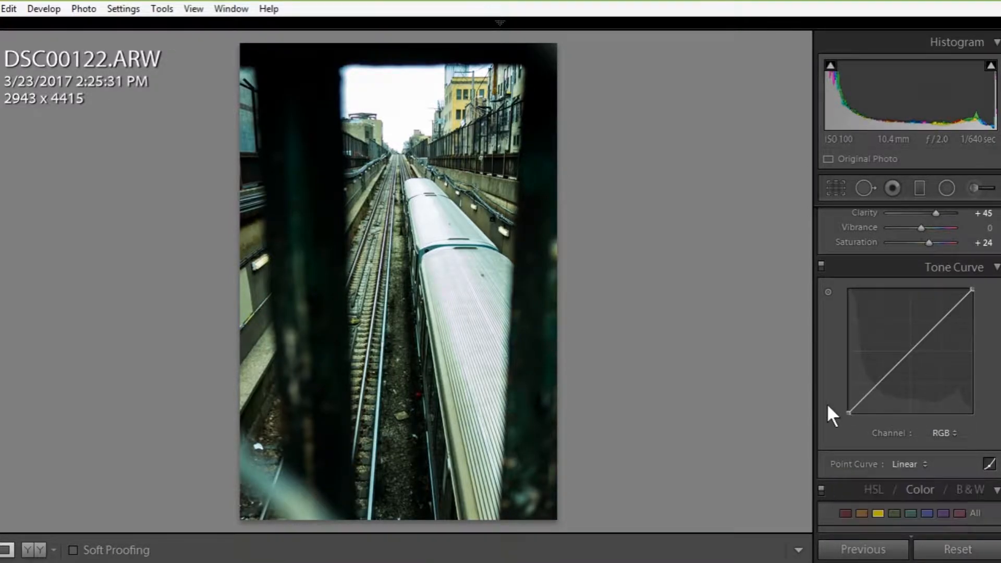
pyautogui.click(908, 463)
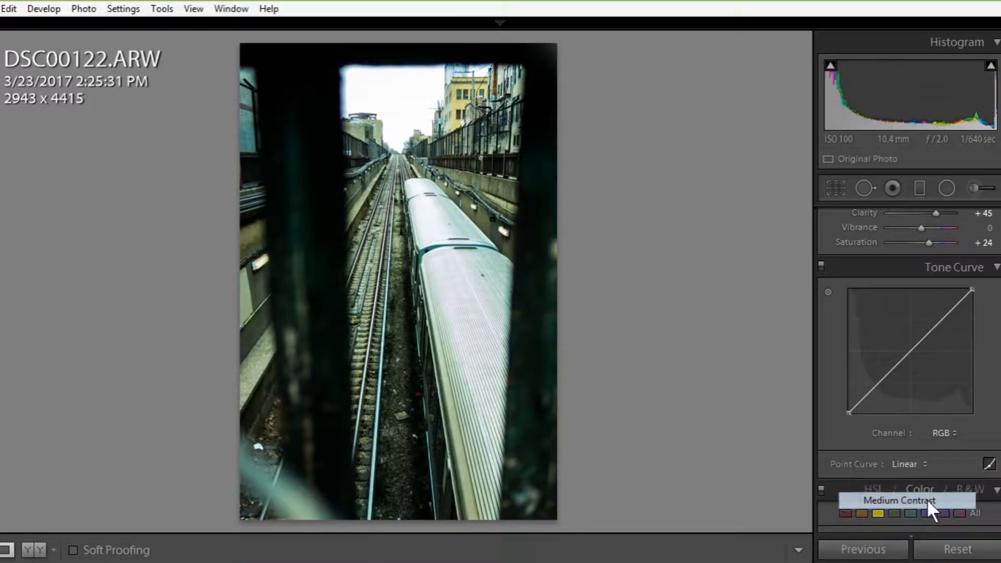
pyautogui.click(897, 500)
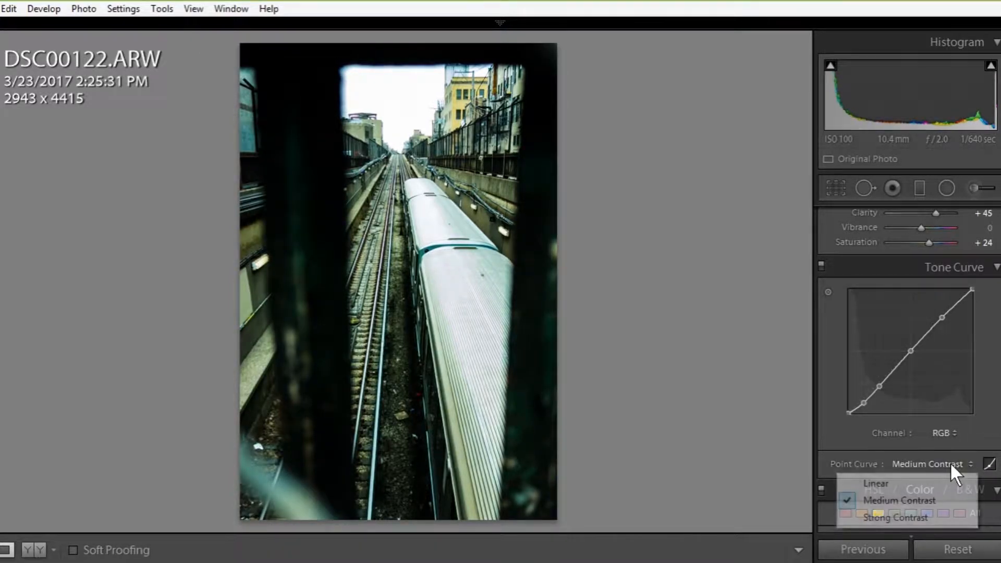
pyautogui.click(893, 518)
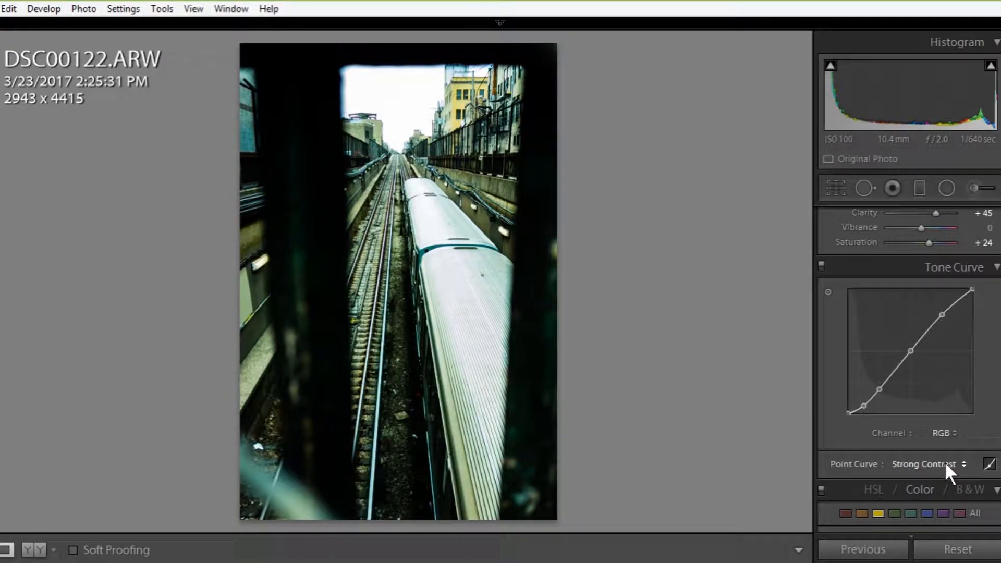
pyautogui.click(929, 464)
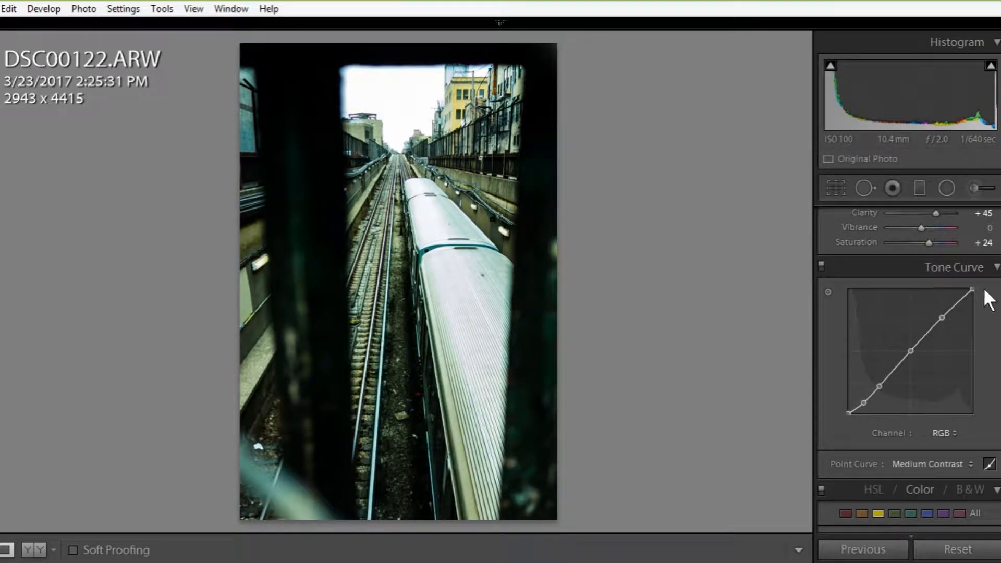
pyautogui.moveTo(951, 469)
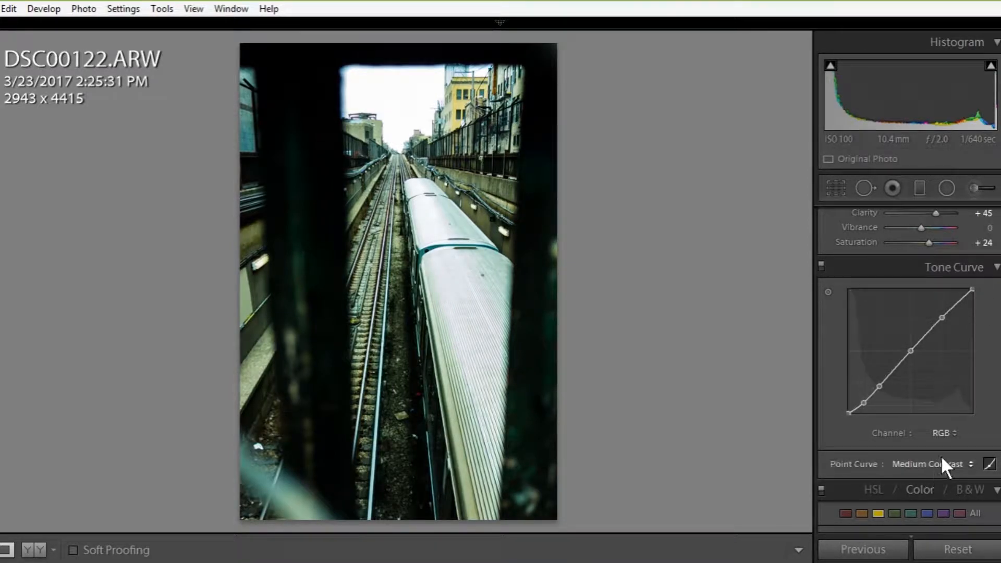
pyautogui.click(930, 464)
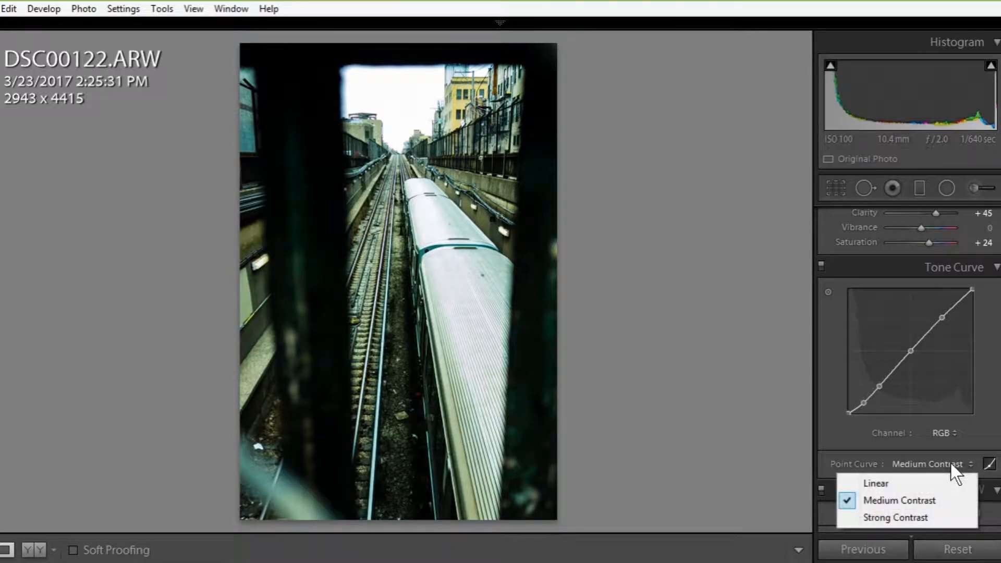
pyautogui.click(900, 500)
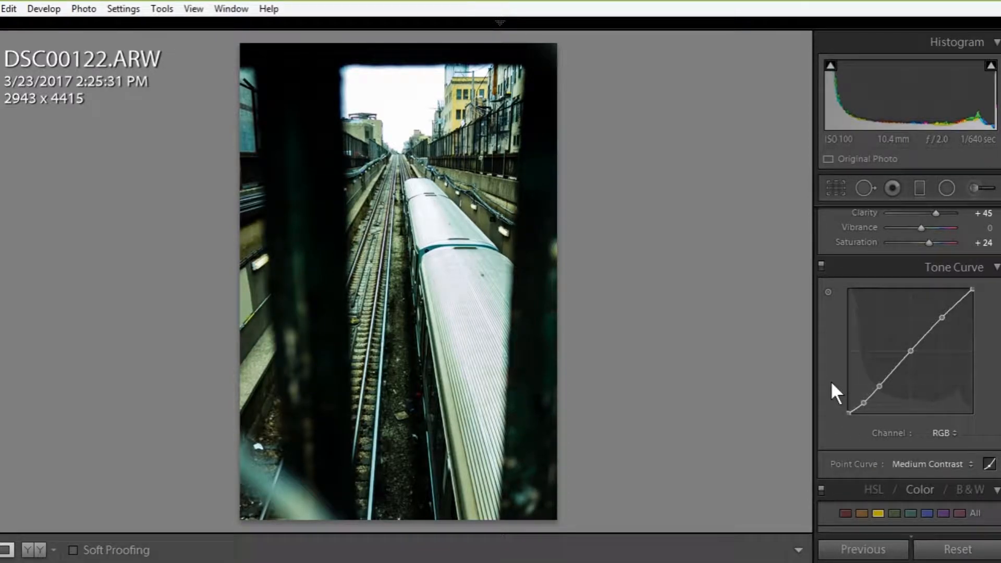
pyautogui.moveTo(953, 309)
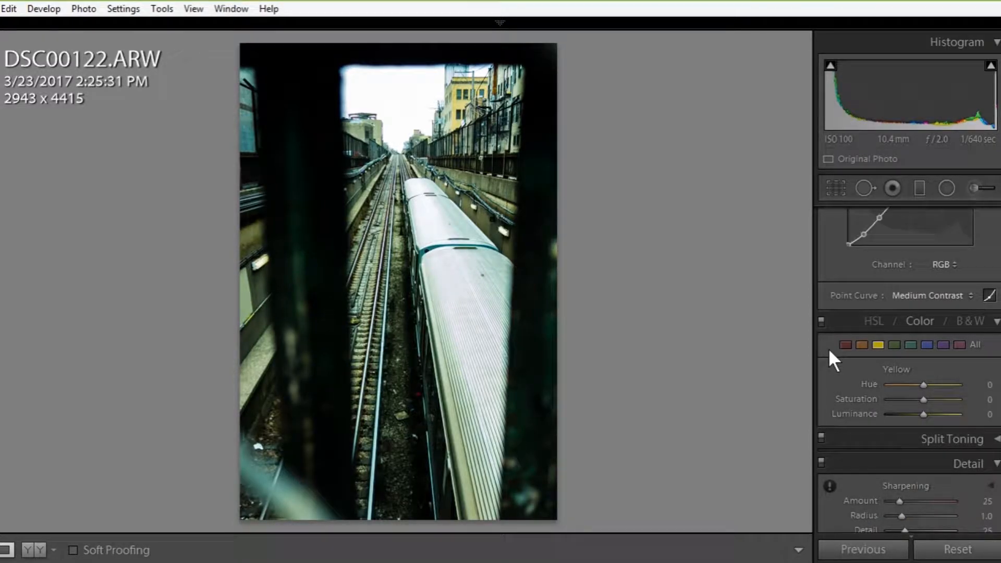
# Show the HSL hue, saturation and luminance adjustments, all still at zero
pyautogui.click(874, 320)
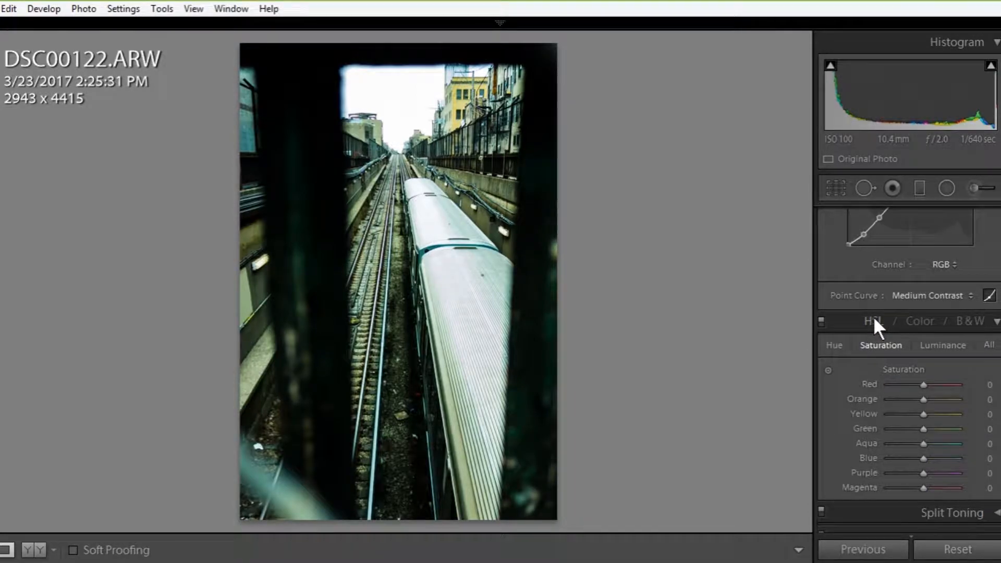
pyautogui.scroll(-3)
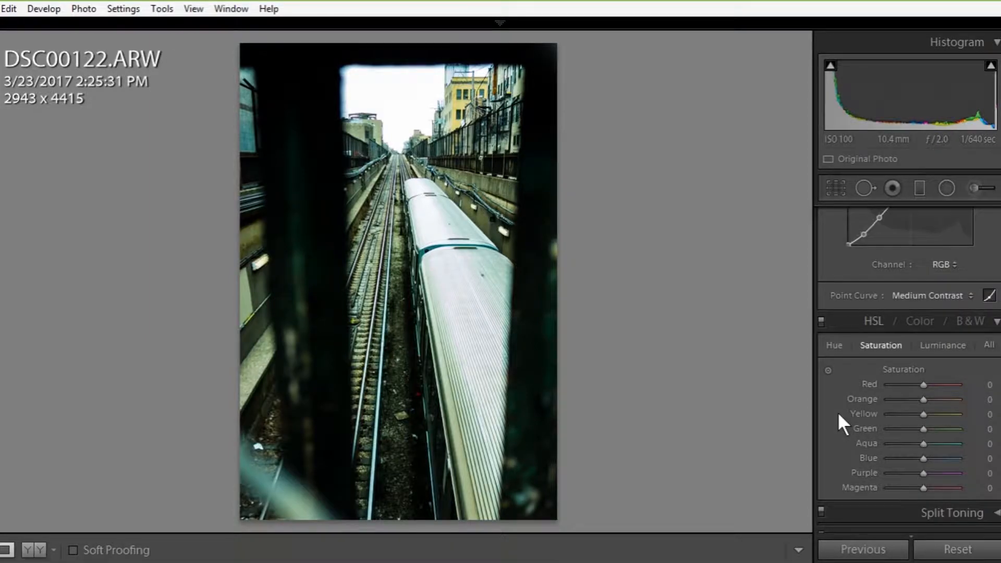
pyautogui.scroll(-3)
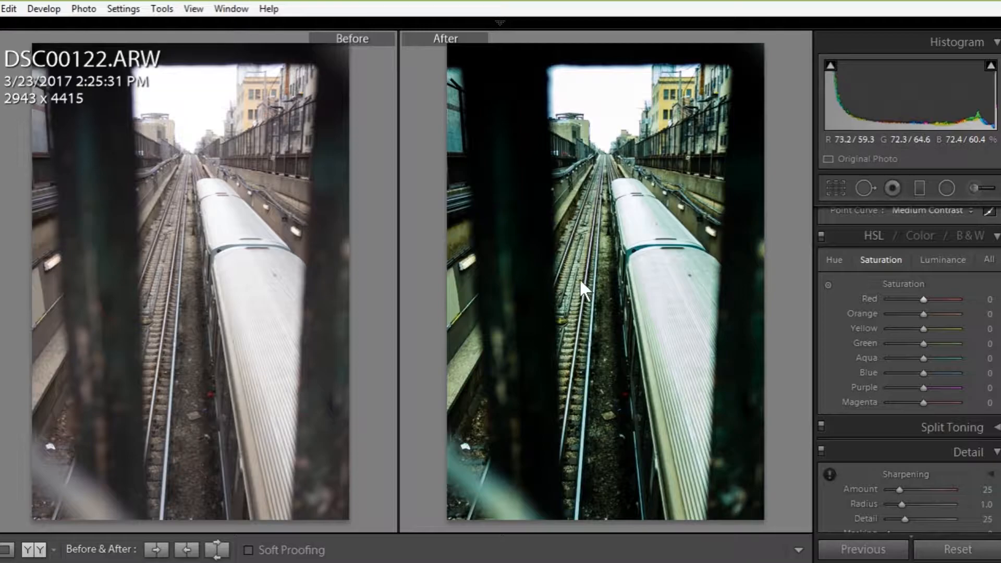
pyautogui.moveTo(787, 306)
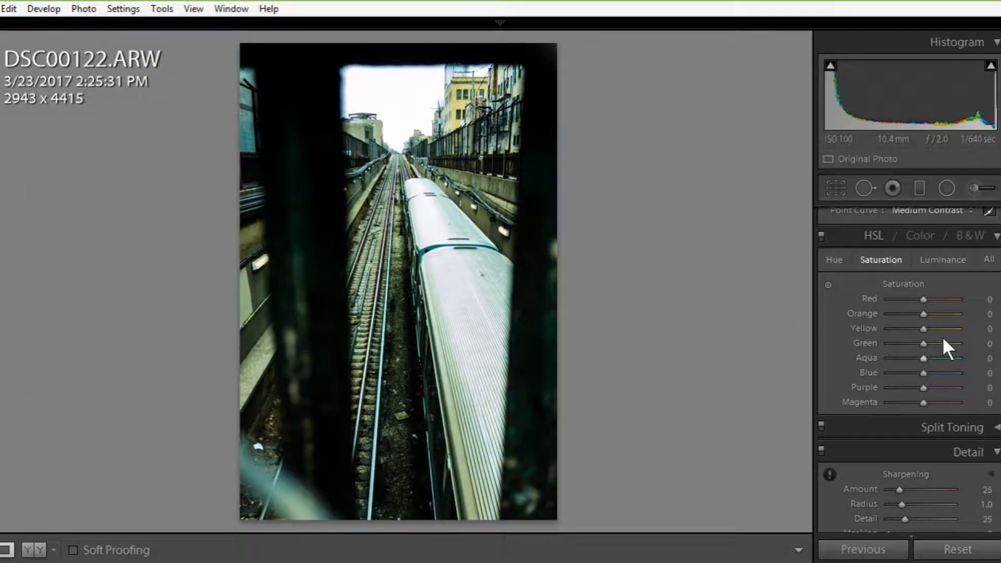
pyautogui.click(31, 550)
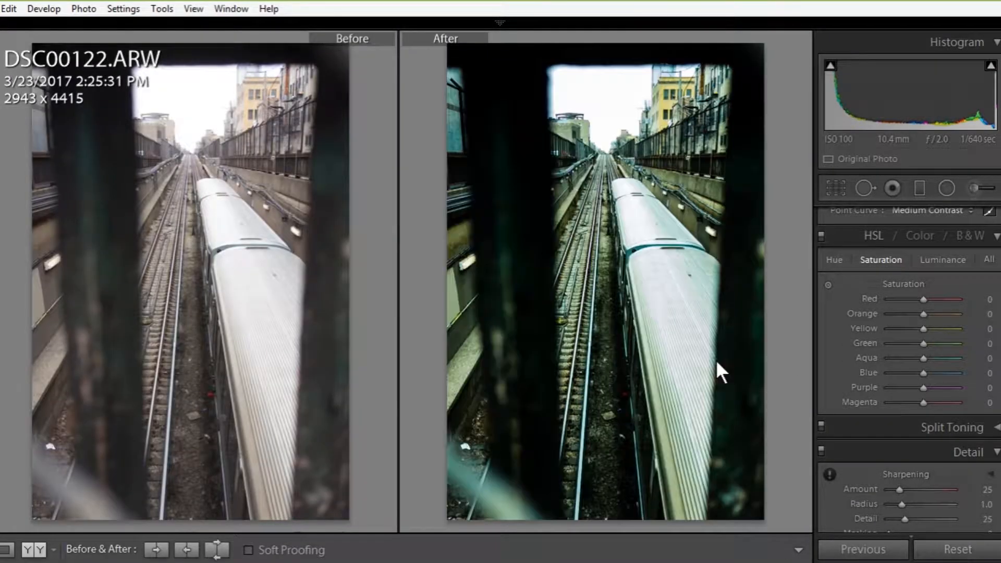
pyautogui.moveTo(652, 348)
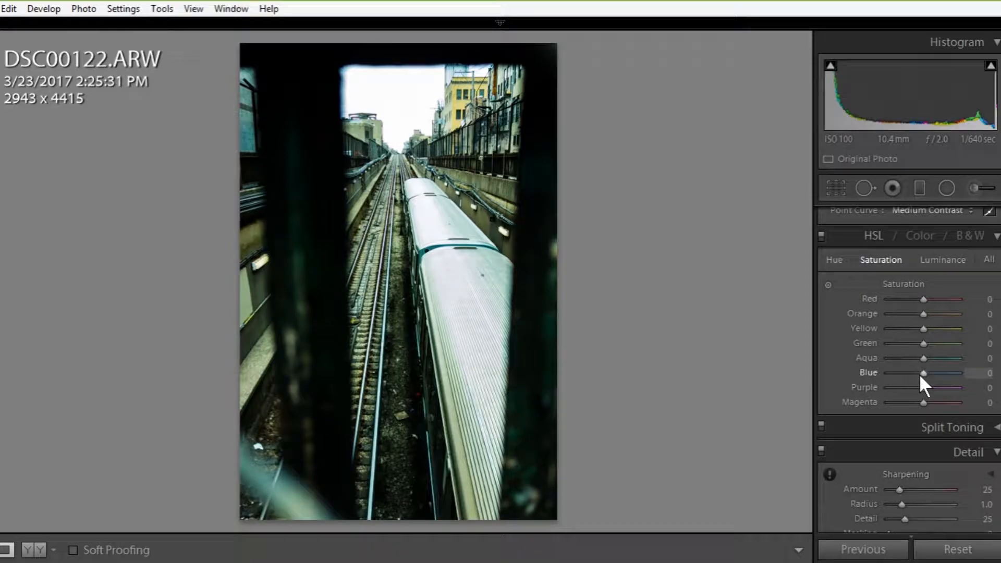
pyautogui.moveTo(842, 313)
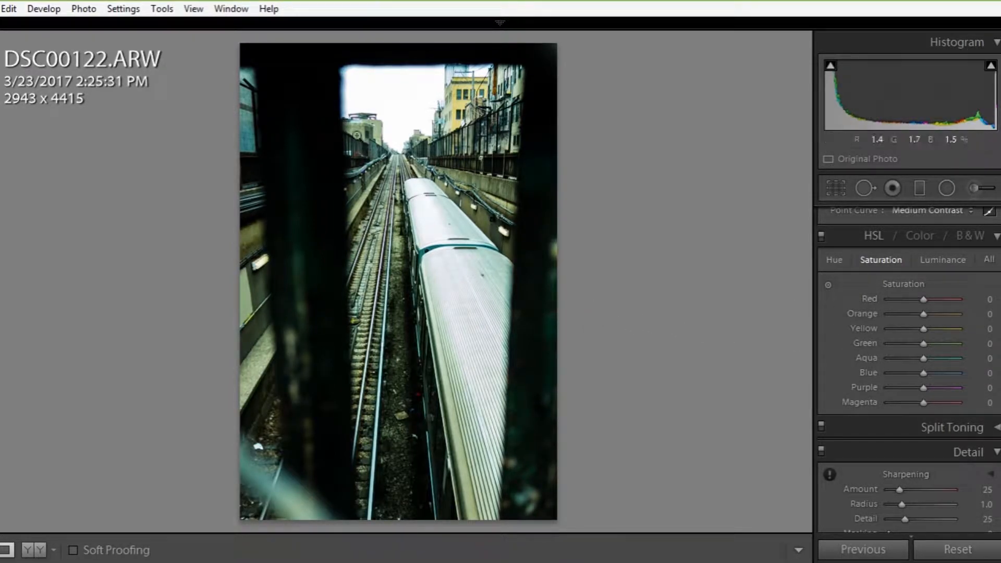
pyautogui.moveTo(451, 74)
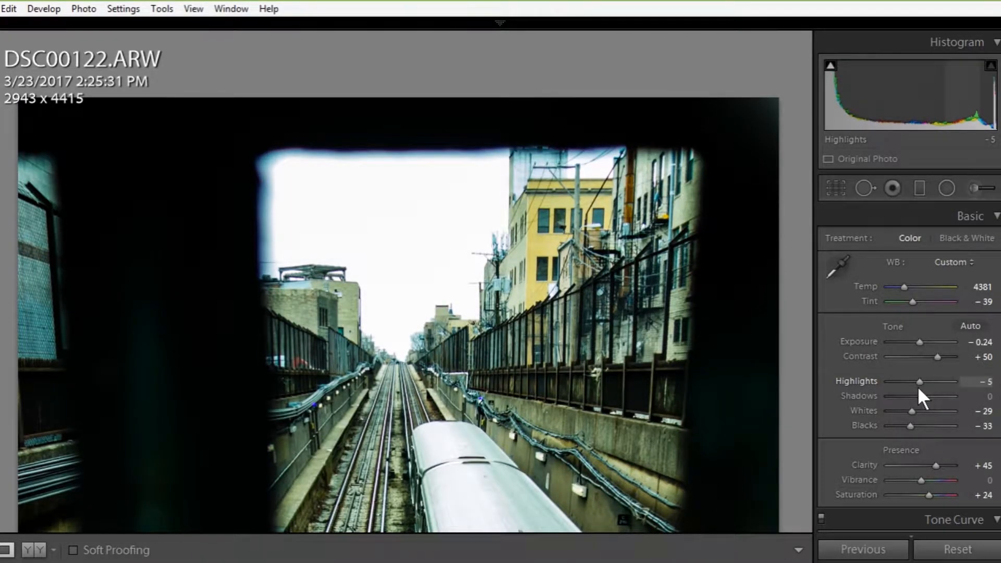
pyautogui.moveTo(262, 183)
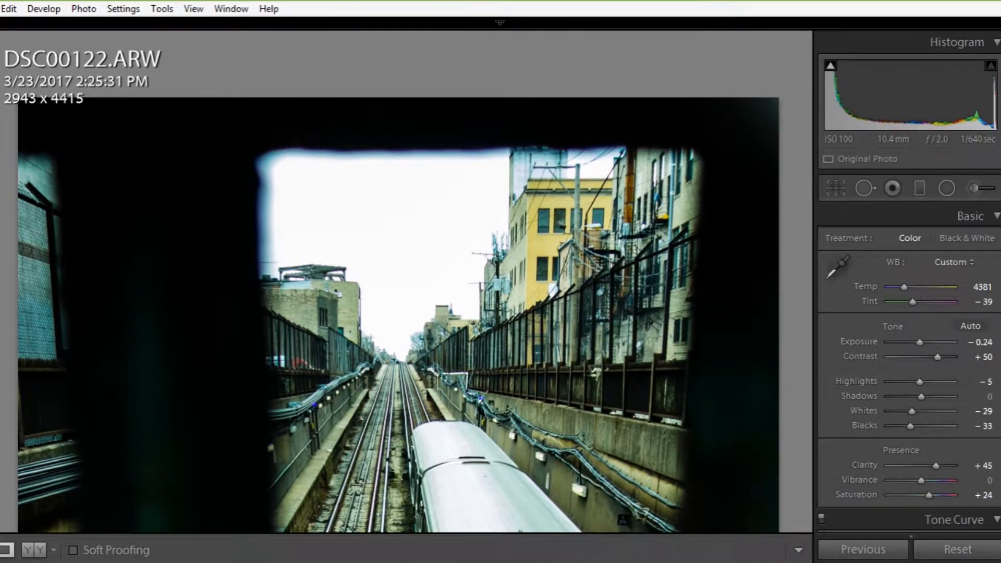
# Bring the lens correction and vignetting settings into view, none switched on
pyautogui.click(920, 188)
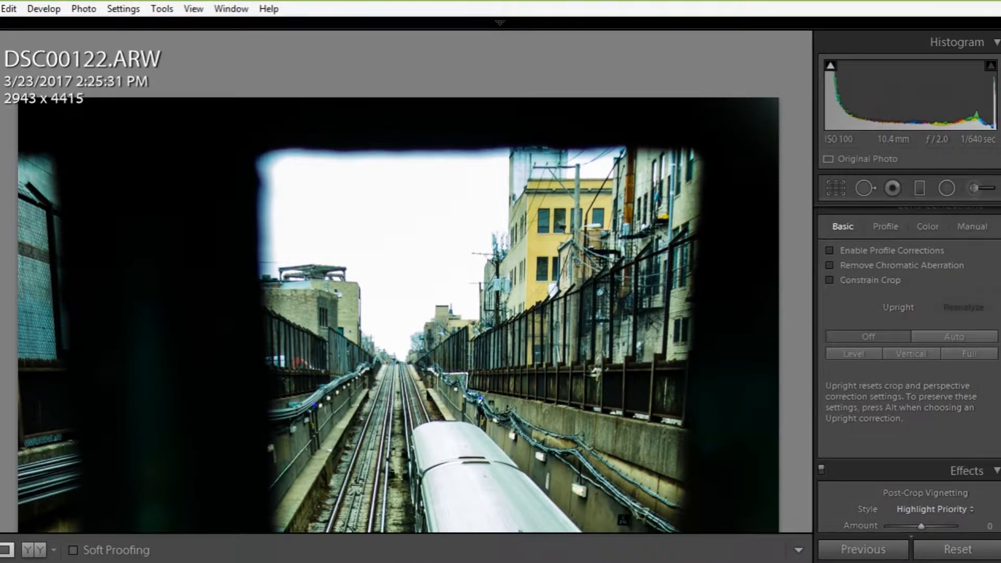
# Brush a local adjustment of Exposure 3.82, Highlights 100 over the sky left of the opening
pyautogui.click(830, 276)
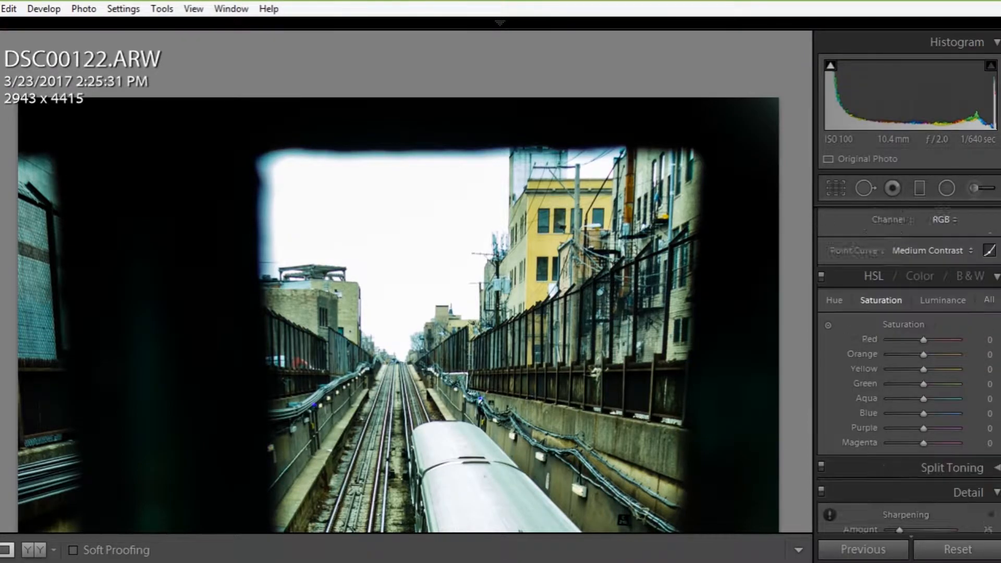
pyautogui.click(970, 216)
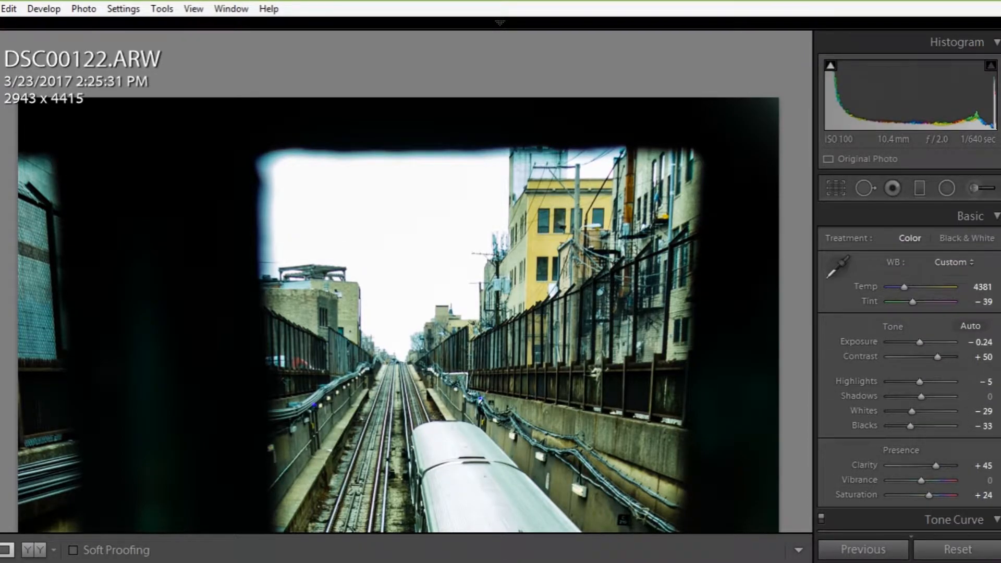
pyautogui.moveTo(947, 211)
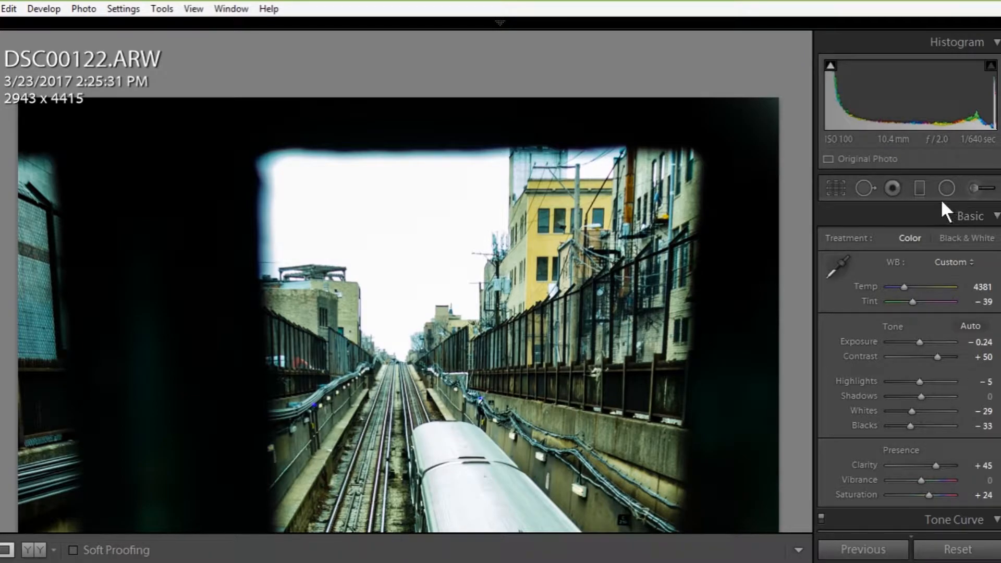
pyautogui.moveTo(980, 188)
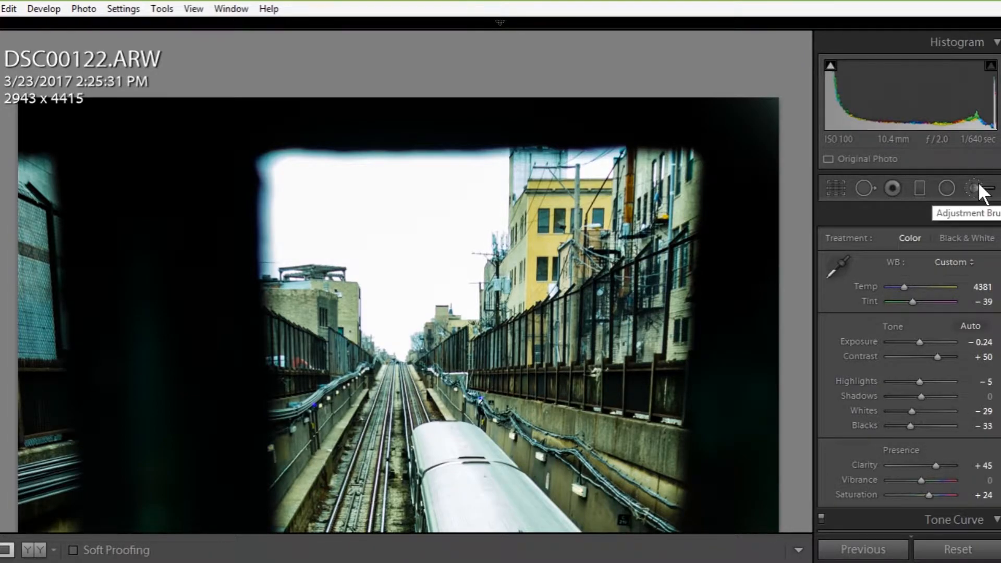
pyautogui.click(976, 188)
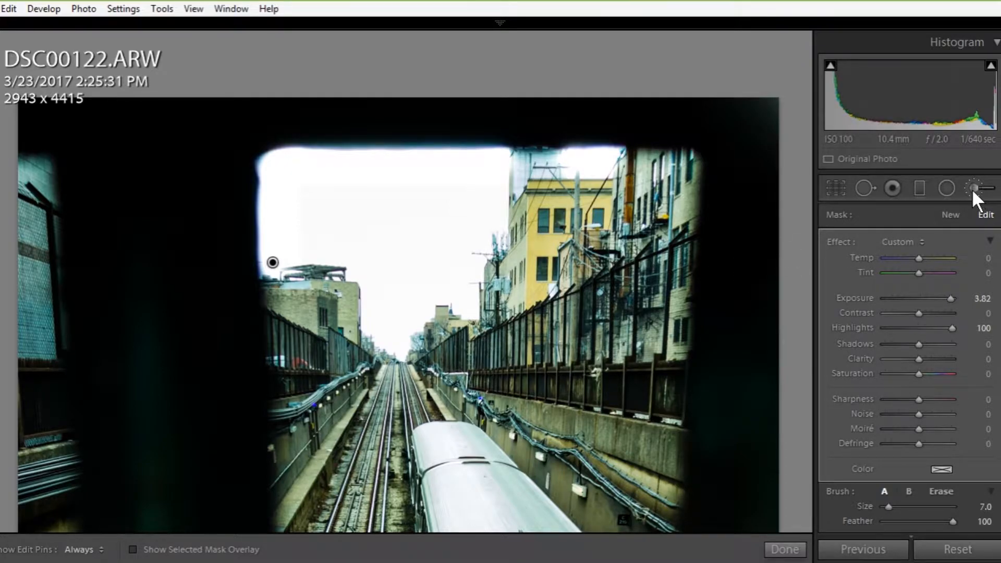
pyautogui.click(784, 549)
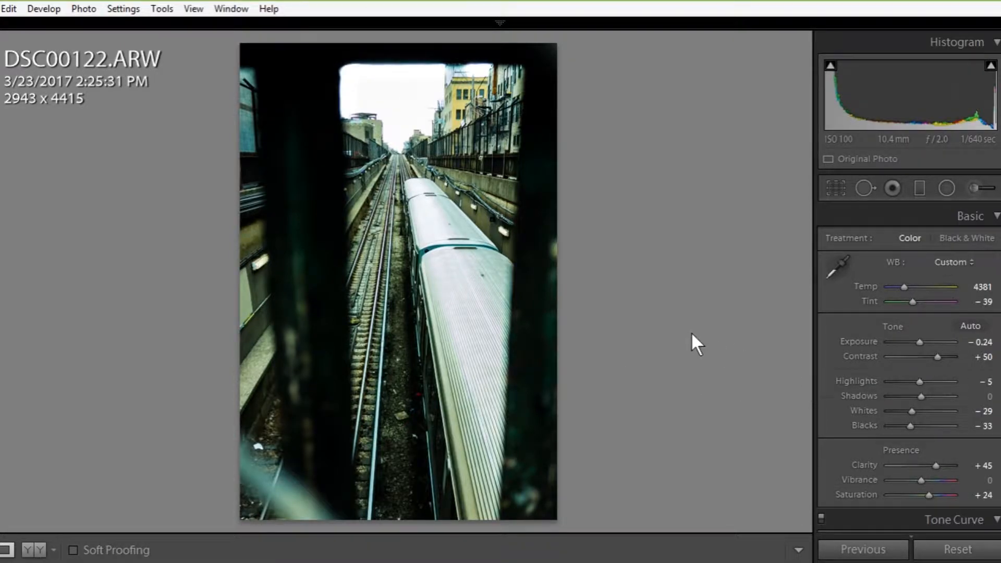
pyautogui.moveTo(601, 388)
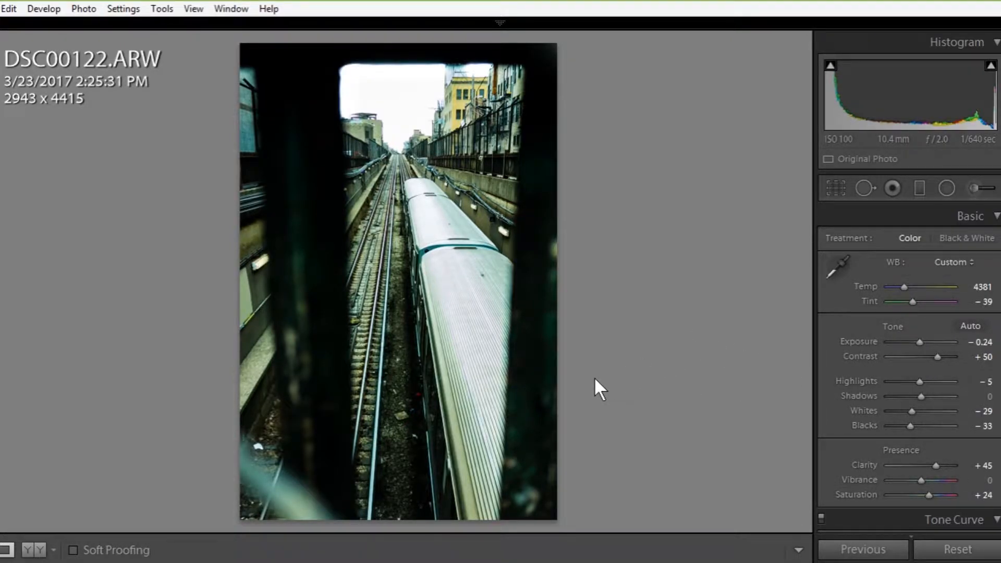
pyautogui.moveTo(489, 63)
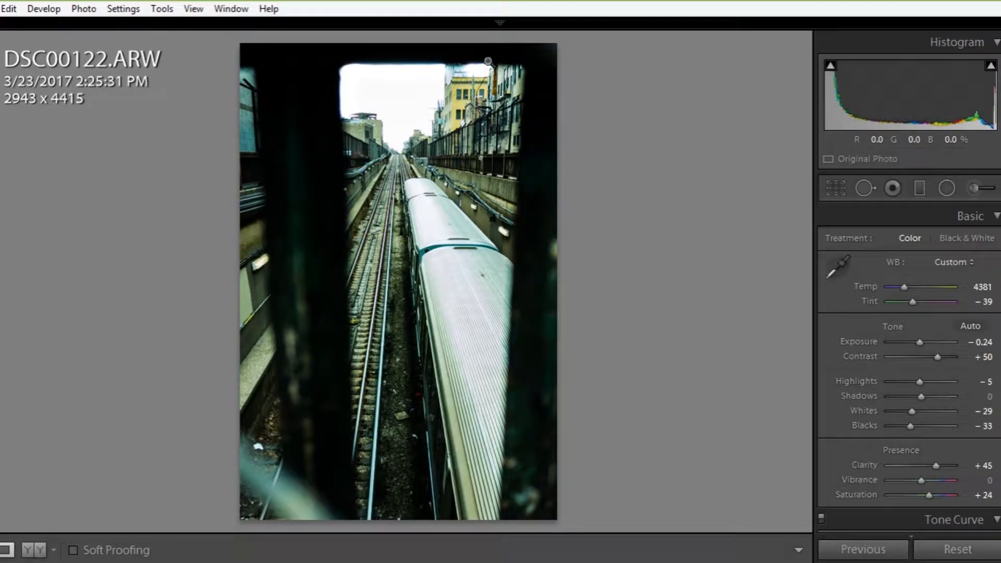
pyautogui.moveTo(477, 264)
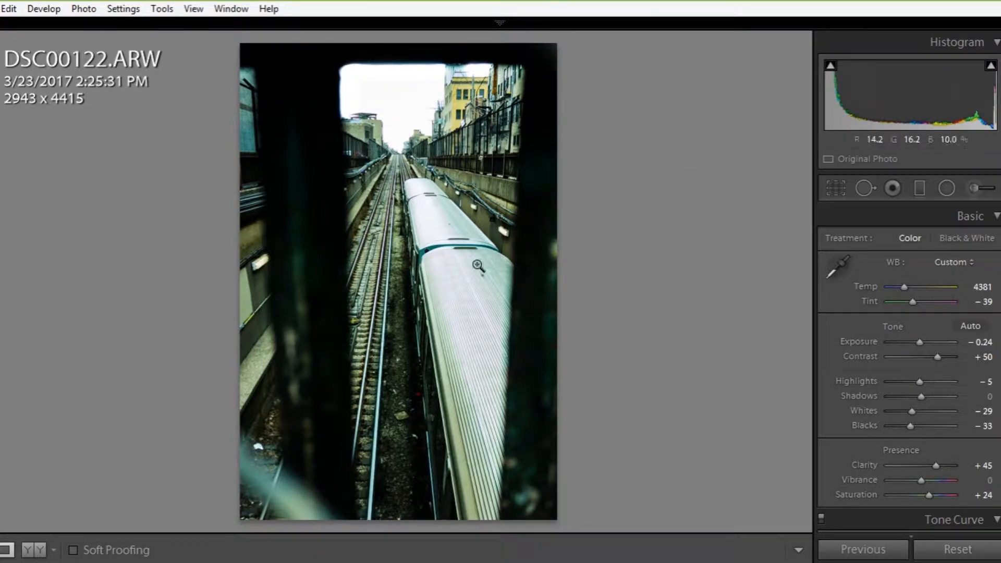
# Reframe the crop twice so the train and tracks fill the 2361 × 3542 frame
pyautogui.click(835, 188)
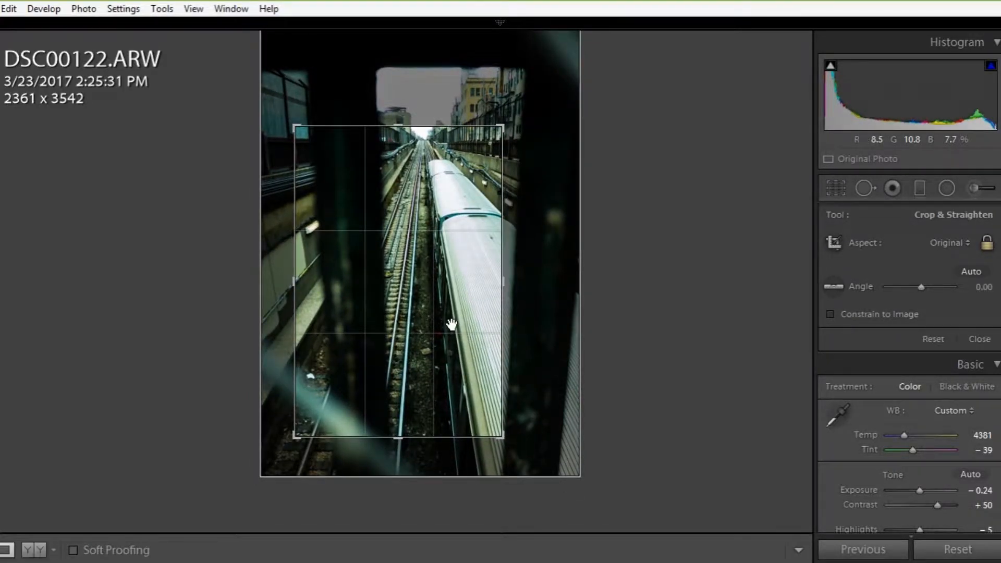
pyautogui.click(978, 338)
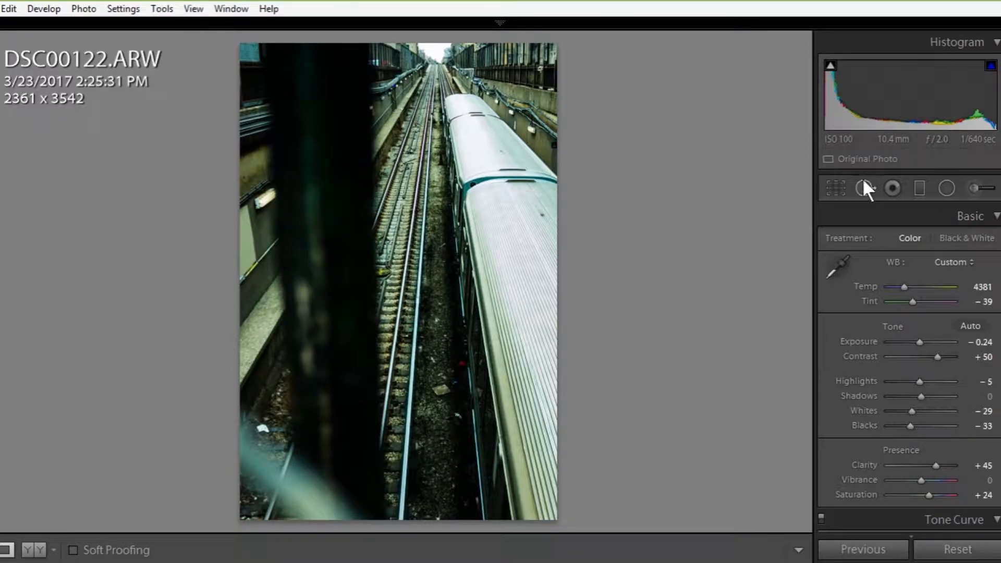
pyautogui.click(835, 187)
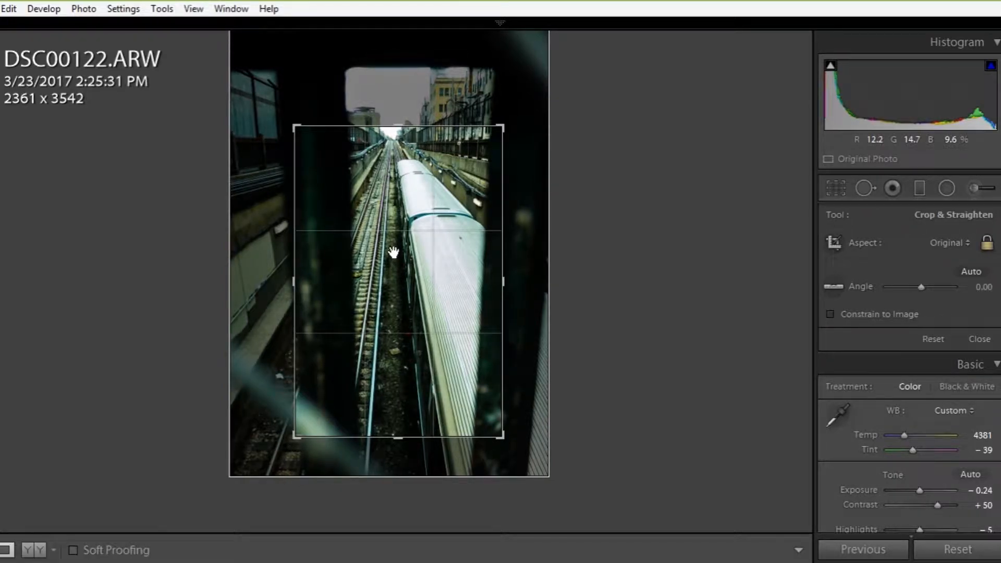
pyautogui.click(980, 339)
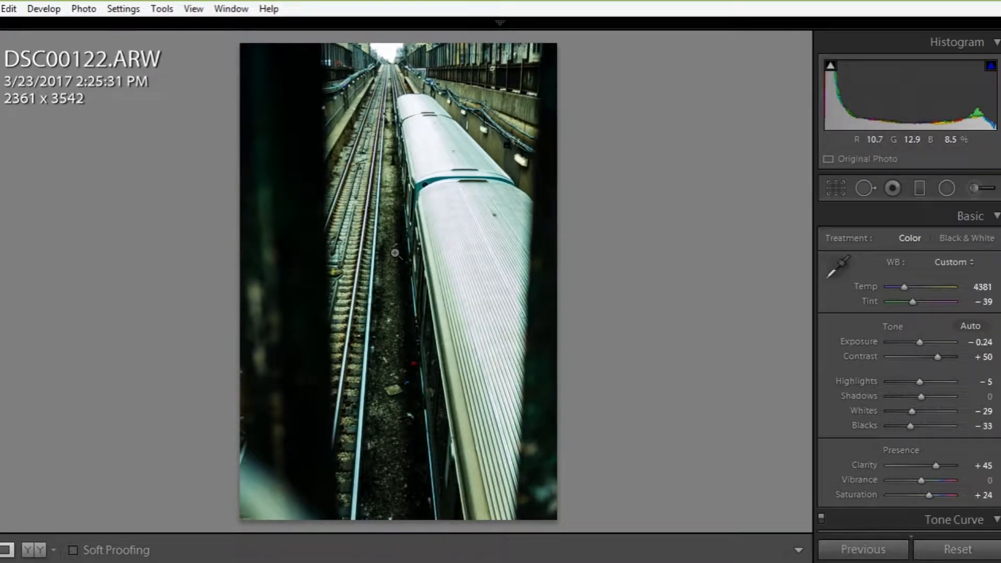
pyautogui.moveTo(400, 253)
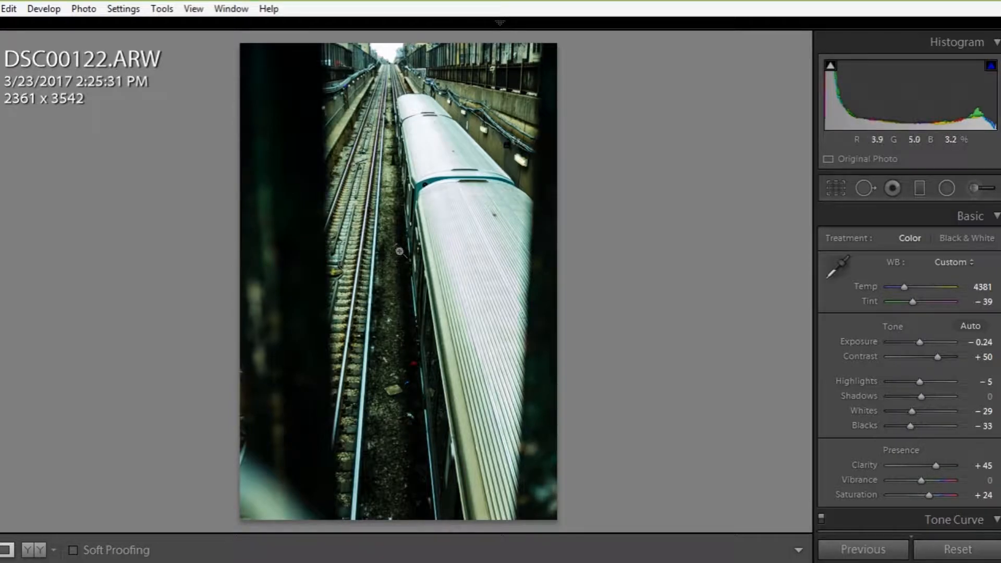
pyautogui.moveTo(424, 228)
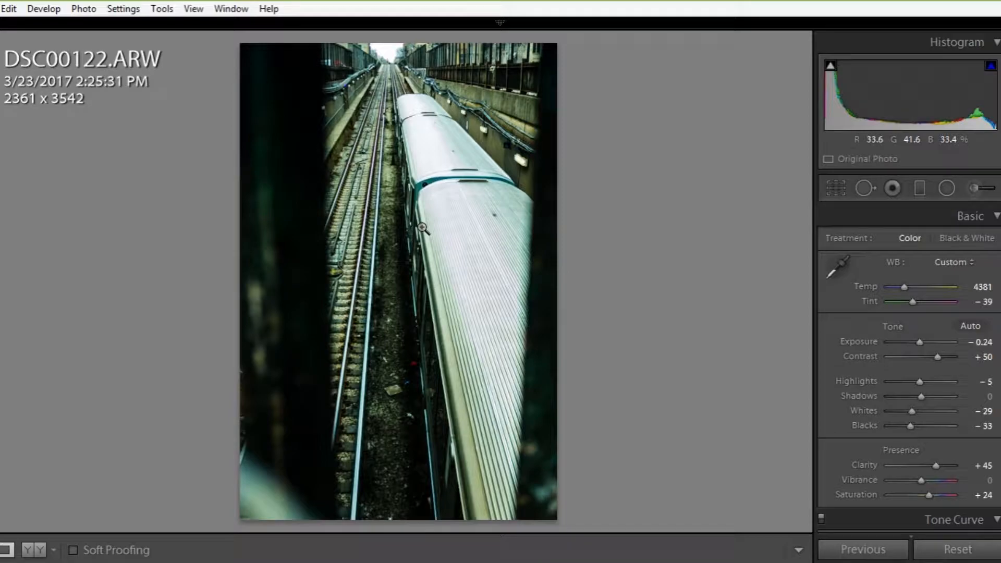
pyautogui.moveTo(494, 111)
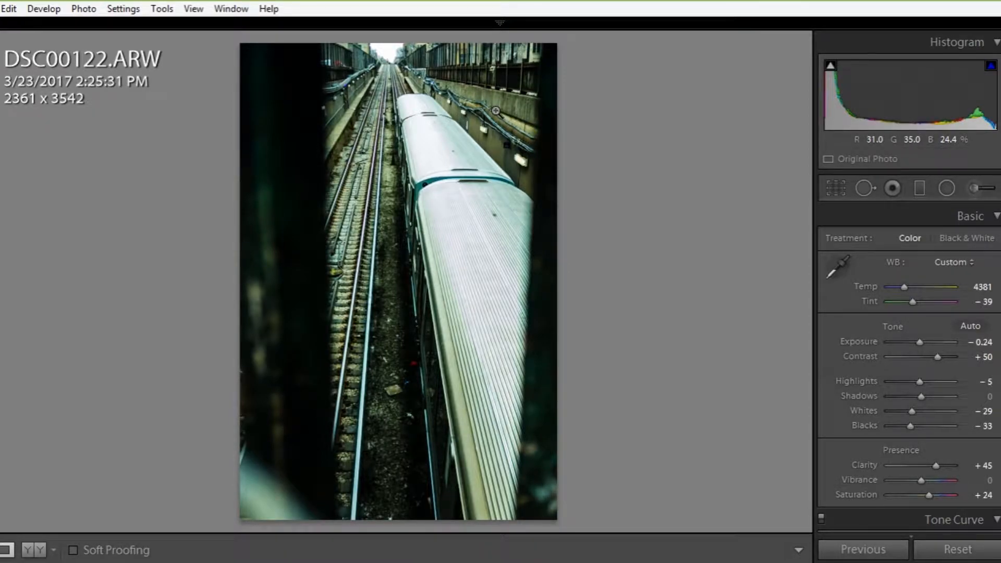
pyautogui.moveTo(364, 286)
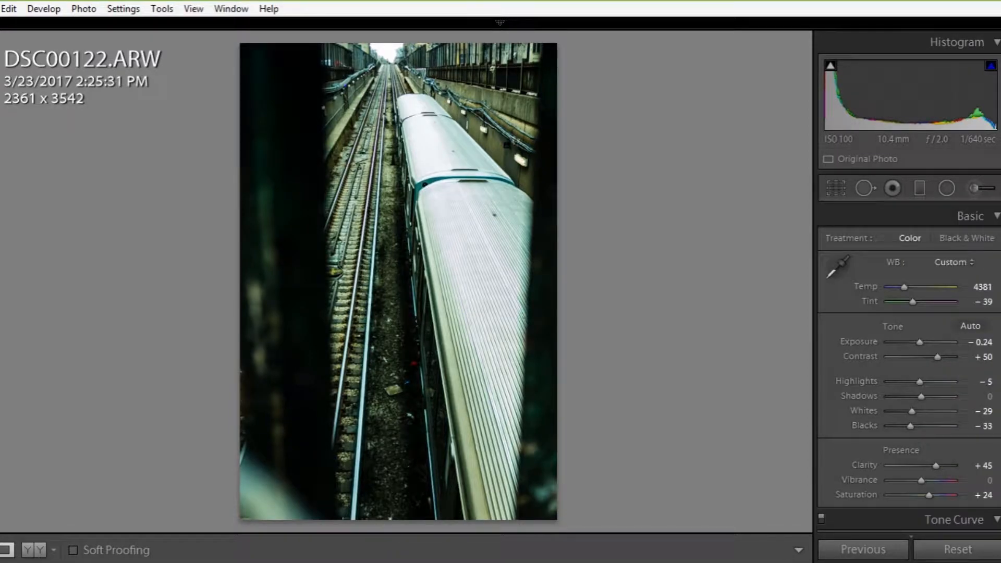
pyautogui.moveTo(713, 186)
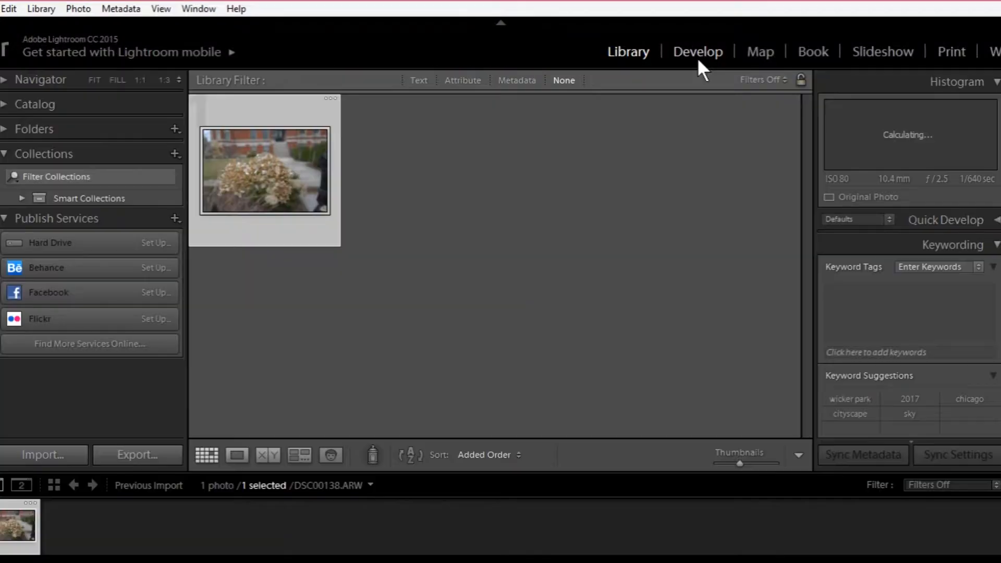
# Bring DSC00138 into Develop and crop it to 3711 × 2474 around the flower head
pyautogui.click(698, 52)
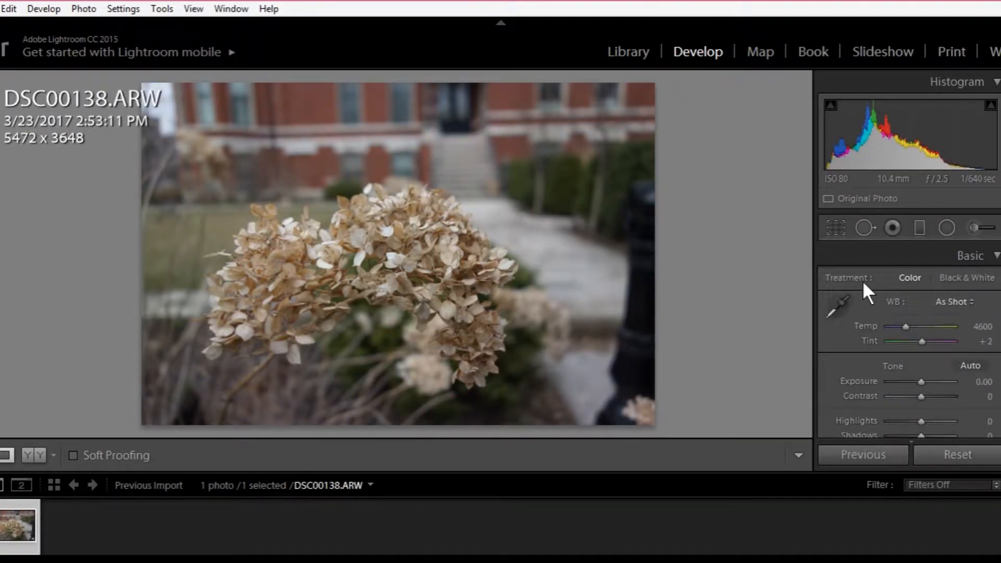
pyautogui.click(834, 226)
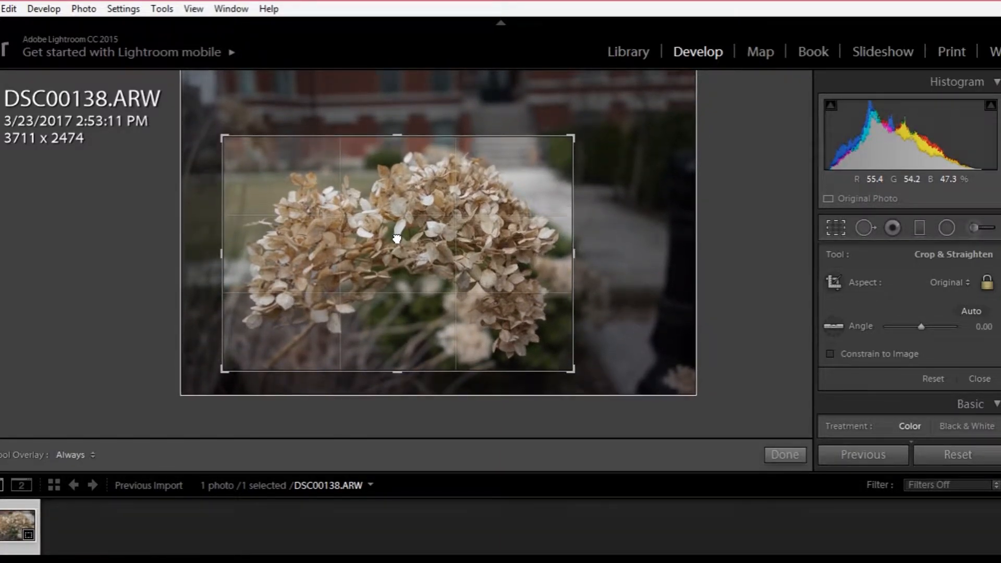
pyautogui.click(784, 455)
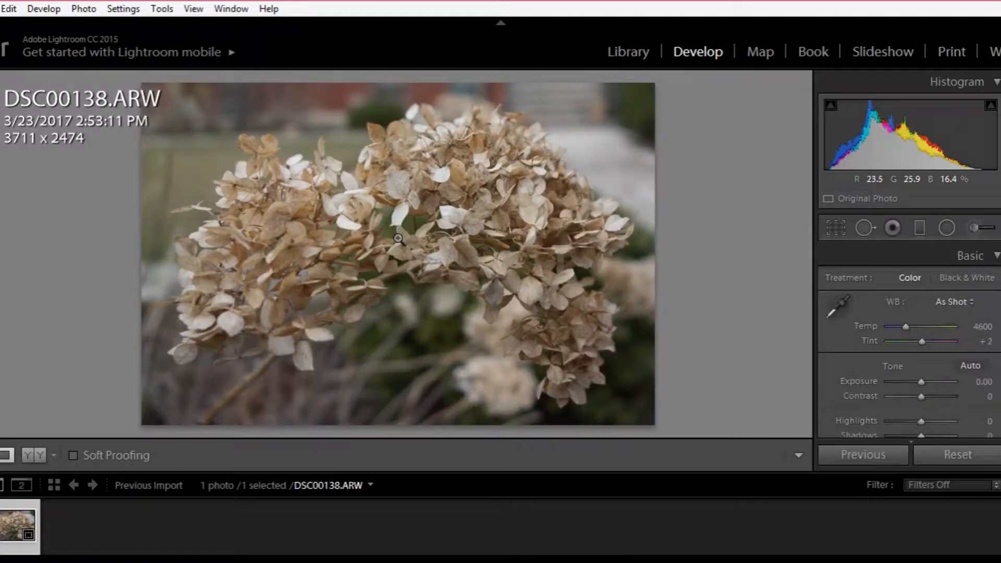
pyautogui.moveTo(430, 223)
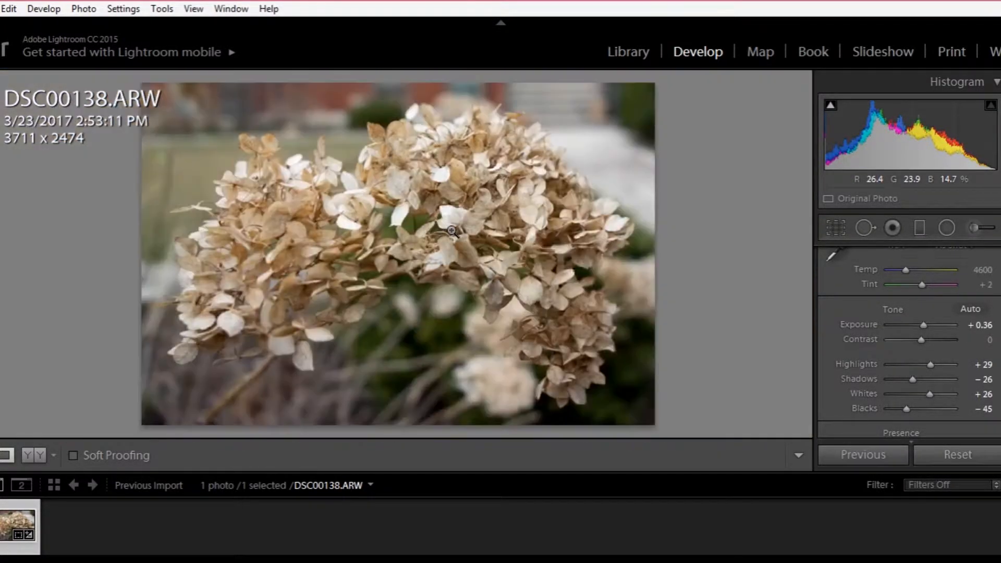
pyautogui.moveTo(501, 42)
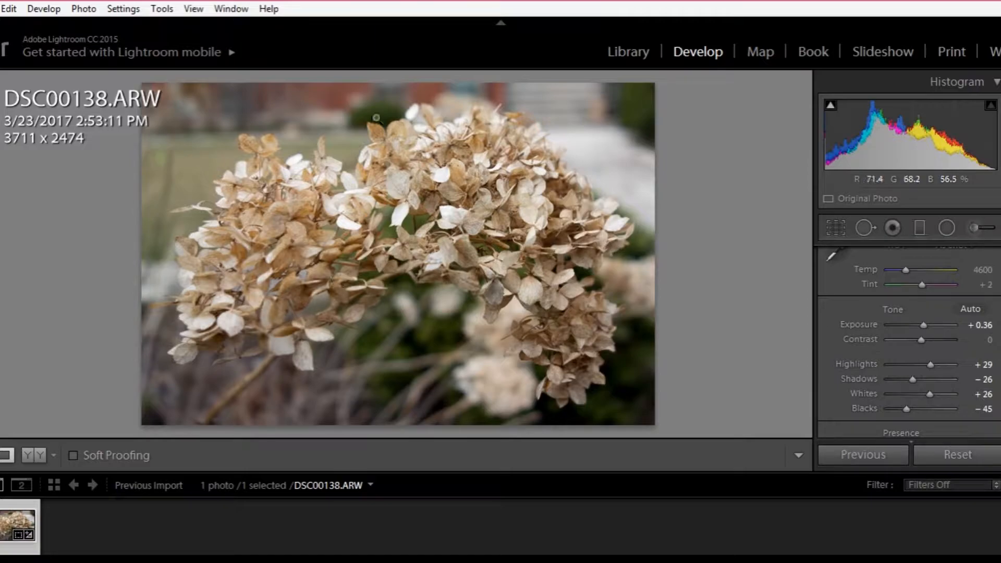
pyautogui.moveTo(307, 229)
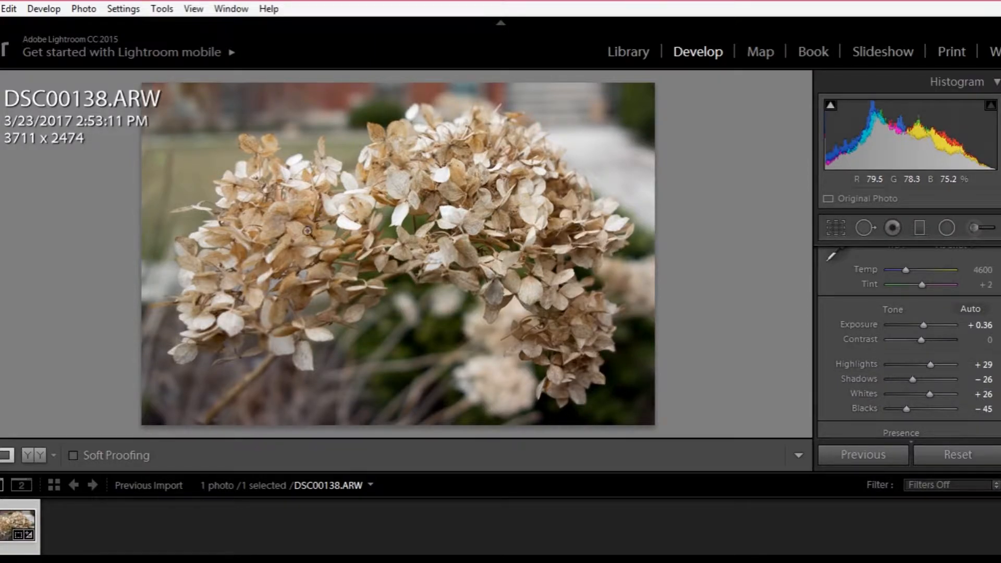
pyautogui.moveTo(533, 258)
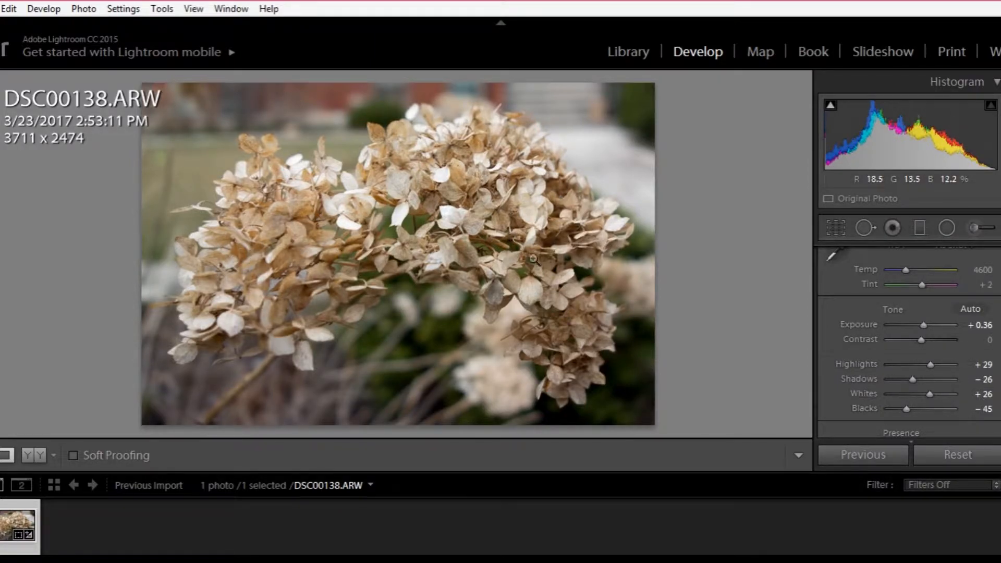
pyautogui.moveTo(741, 280)
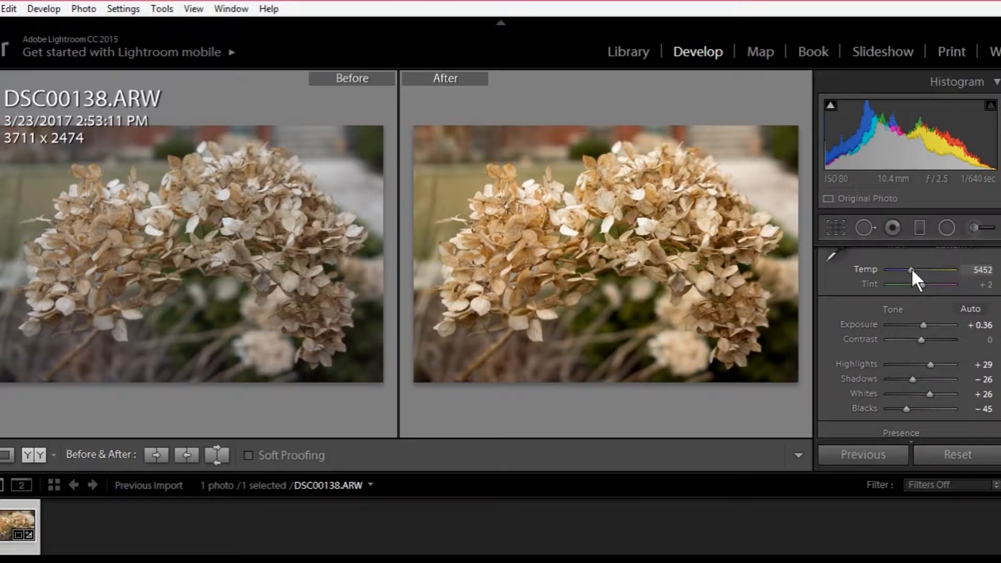
pyautogui.moveTo(923, 290)
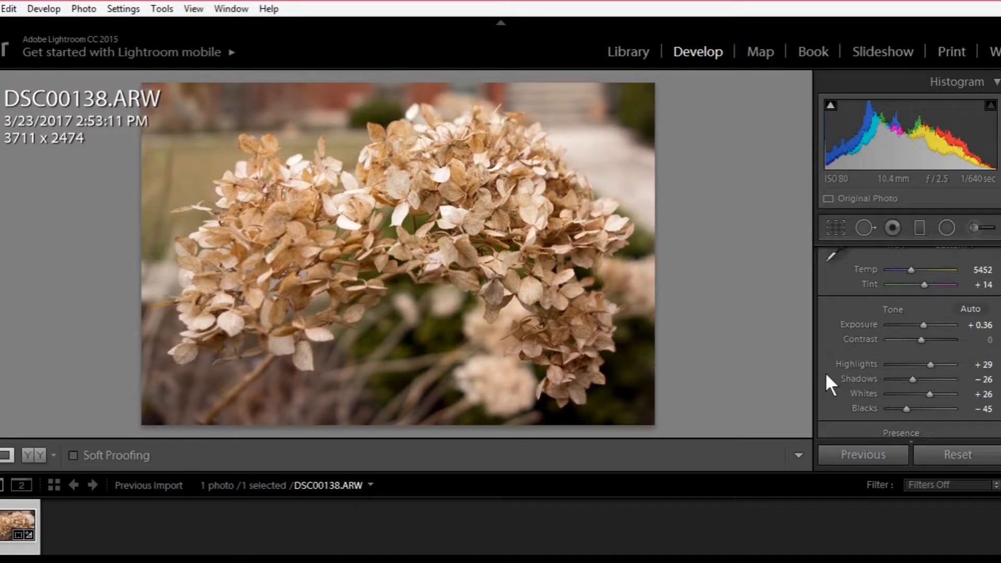
# Scroll the right panel down past Presence to reach the Tone Curve settings
pyautogui.scroll(-3)
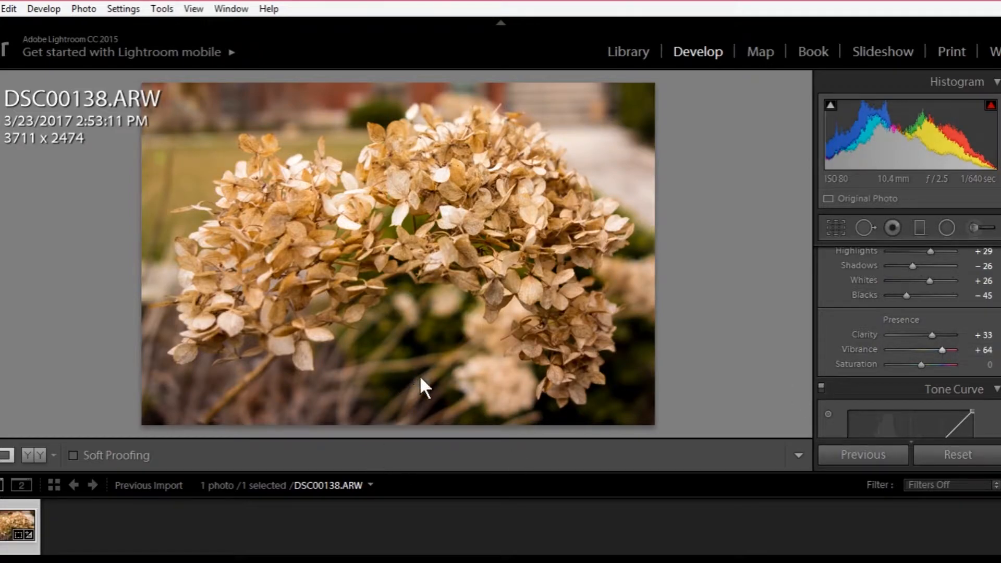
pyautogui.moveTo(401, 343)
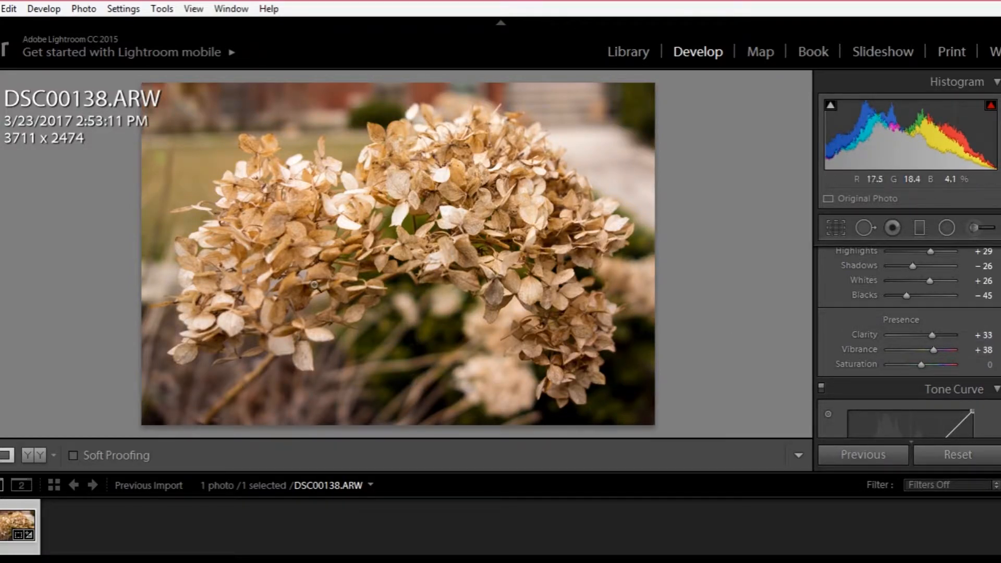
pyautogui.moveTo(732, 346)
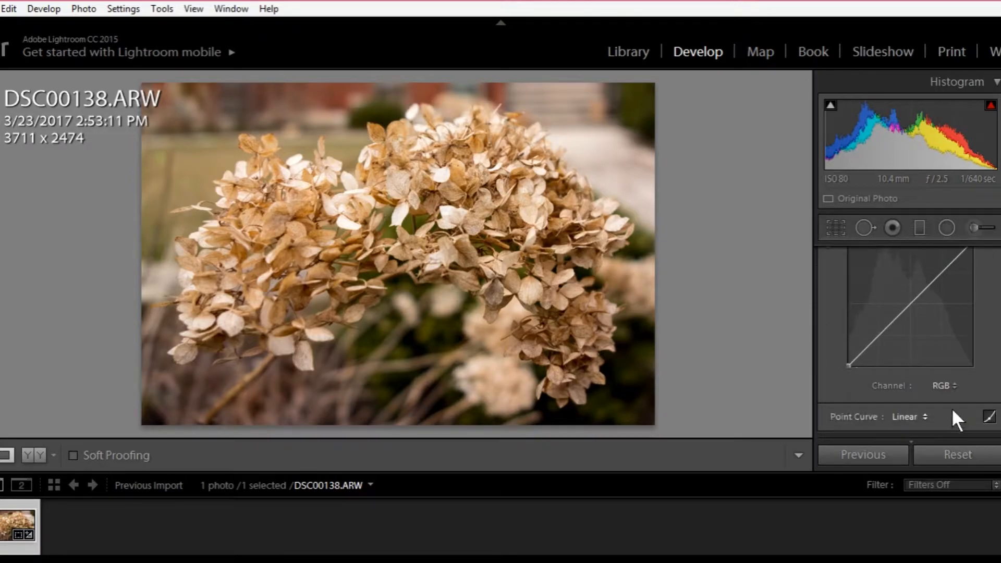
# Apply the Strong Contrast tone curve preset, then show the HSL Saturation sliders
pyautogui.click(909, 416)
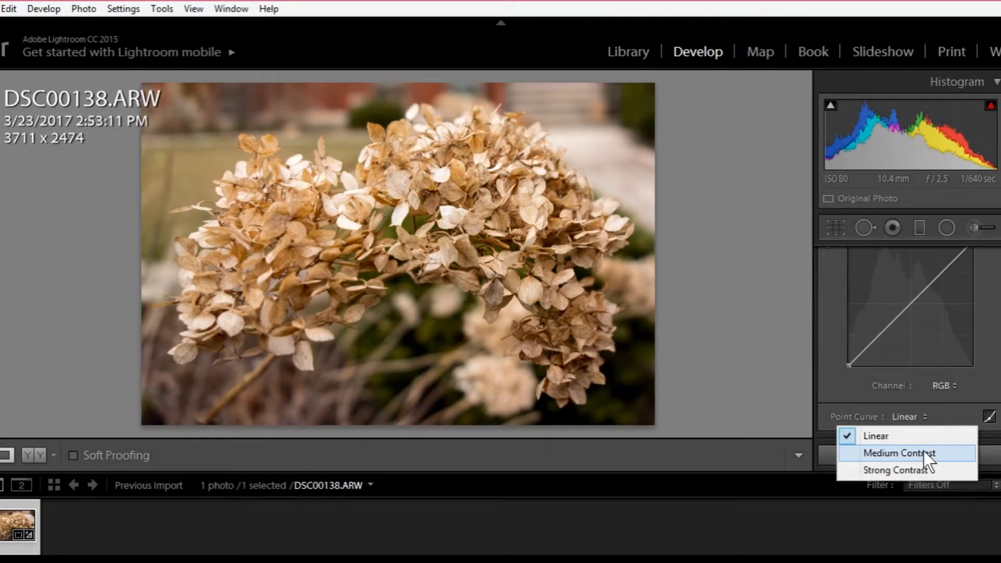
pyautogui.click(900, 452)
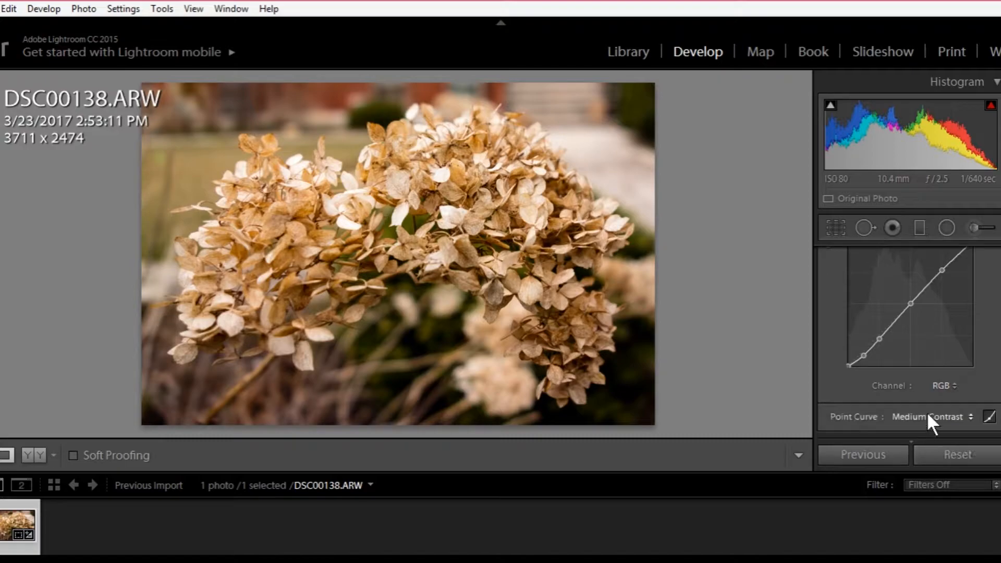
pyautogui.click(928, 416)
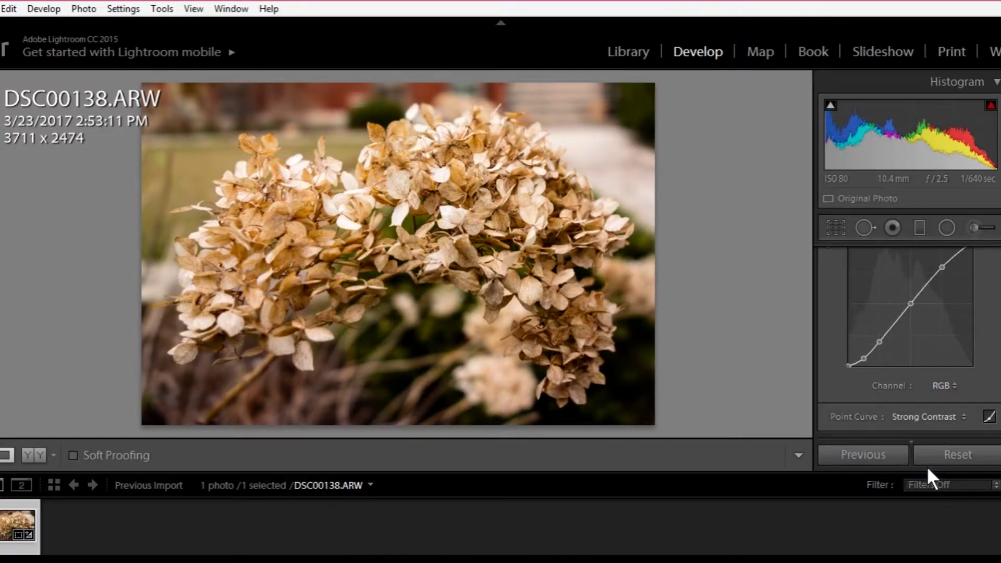
pyautogui.click(928, 416)
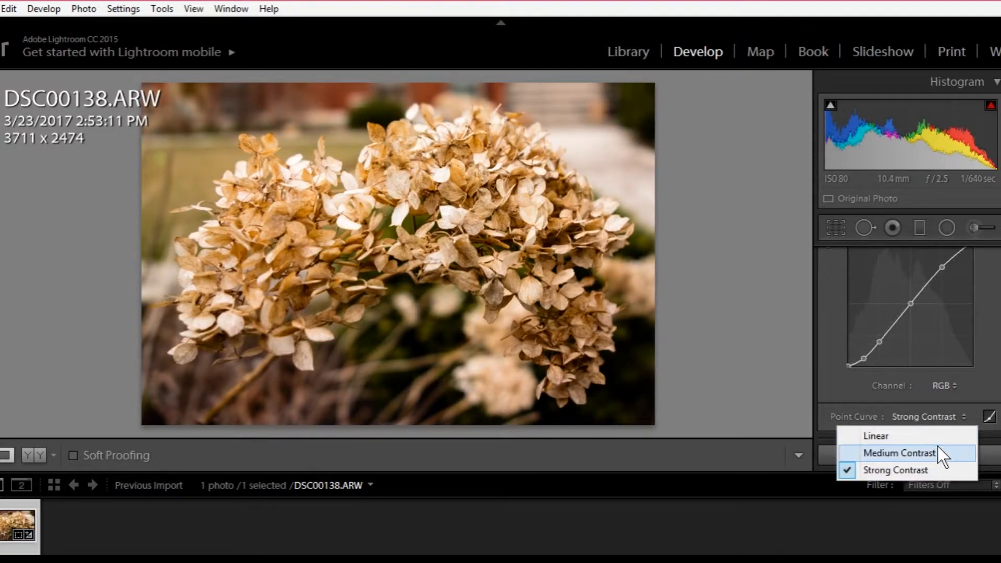
pyautogui.click(896, 470)
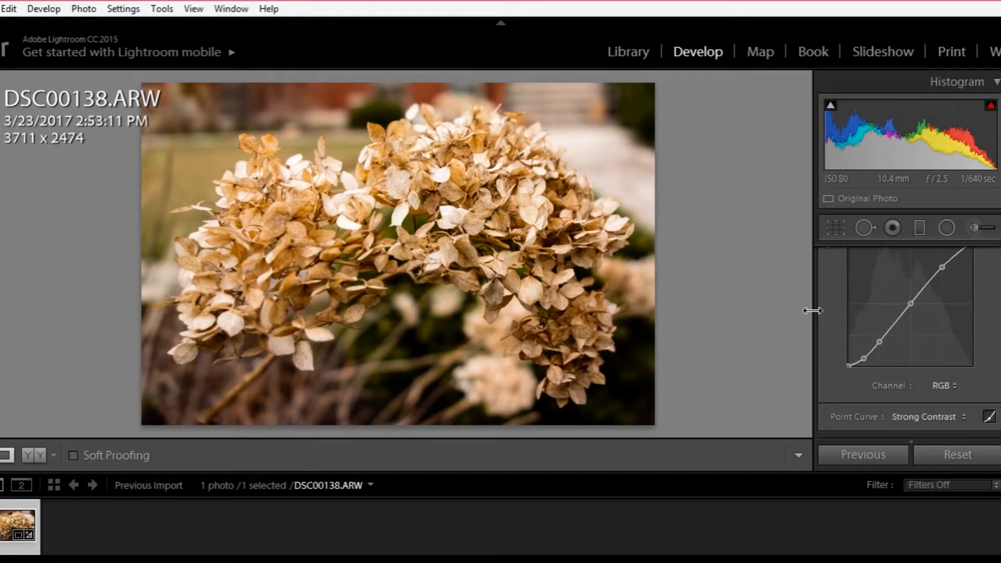
pyautogui.click(920, 271)
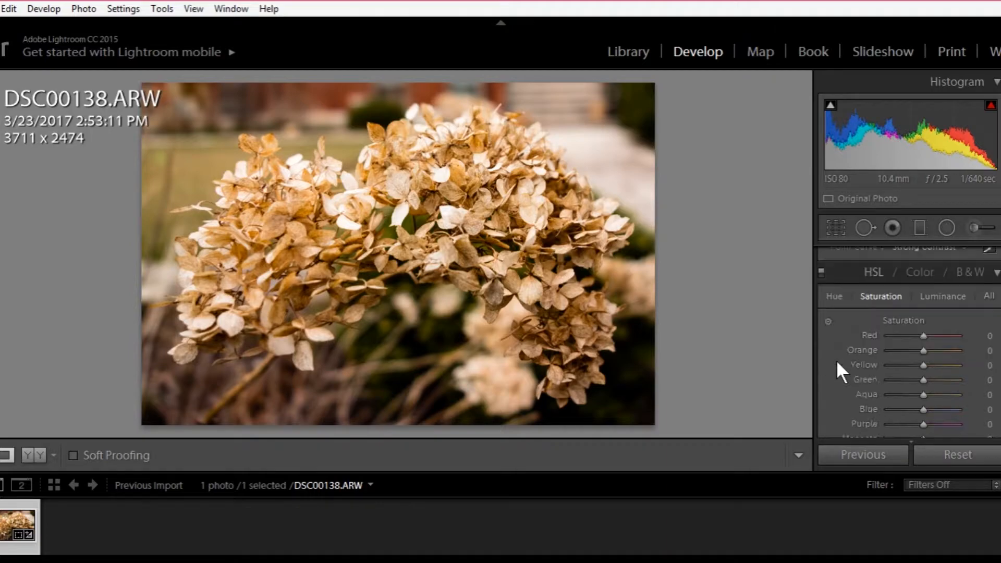
# After sharpening to amount 62, inspect the petals close up and zoom back to fit in single view
pyautogui.scroll(-3)
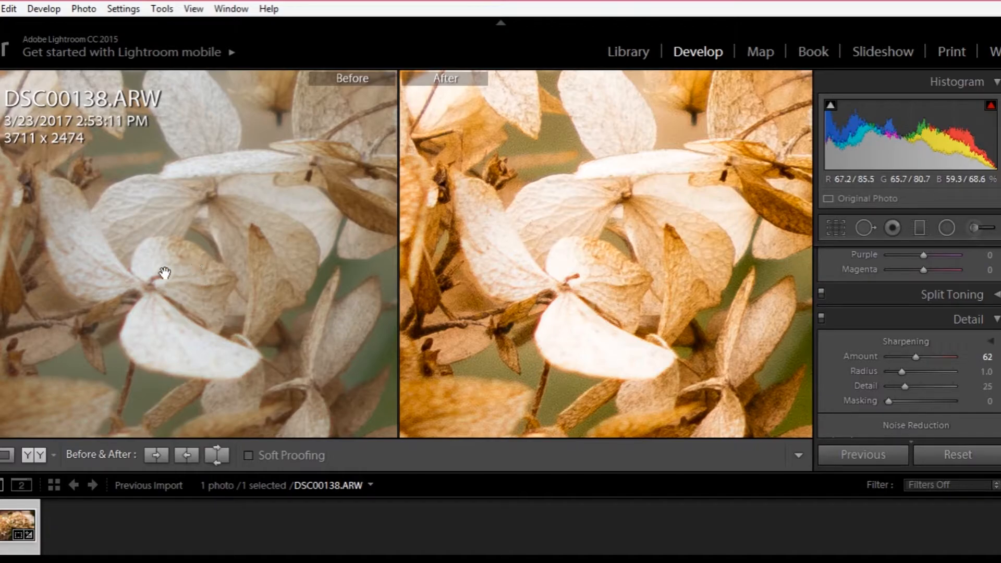
pyautogui.moveTo(200, 266)
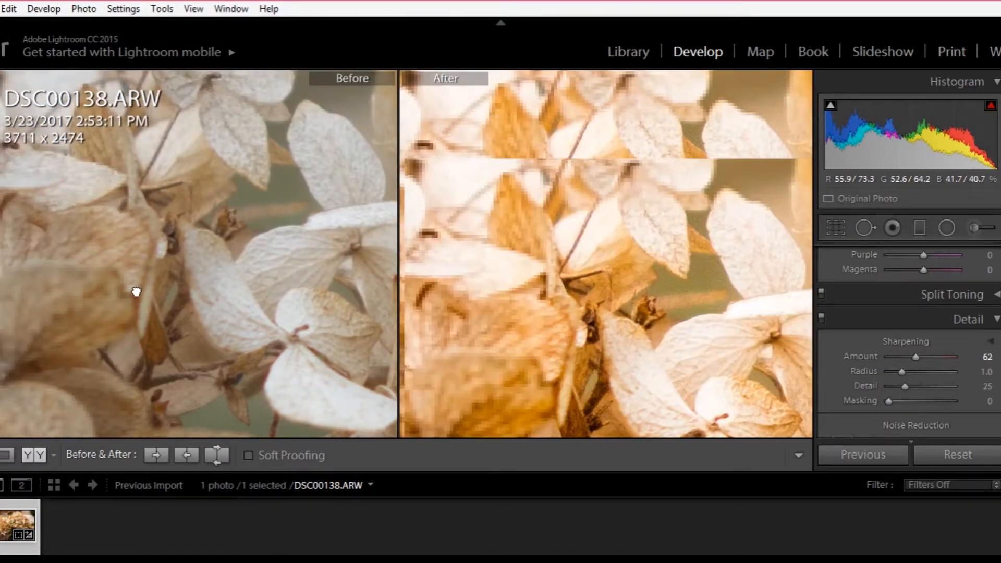
pyautogui.click(6, 455)
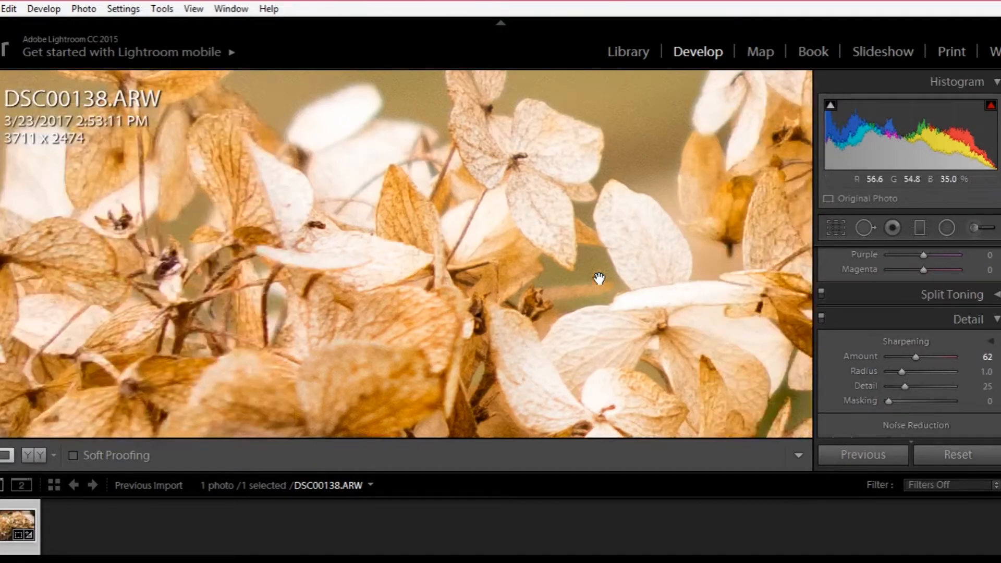
pyautogui.click(598, 279)
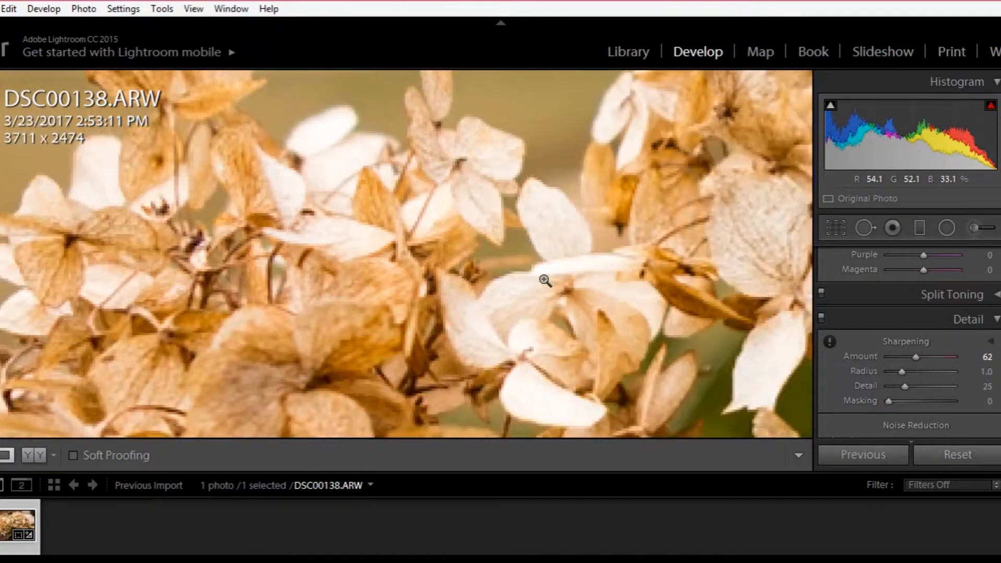
pyautogui.click(545, 281)
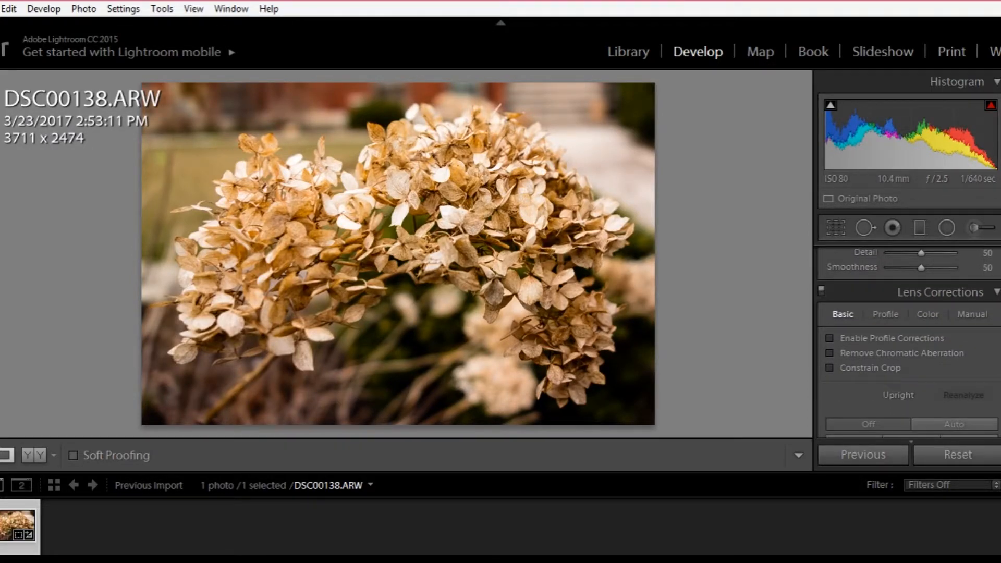
# Enable lens profile corrections and chromatic aberration removal in Lens Corrections
pyautogui.click(830, 338)
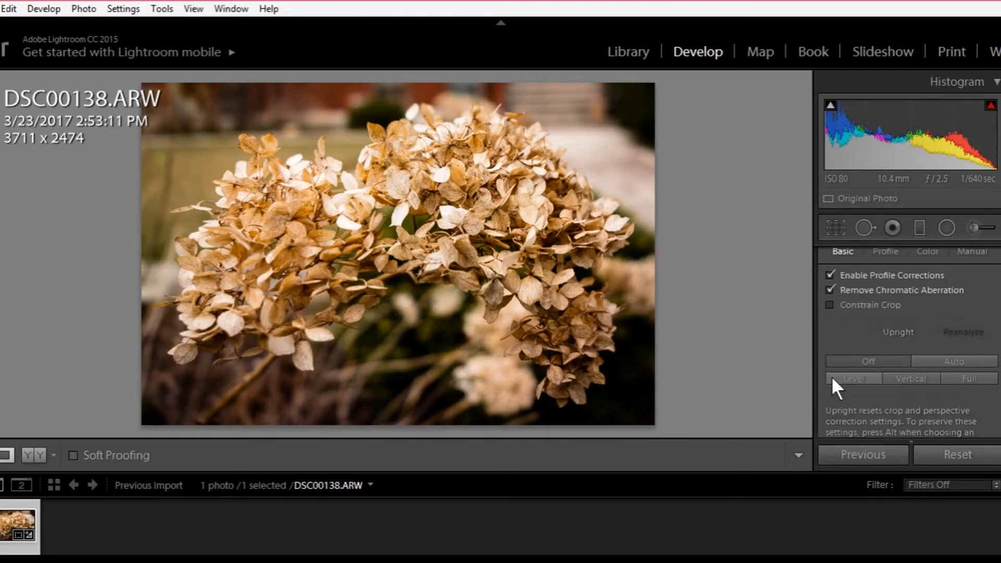
pyautogui.click(841, 252)
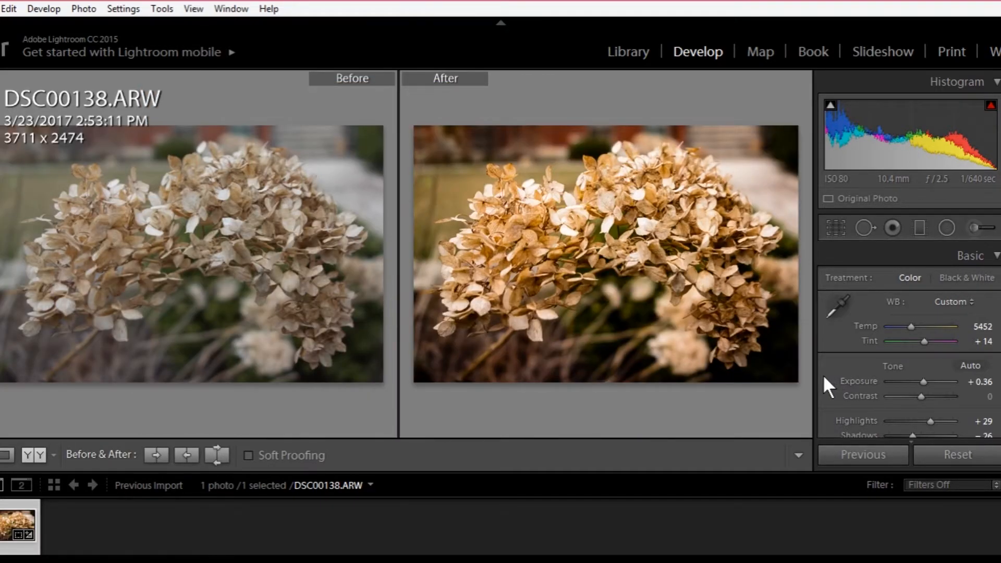
pyautogui.moveTo(188, 207)
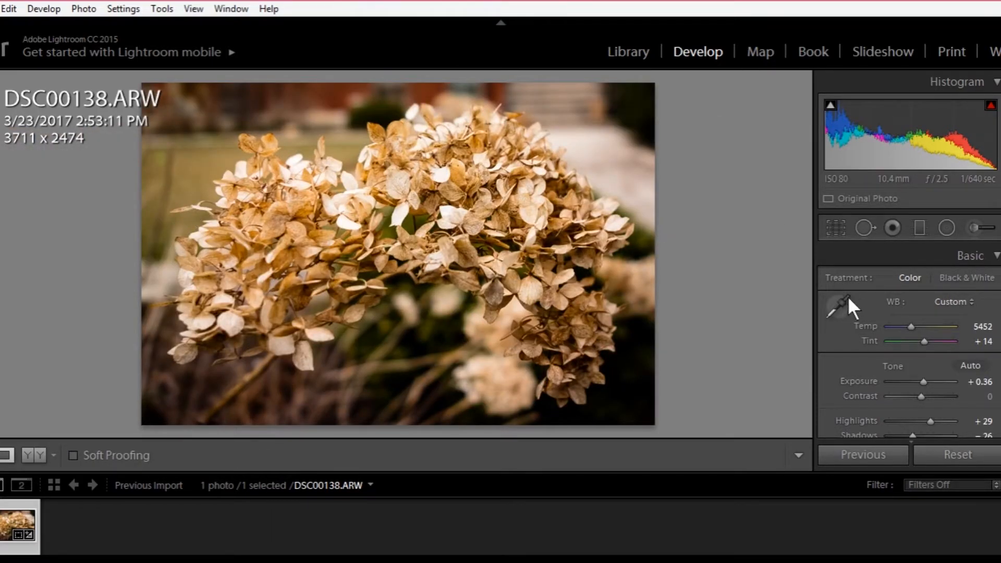
# Show the HSL Hue sliders ready to shift Orange toward red
pyautogui.scroll(-3)
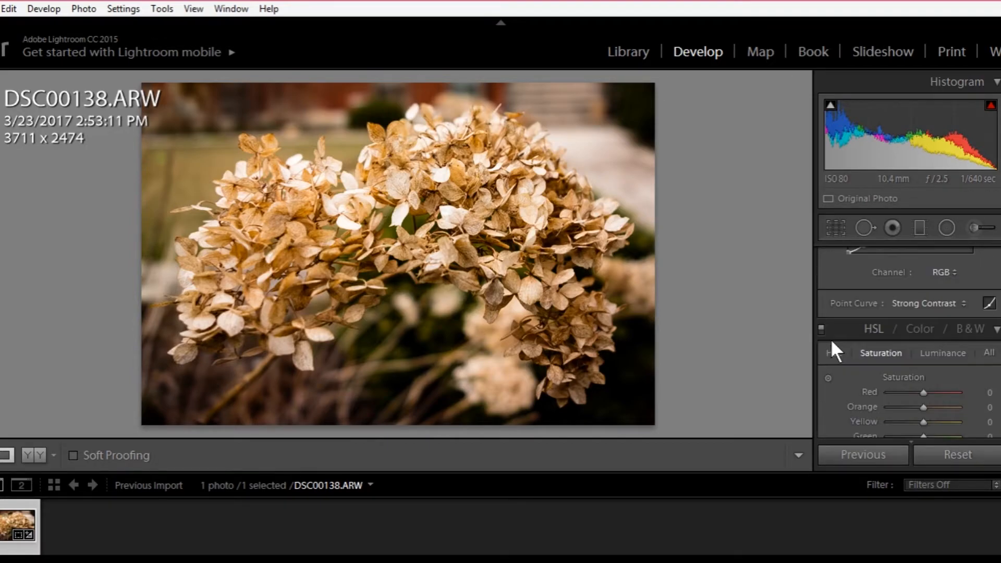
pyautogui.click(834, 295)
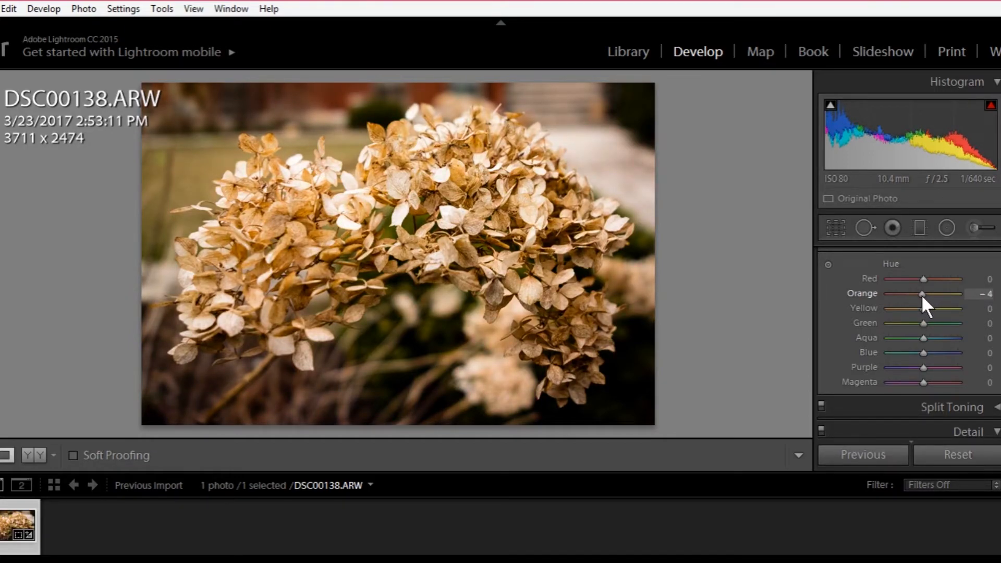
pyautogui.moveTo(926, 380)
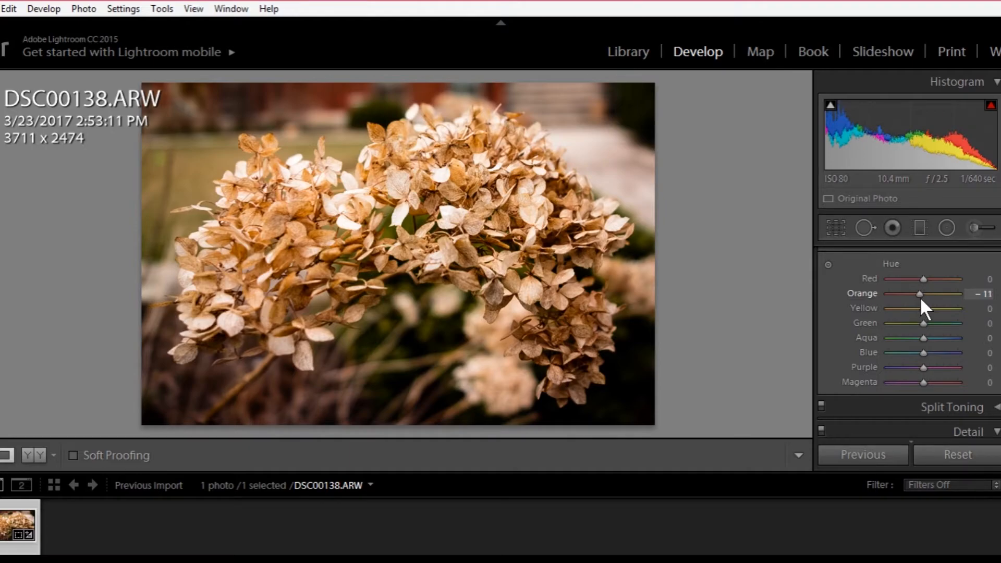
pyautogui.moveTo(925, 316)
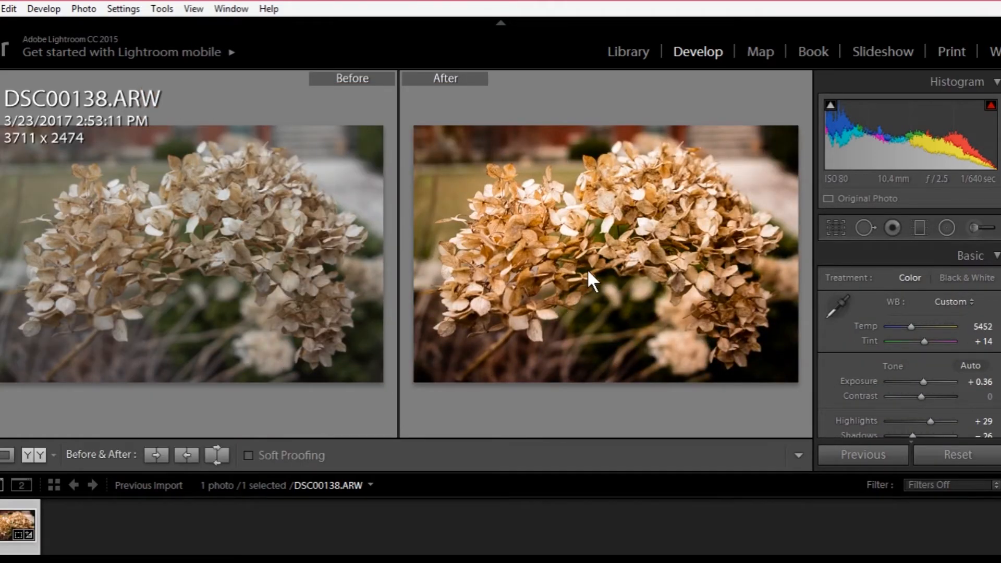
pyautogui.moveTo(439, 553)
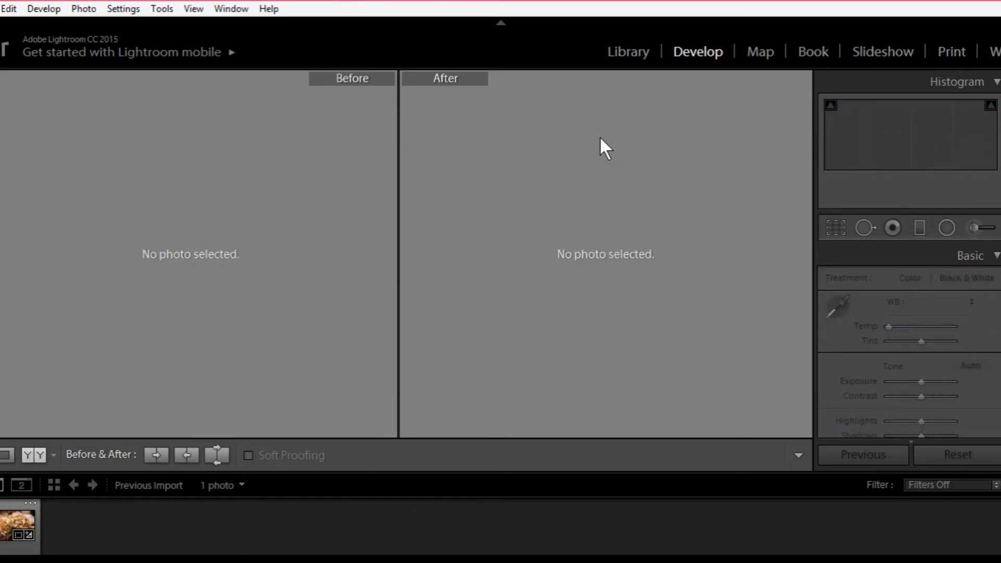
pyautogui.click(19, 526)
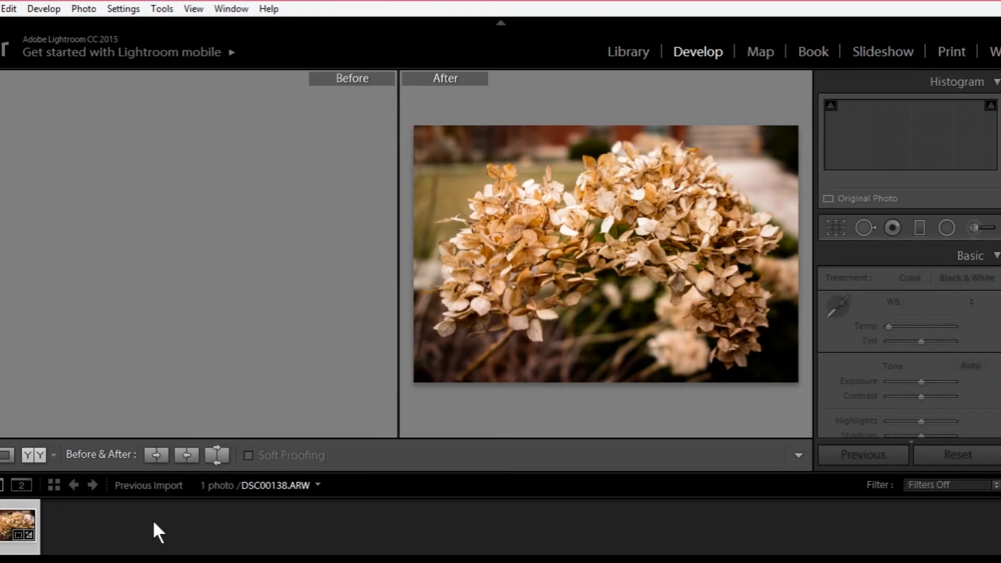
pyautogui.click(19, 527)
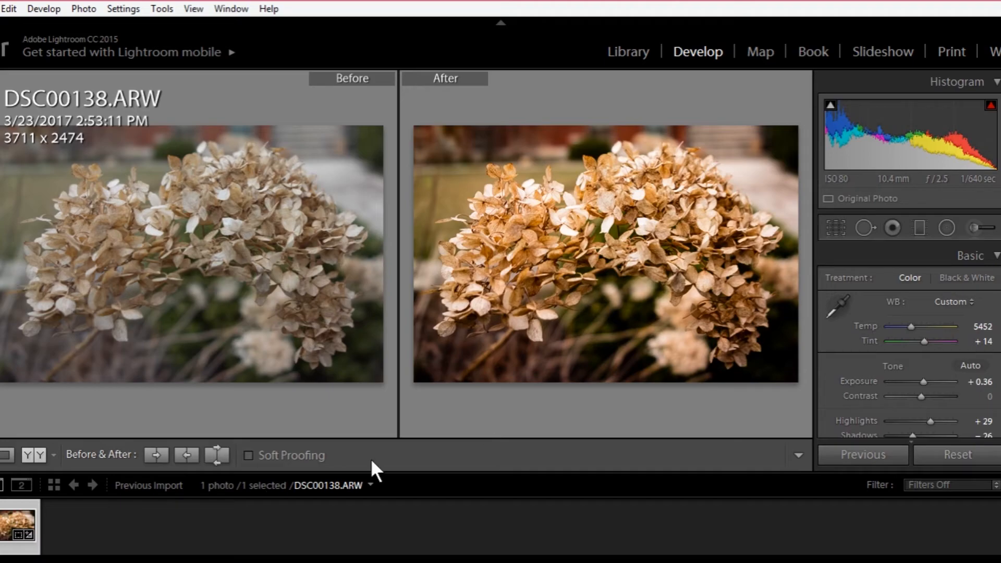
pyautogui.moveTo(256, 409)
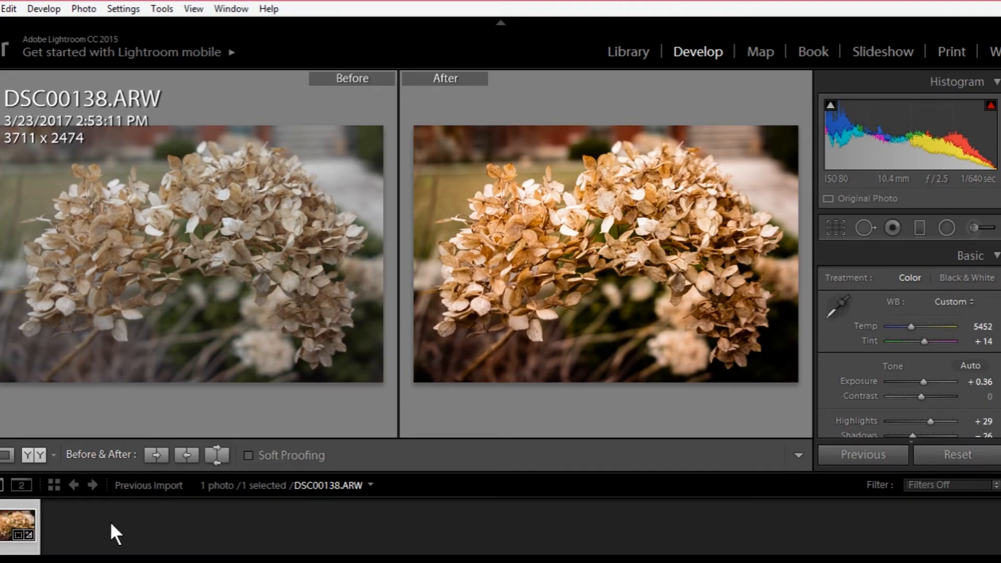
pyautogui.moveTo(546, 189)
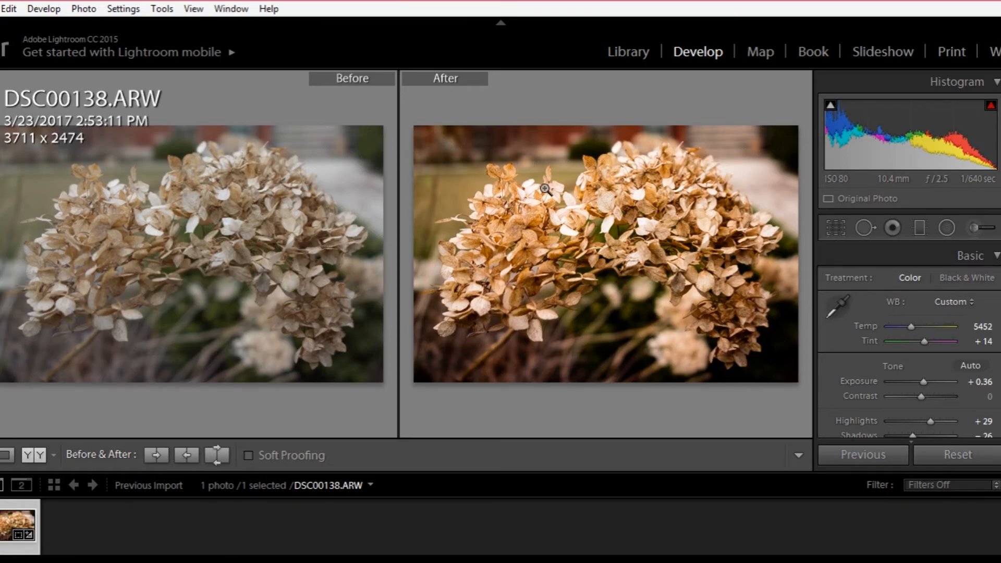
pyautogui.moveTo(490, 282)
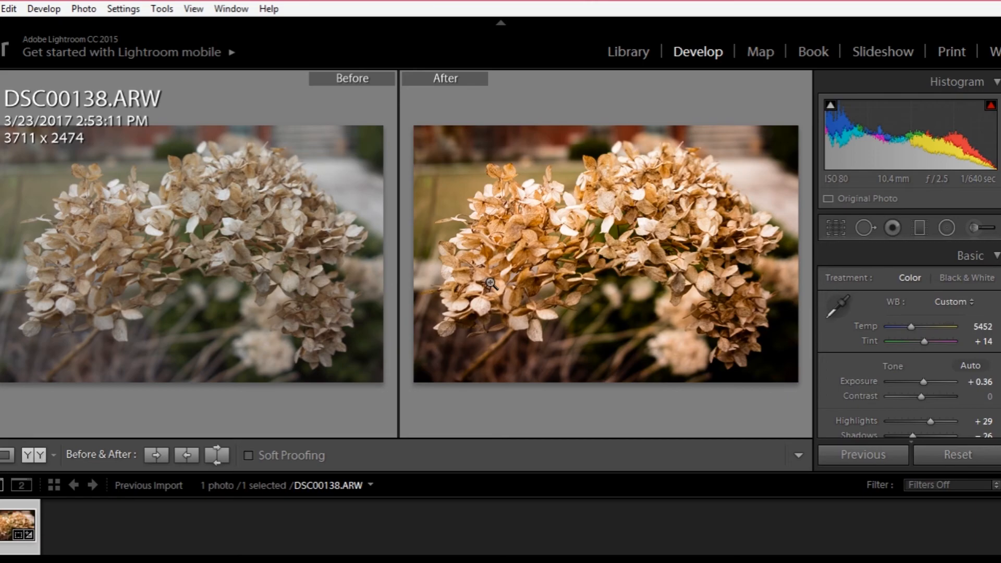
pyautogui.moveTo(436, 527)
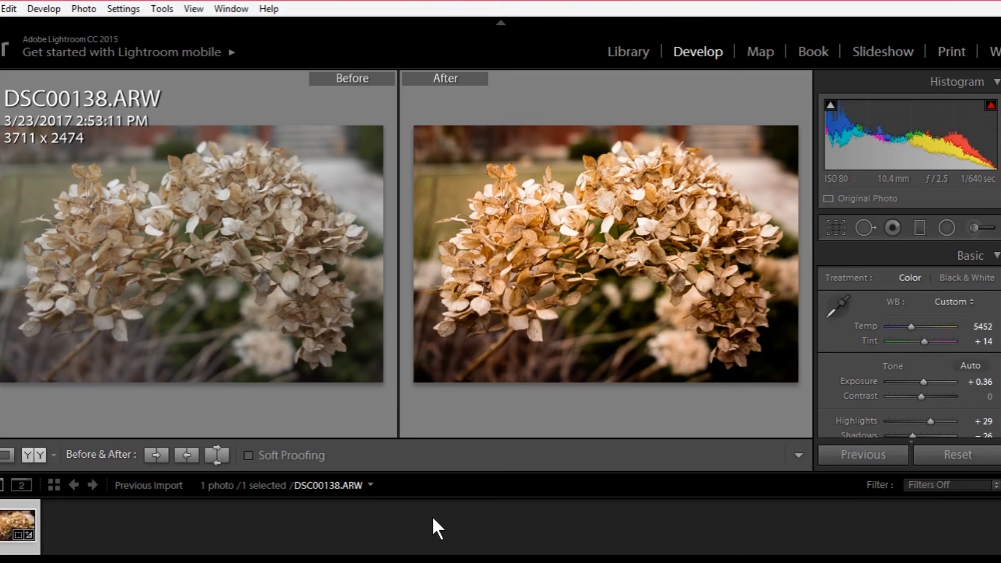
pyautogui.moveTo(518, 525)
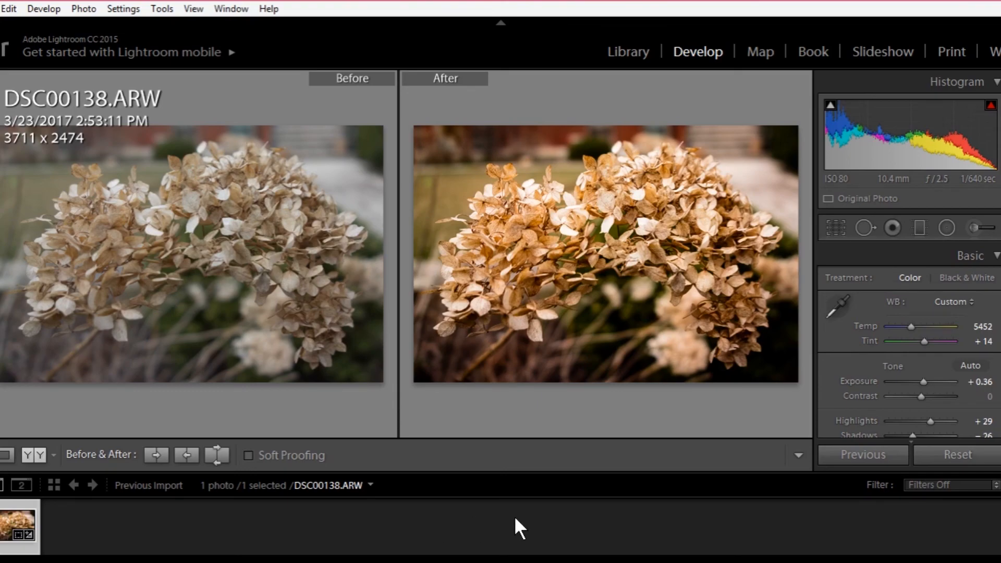